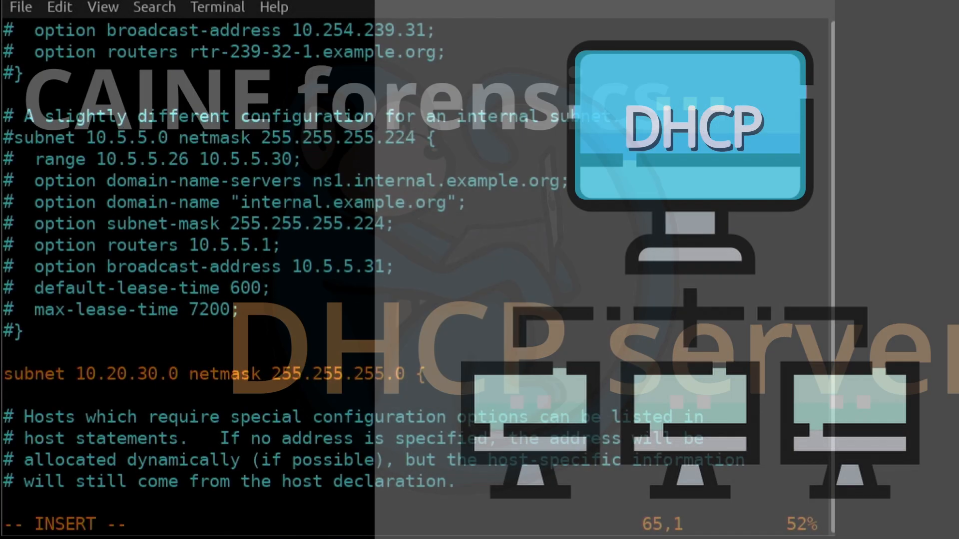
# Type 'interface enp0s31f6;' and 'option routers 10.20.30.1;' into the 10.20.30.0 subnet block.
pyautogui.write('interface enp0s')
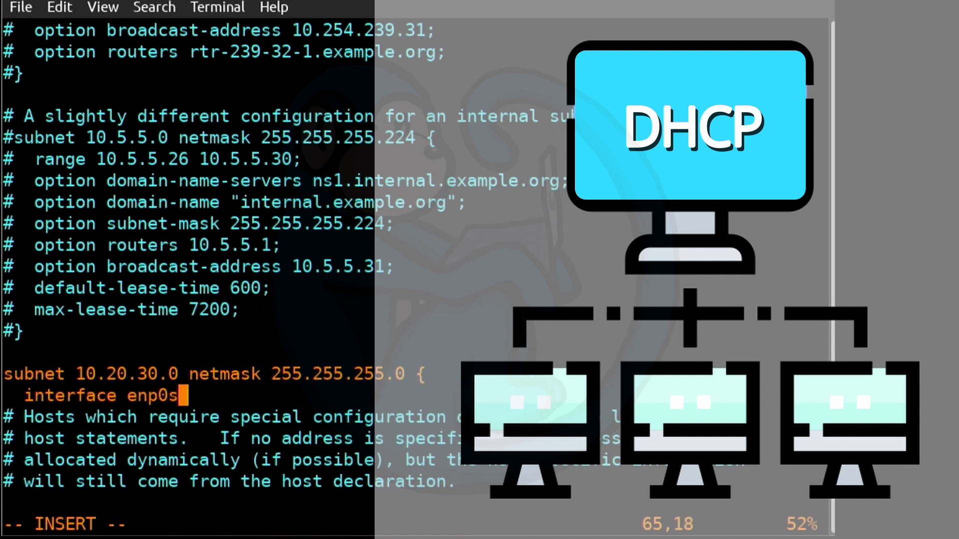
pyautogui.write('31f6;')
pyautogui.write('op')
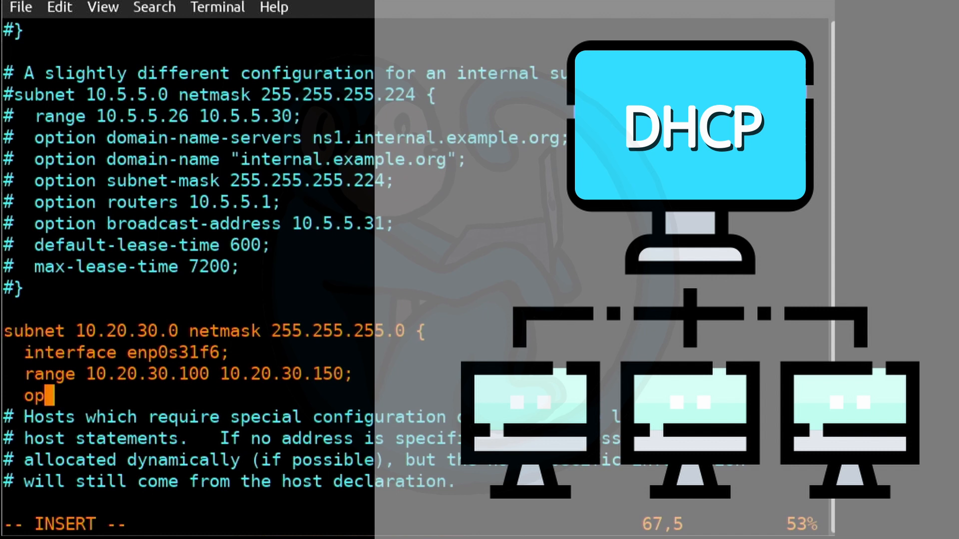
pyautogui.write('tion routers 10.20.30.')
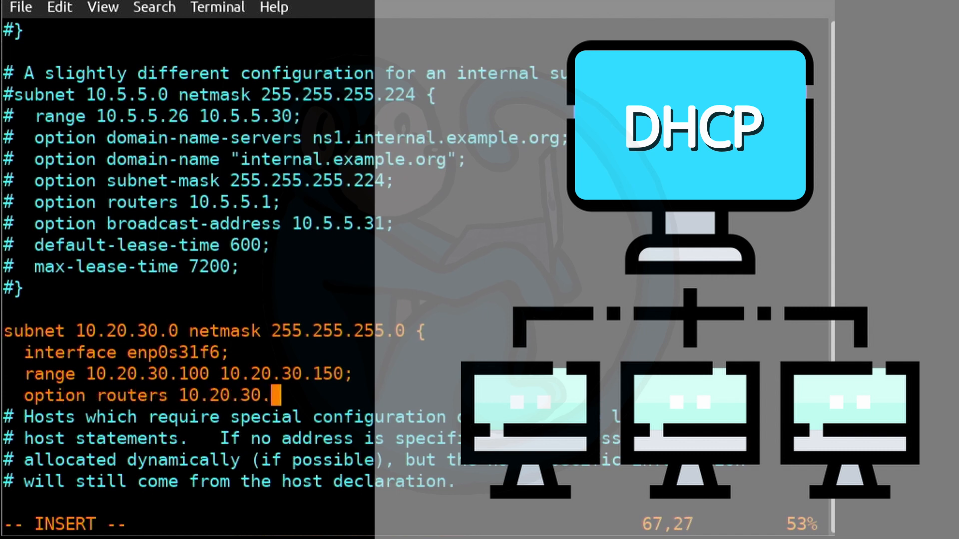
pyautogui.write('1;')
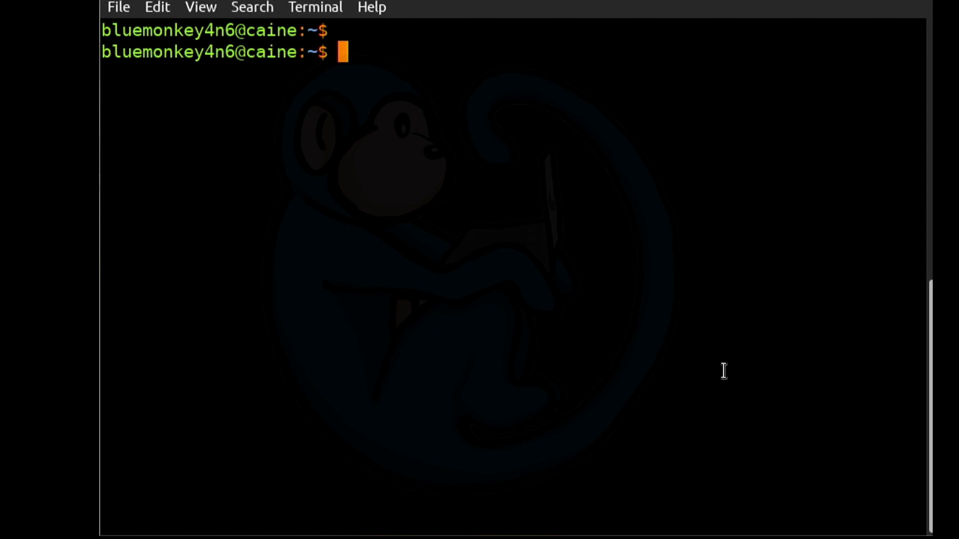
# Install the isc-dhcp-server package with sudo apt, confirming with Y.
pyautogui.write('su')
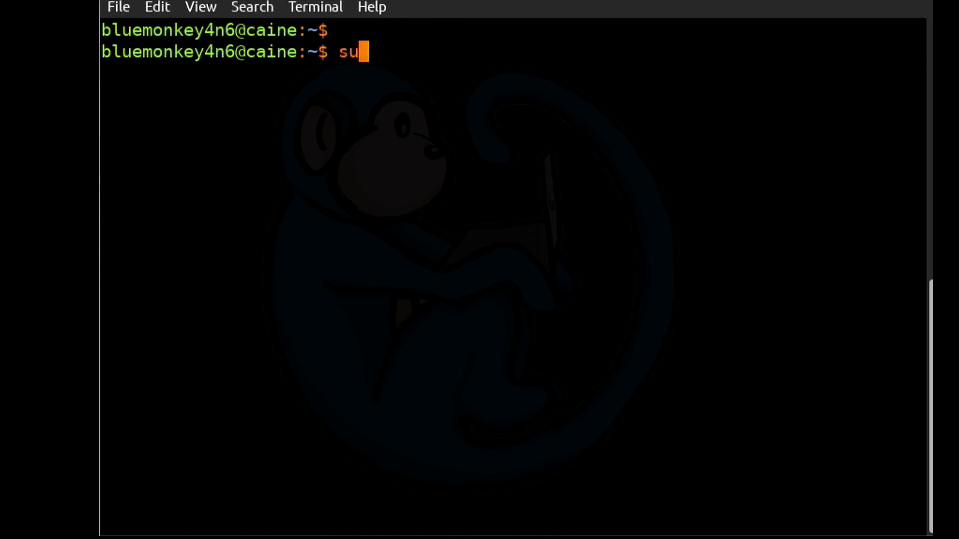
pyautogui.write('do apt')
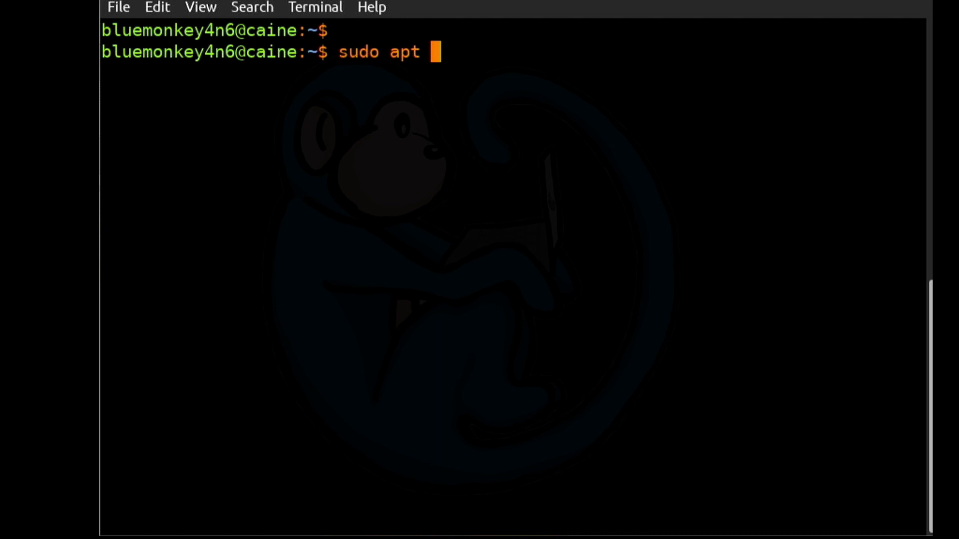
pyautogui.write('install is')
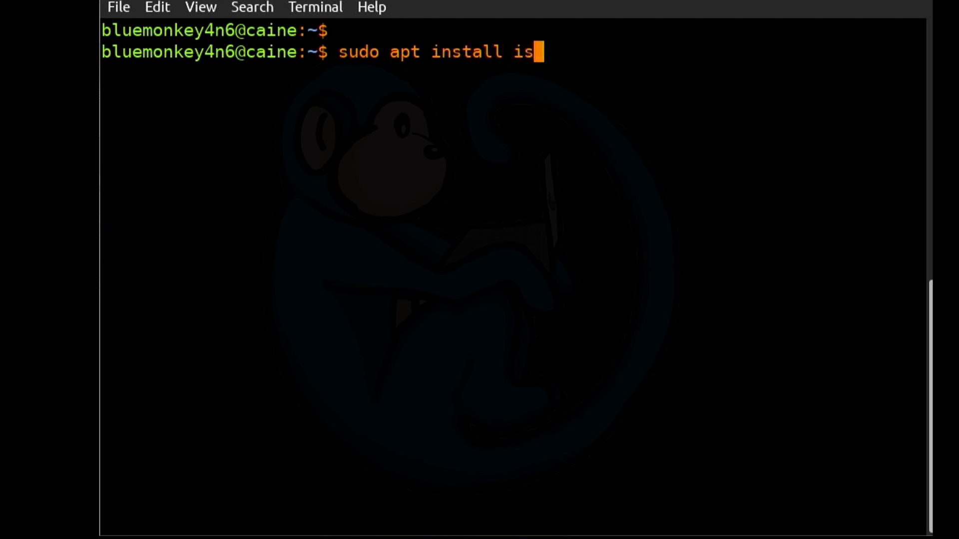
pyautogui.write('c-dhcp-se')
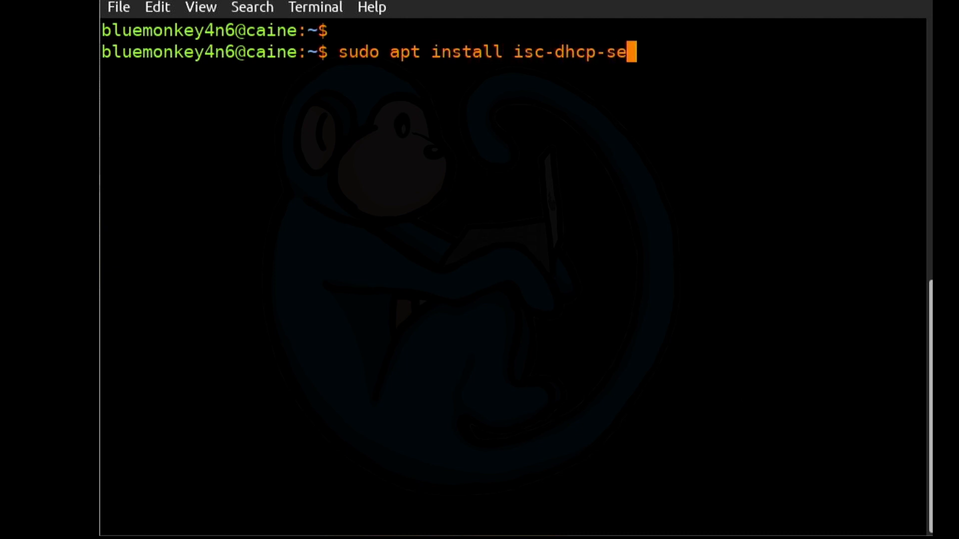
pyautogui.press('Return')
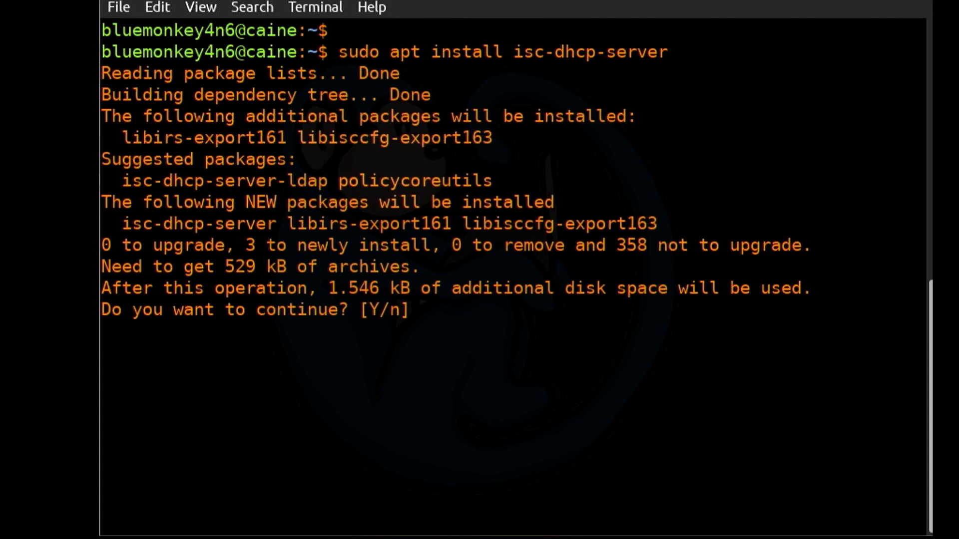
pyautogui.write('Y')
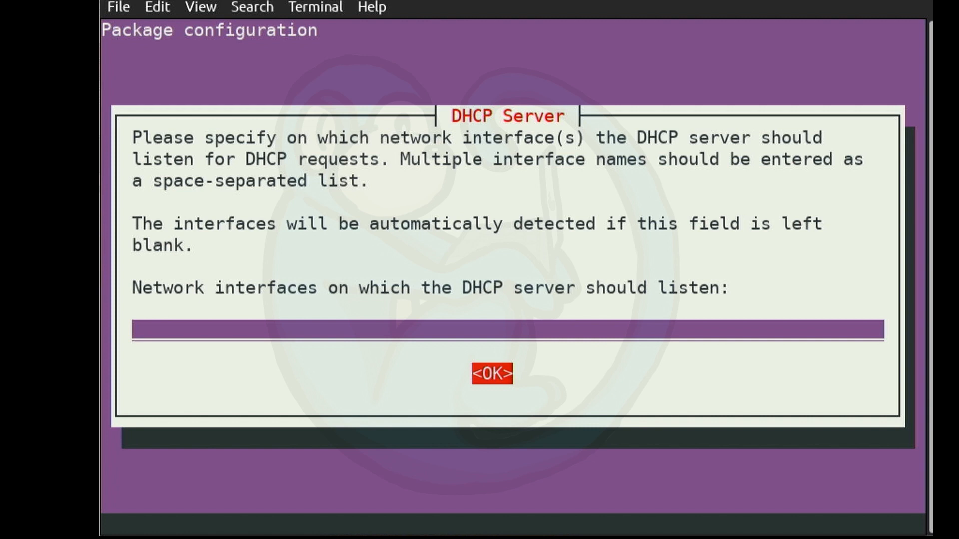
pyautogui.click(491, 373)
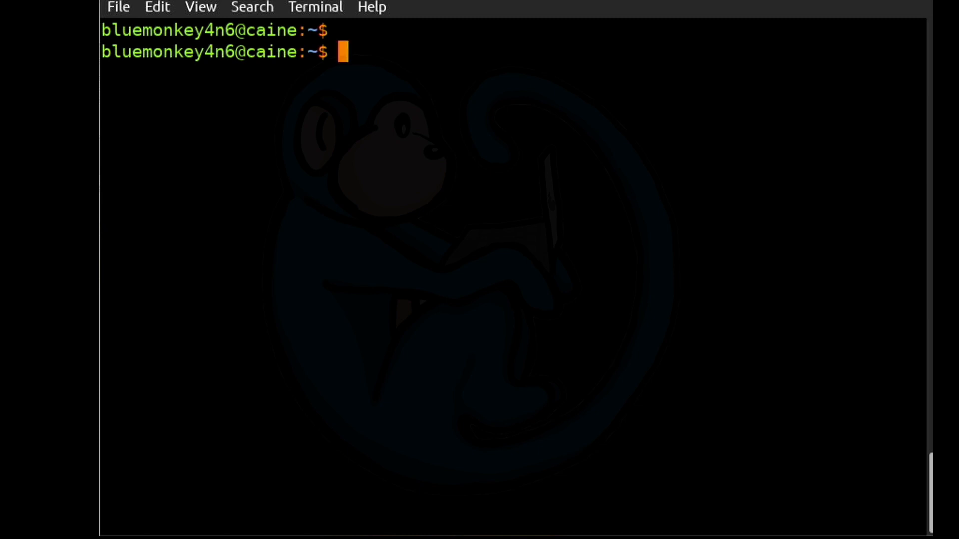
# Open /etc/dhcp/dhcpd.conf in vi with sudo and scroll down to the domain-name option.
pyautogui.write('sudo')
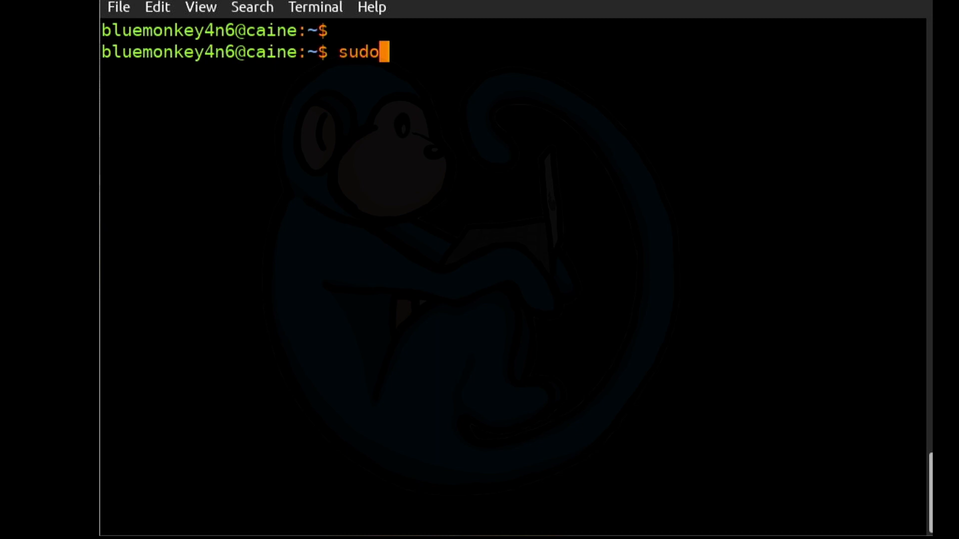
pyautogui.write('vi /etc/dh')
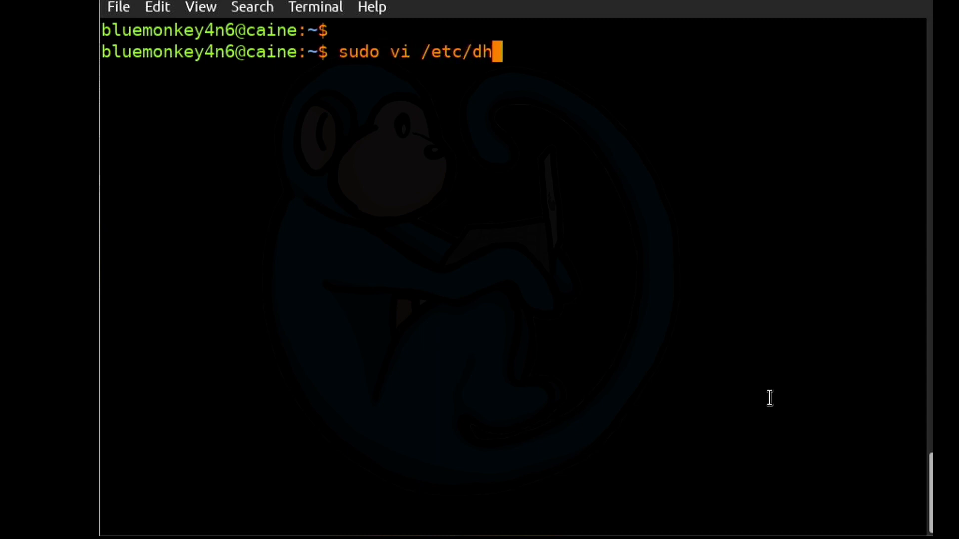
pyautogui.write('cp/dhcpd.conf')
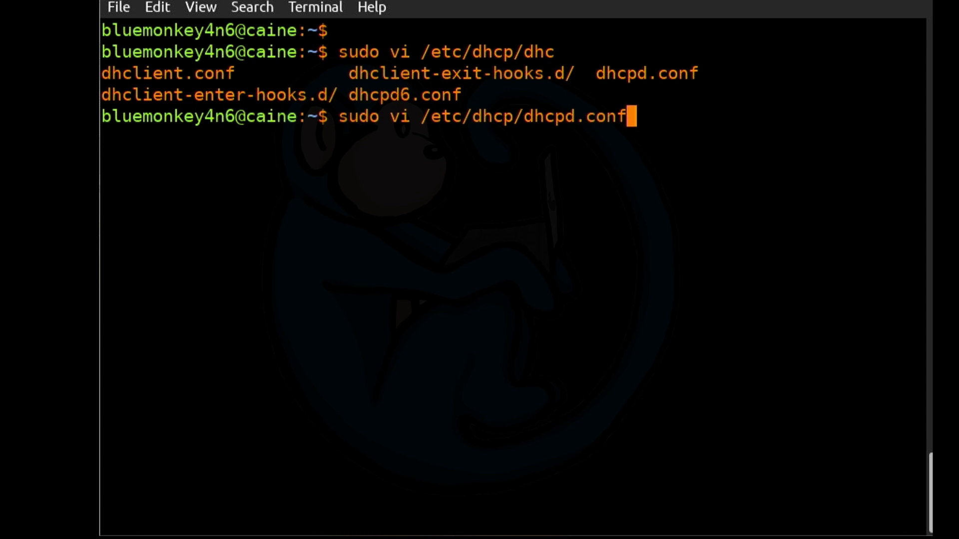
pyautogui.press('Return')
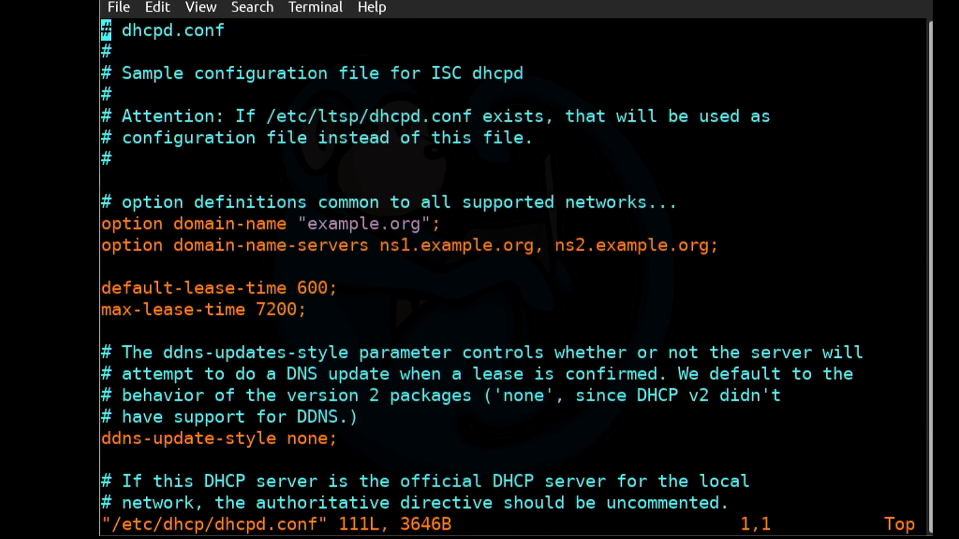
pyautogui.moveTo(612, 317)
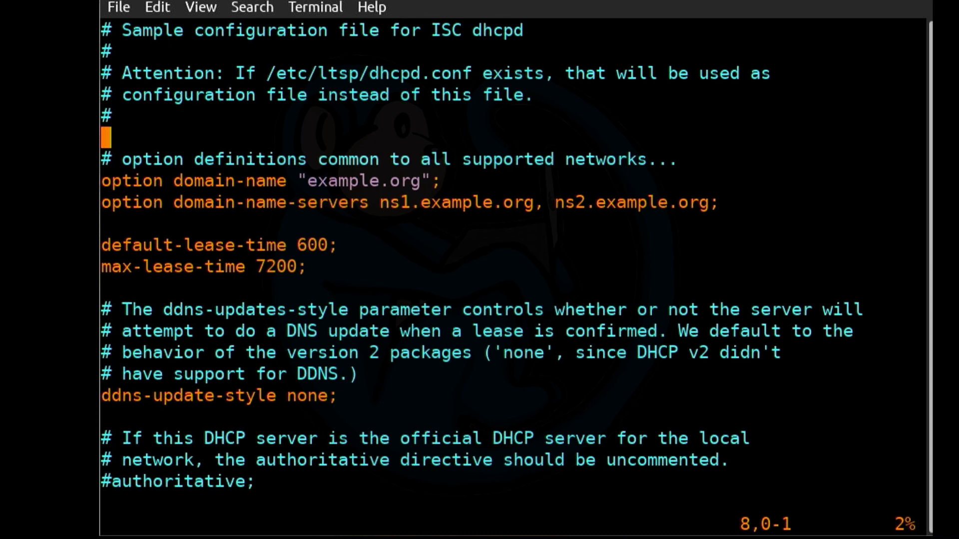
pyautogui.scroll(-3)
pyautogui.write('#')
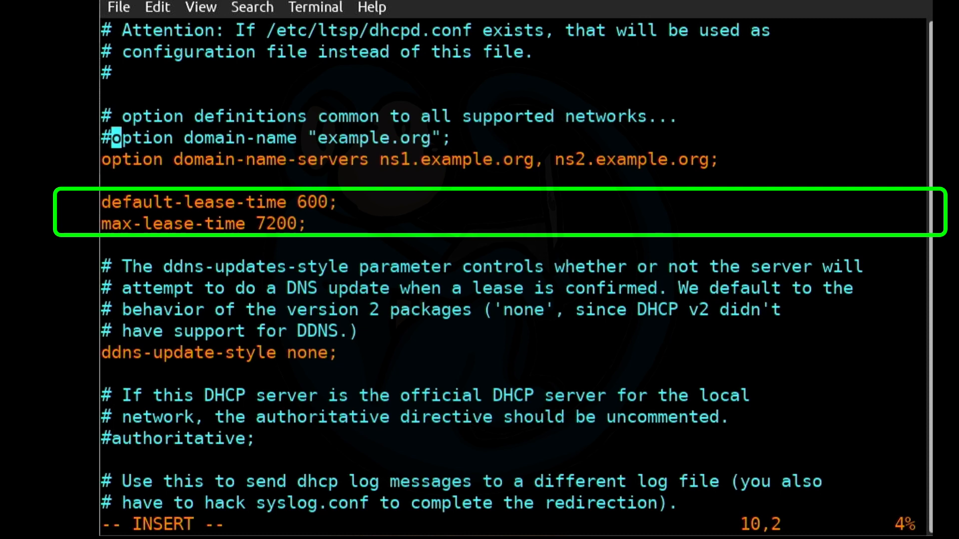
# Move from the commented domain-name line down to the domain-name-servers option line.
pyautogui.press('Left')
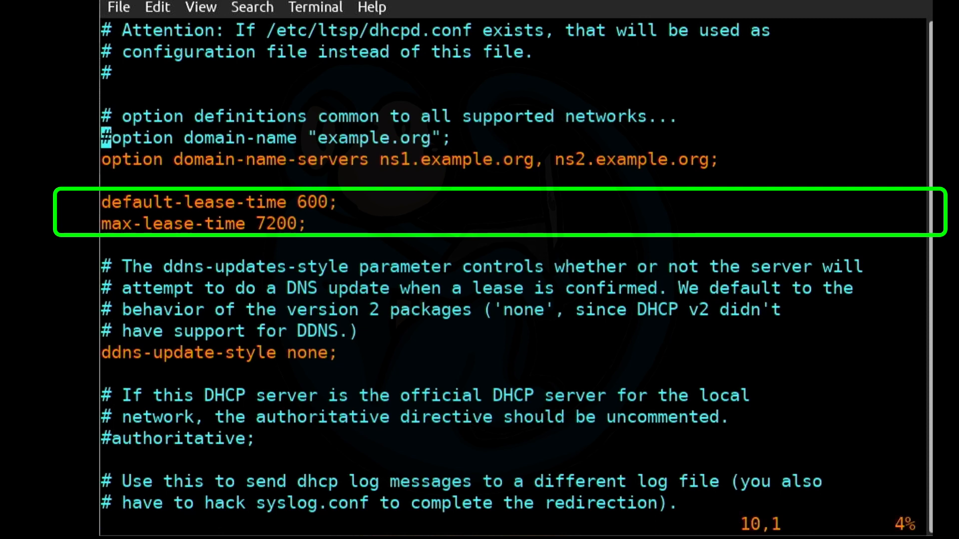
pyautogui.press('Down')
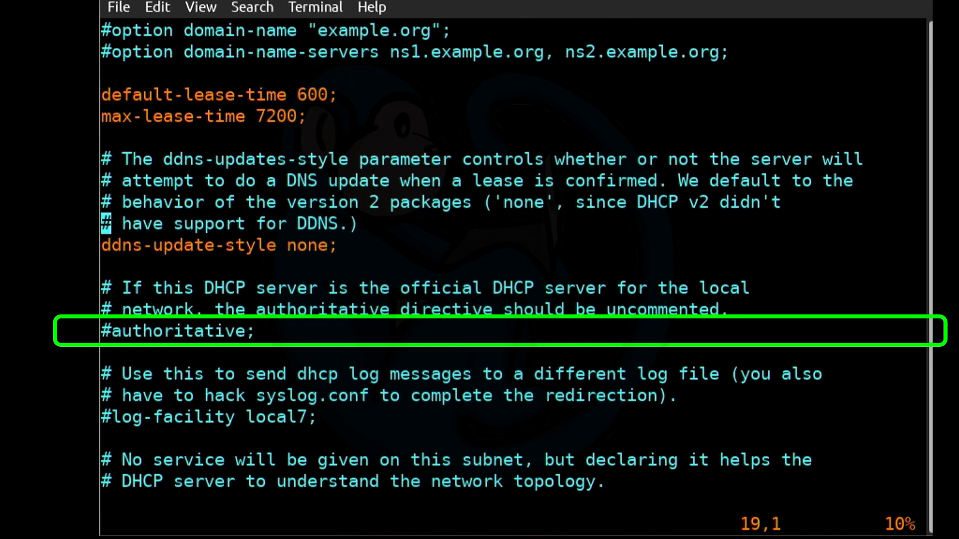
pyautogui.press('Down')
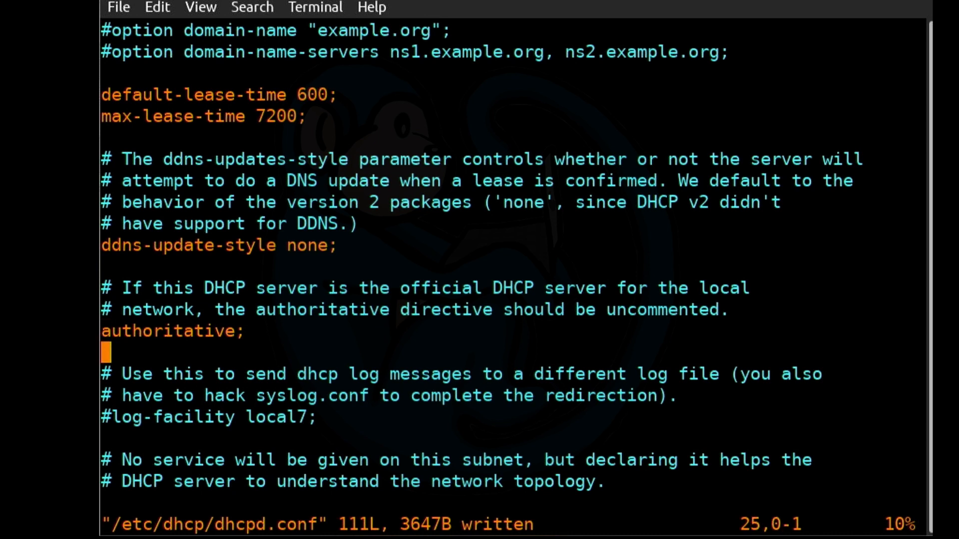
# Scroll past the commented sample subnet declarations to the host declarations section.
pyautogui.scroll(-3)
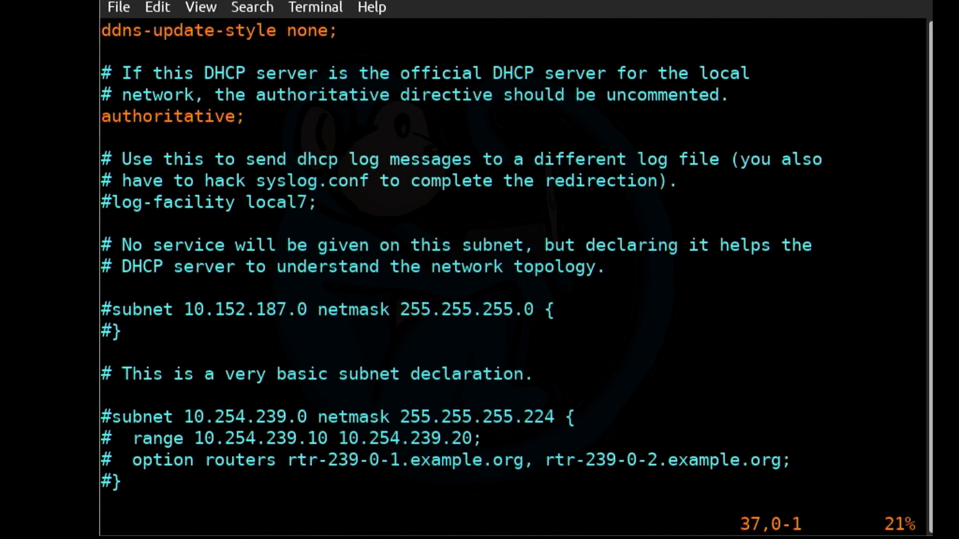
pyautogui.scroll(-3)
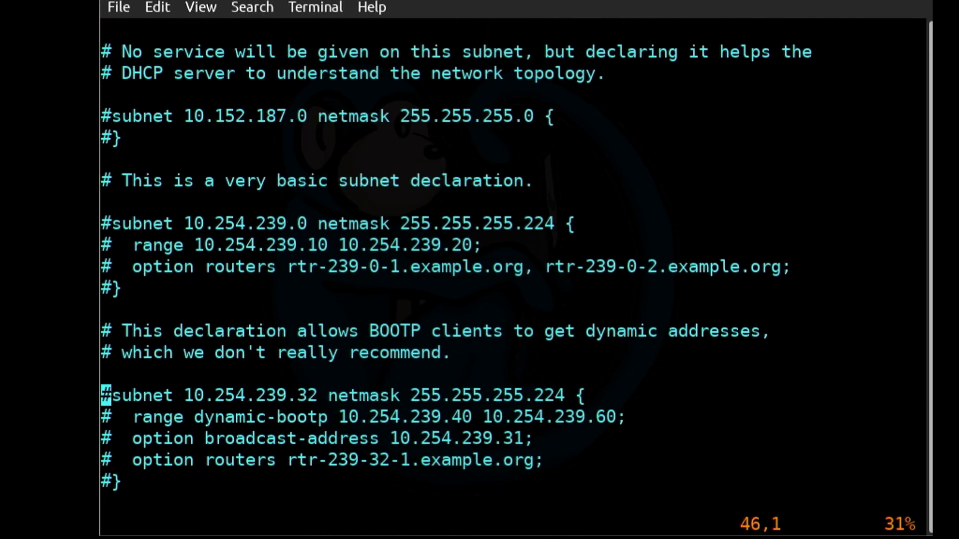
pyautogui.scroll(-3)
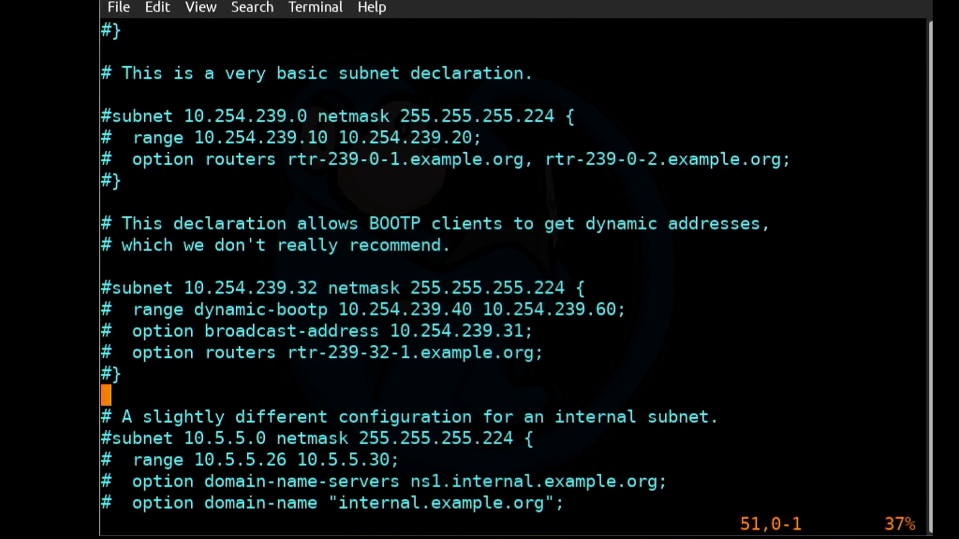
pyautogui.scroll(-3)
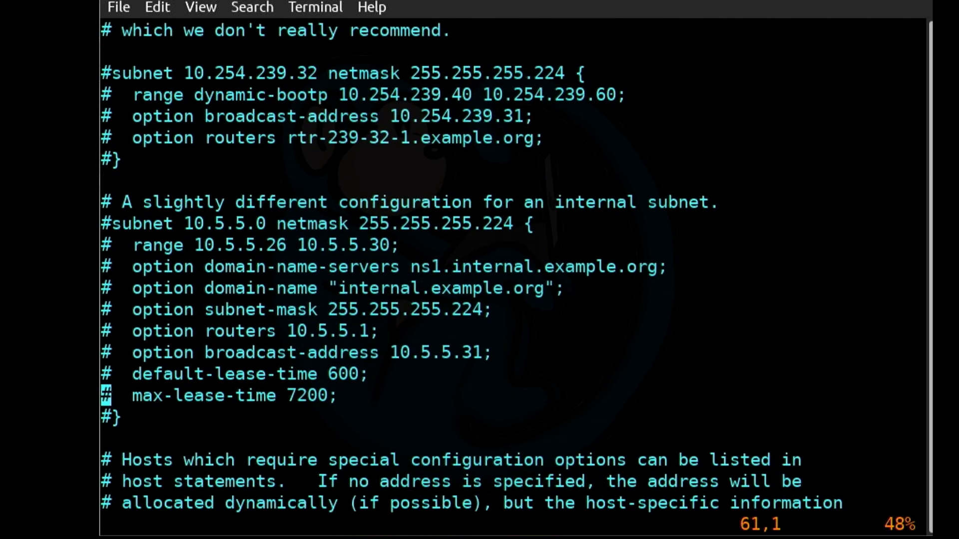
pyautogui.scroll(-3)
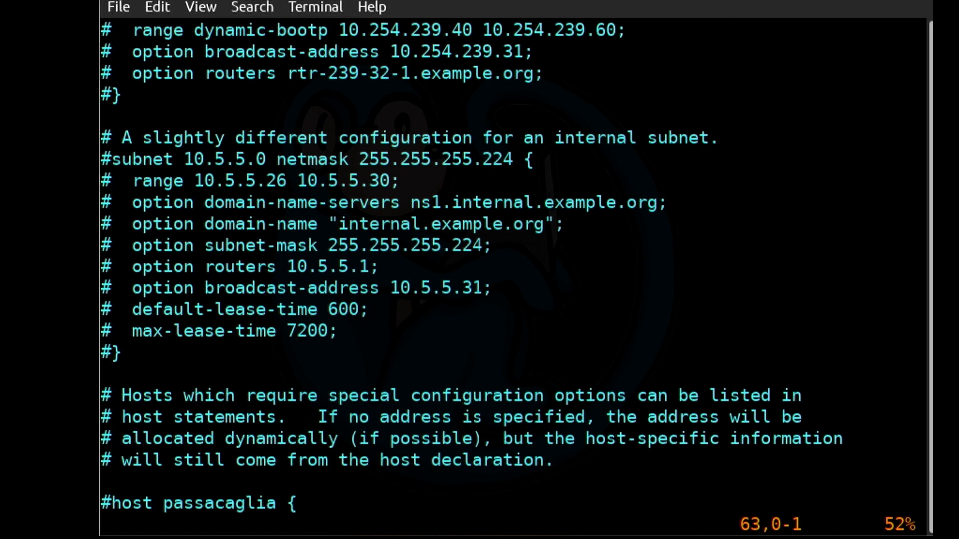
# Add a new line 'subnet 10.20.30.0 netmask 255.255.255.0 {' to dhcpd.conf.
pyautogui.press('o')
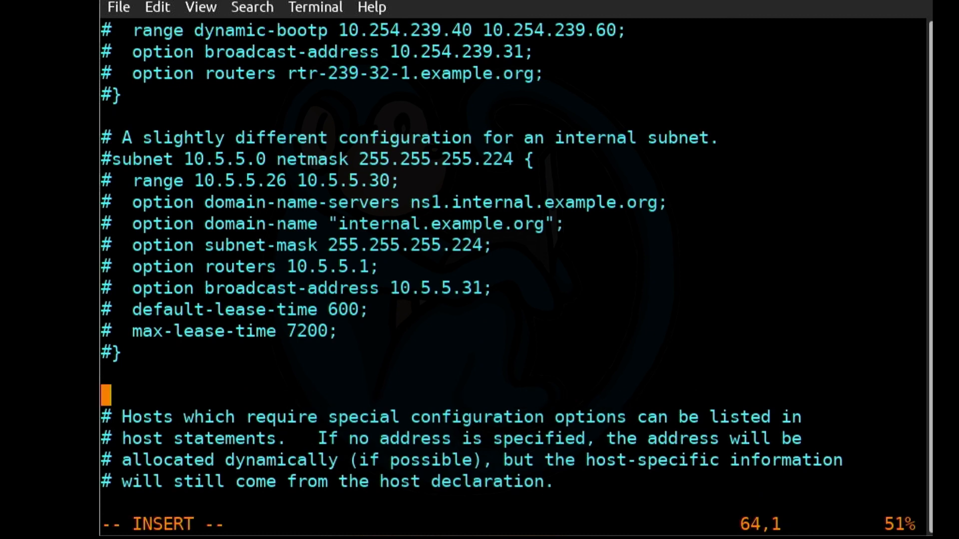
pyautogui.write('subnet 10.20.30.')
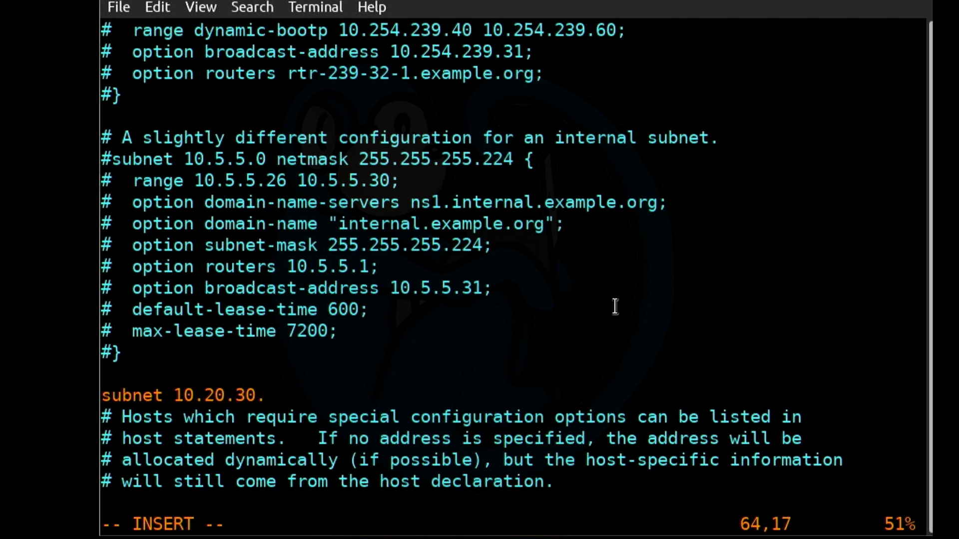
pyautogui.write('0 net')
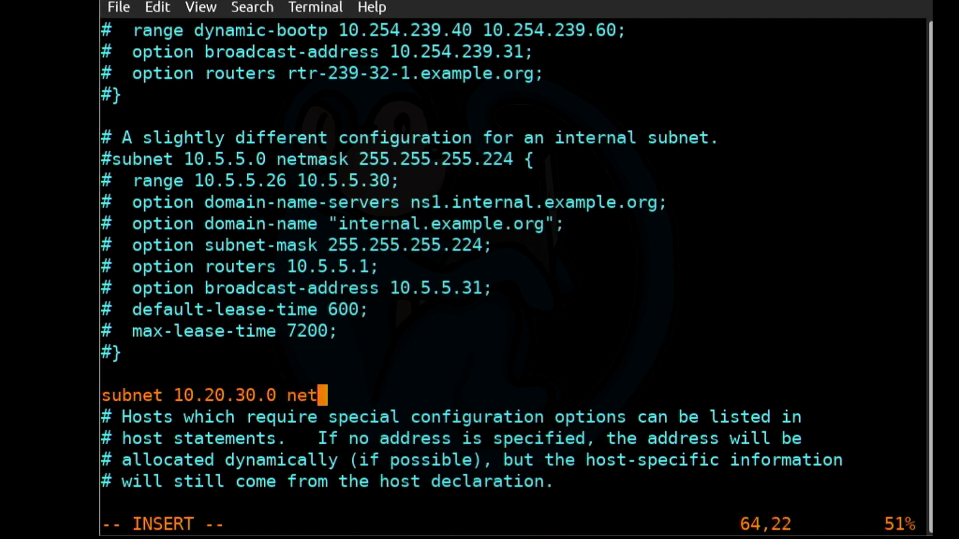
pyautogui.write('mask 255.255.255.')
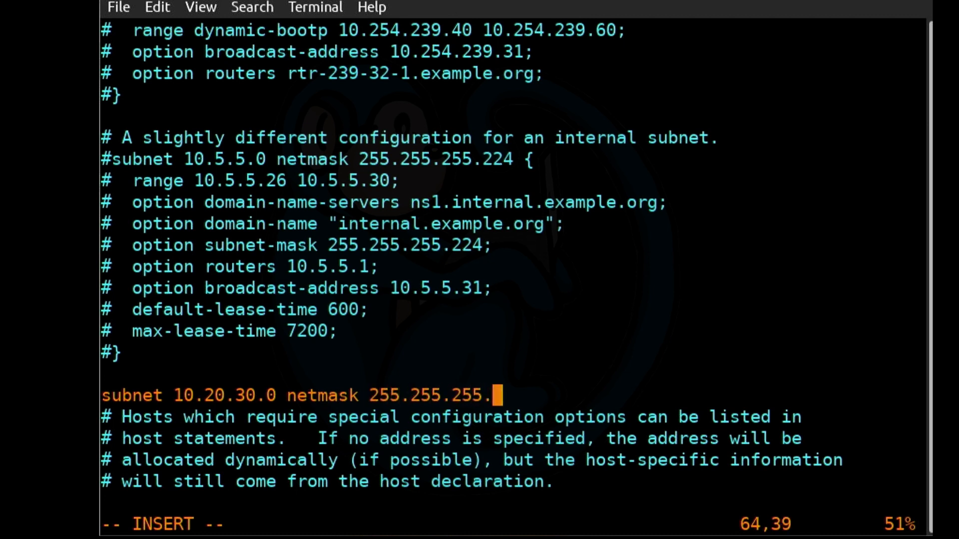
pyautogui.write('0 {')
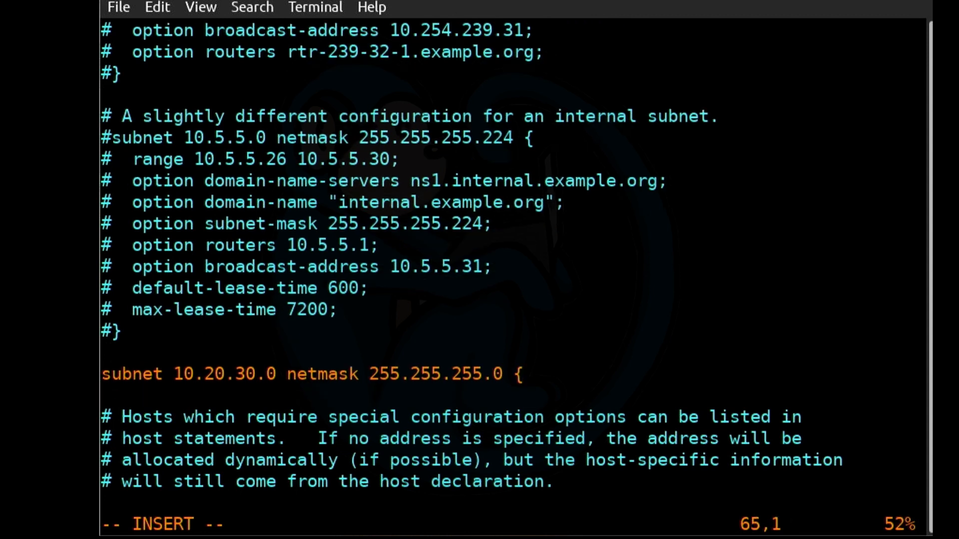
# Declare 'interface enp0s31f6;' inside the new subnet block.
pyautogui.write('i')
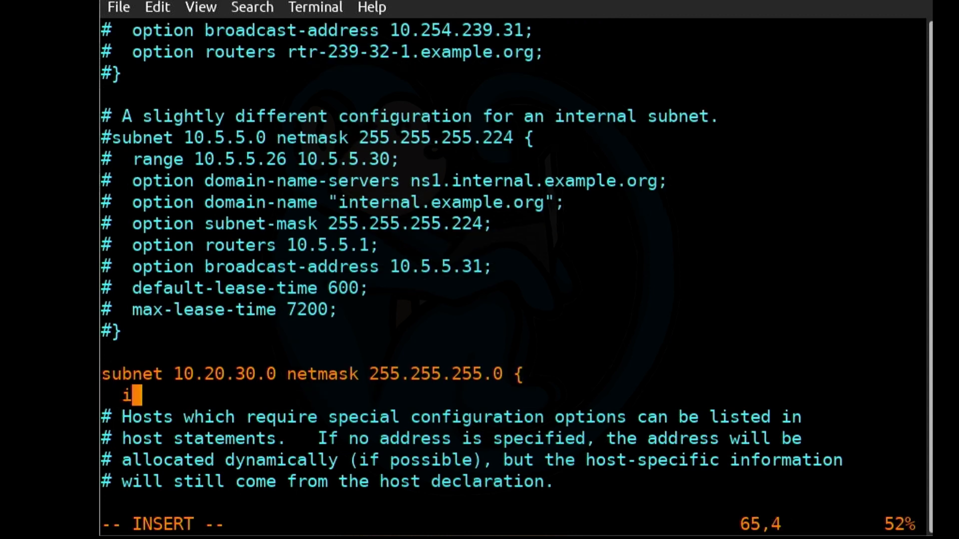
pyautogui.write('nterf')
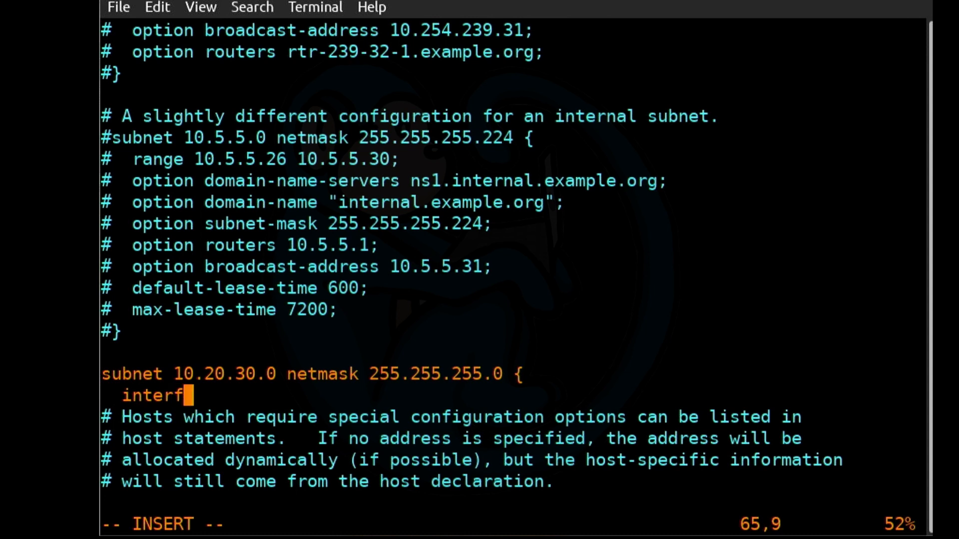
pyautogui.write('ace')
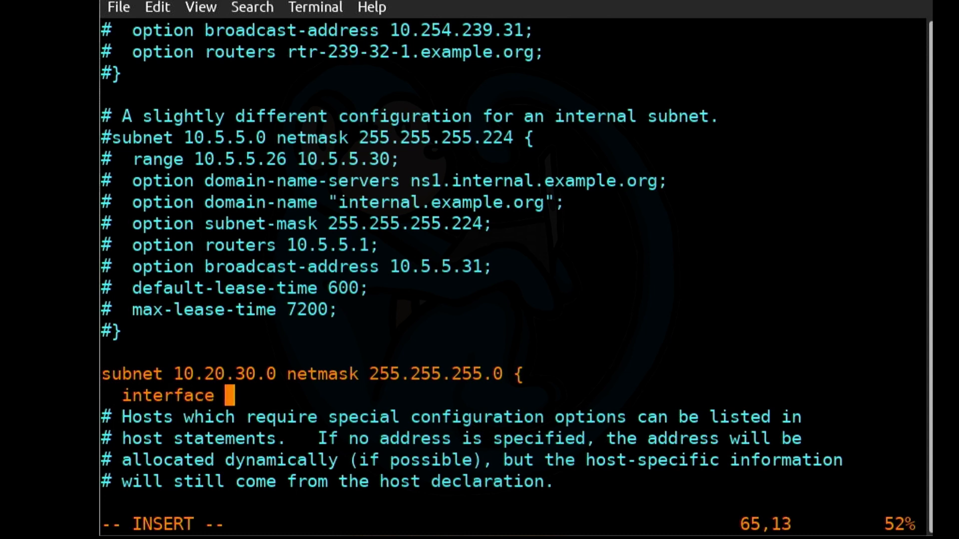
pyautogui.write('enp0')
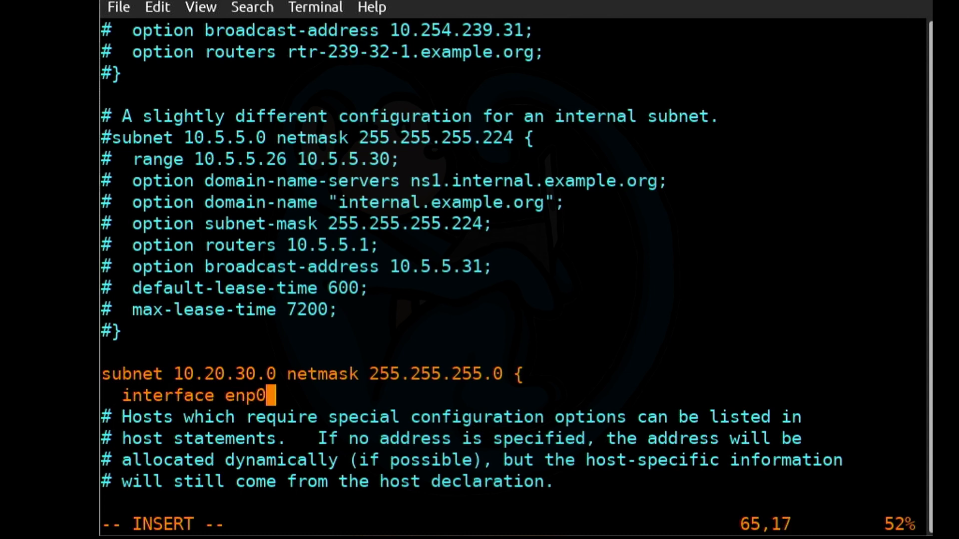
pyautogui.write('s')
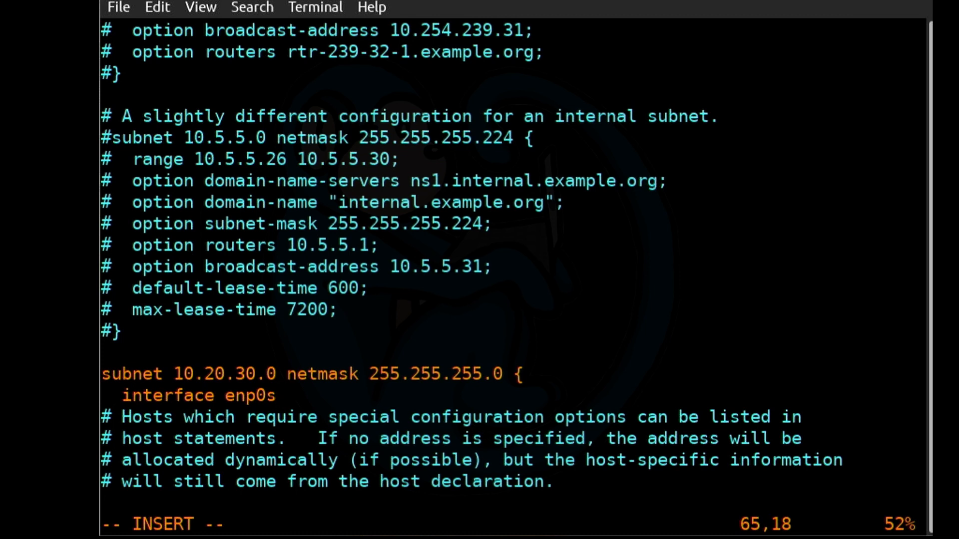
pyautogui.write('31f')
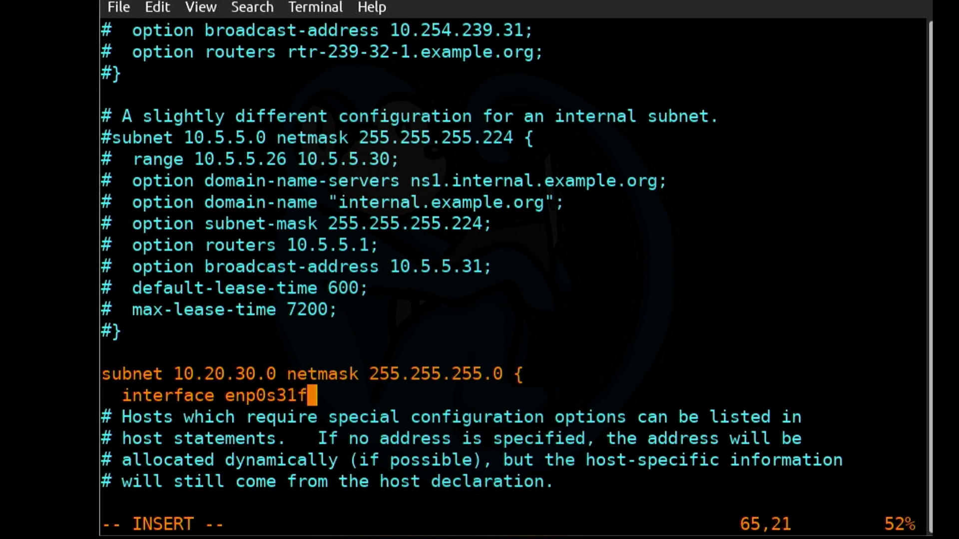
pyautogui.write('6')
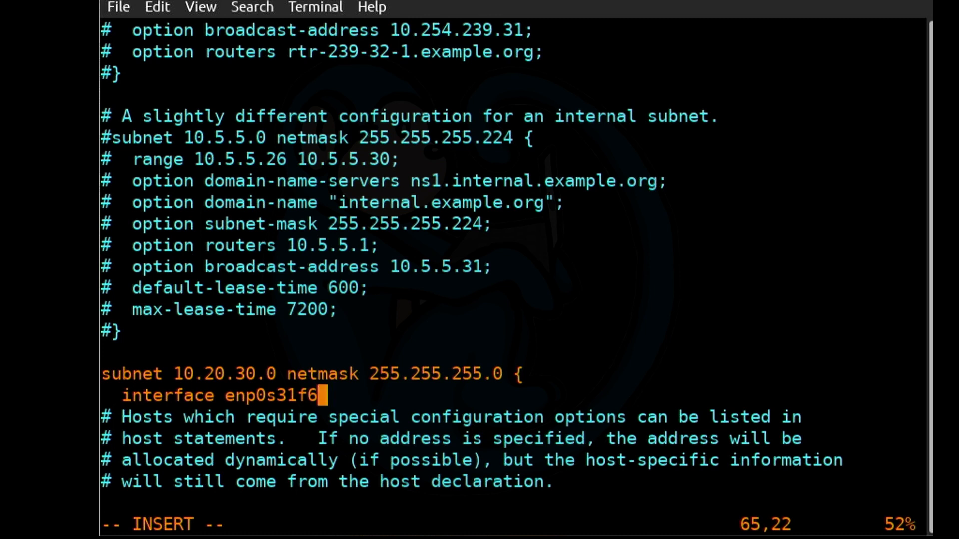
pyautogui.write(';')
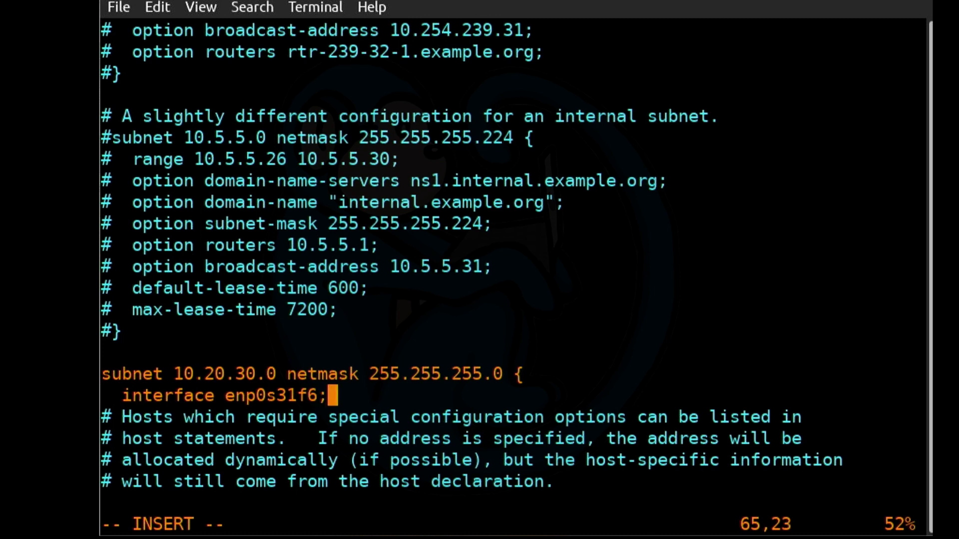
pyautogui.press('Return')
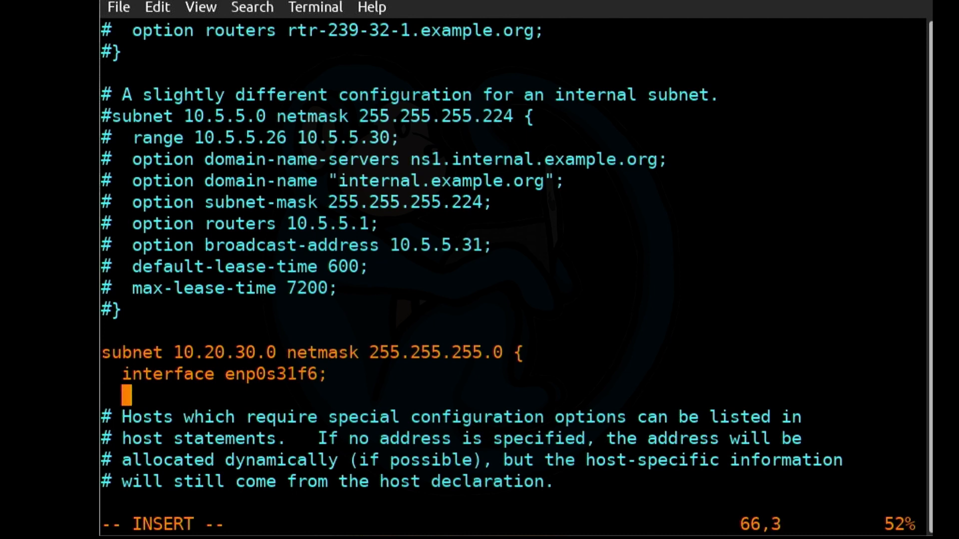
# Add 'range 10.20.30.100 10.20.30.150;' to the subnet block.
pyautogui.write('range')
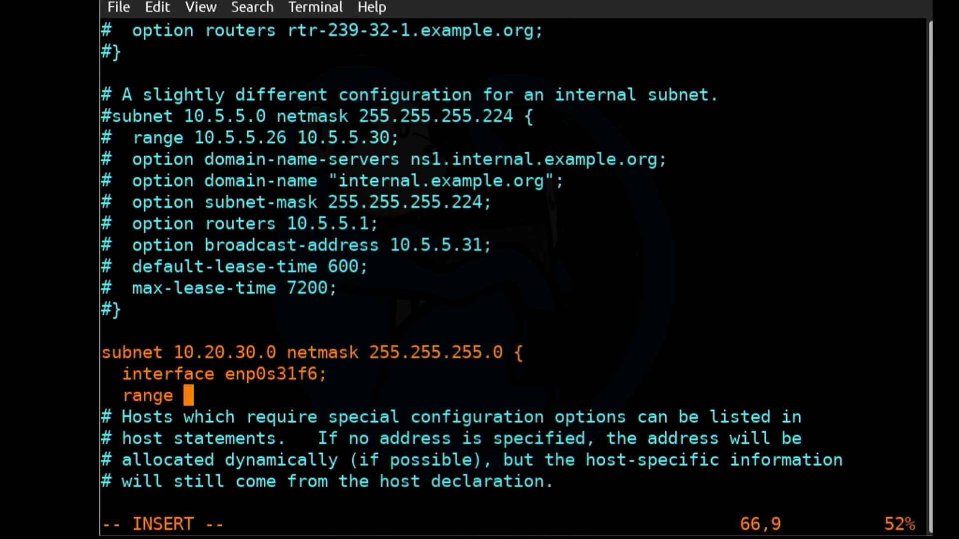
pyautogui.write('10.20.3')
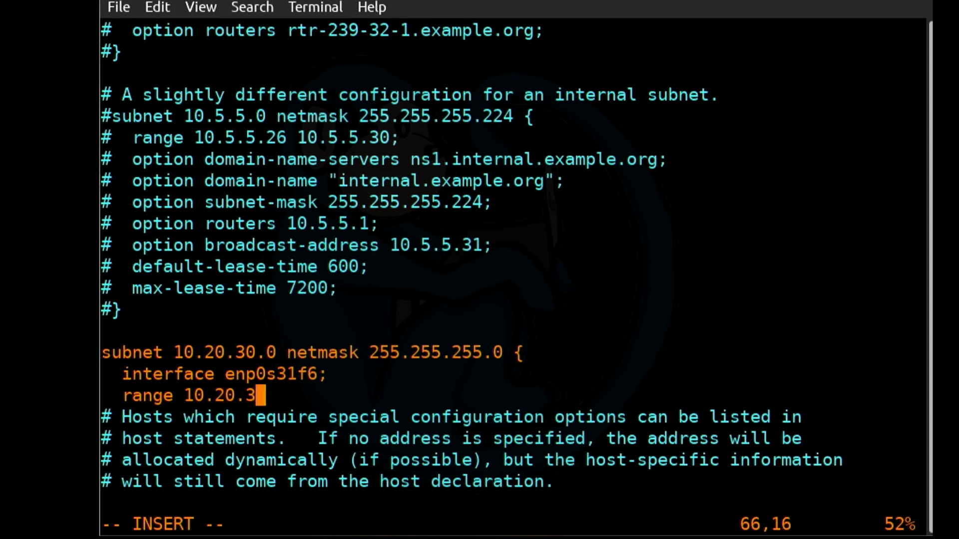
pyautogui.write('0.')
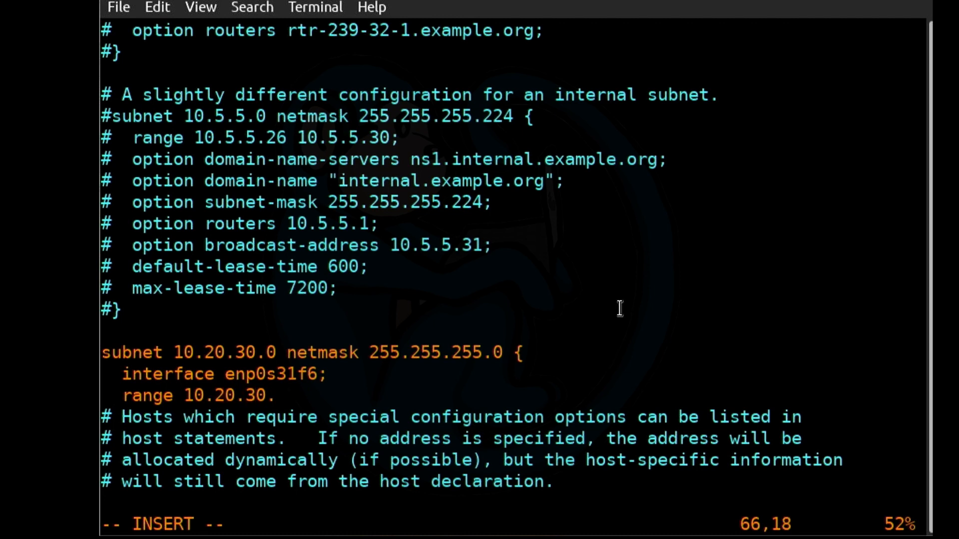
pyautogui.write('100')
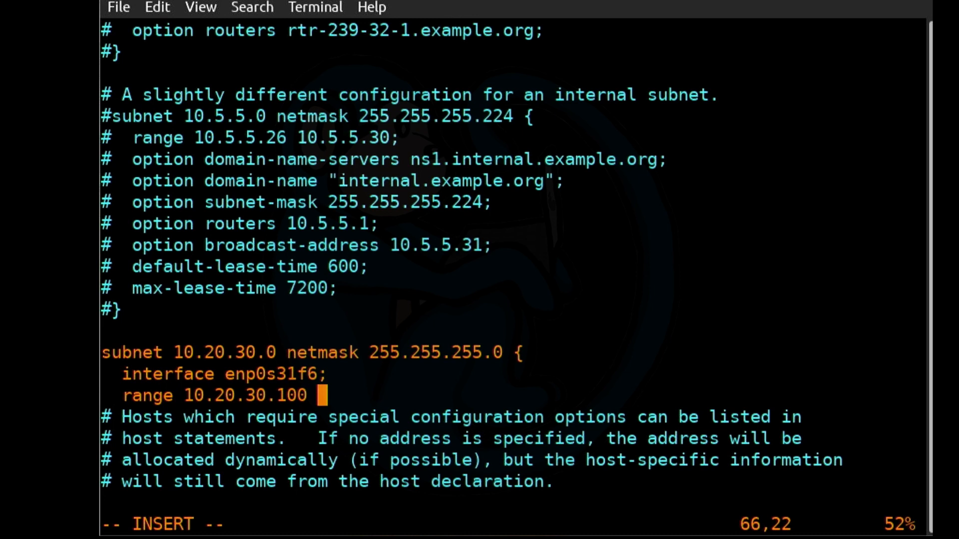
pyautogui.write('10.2')
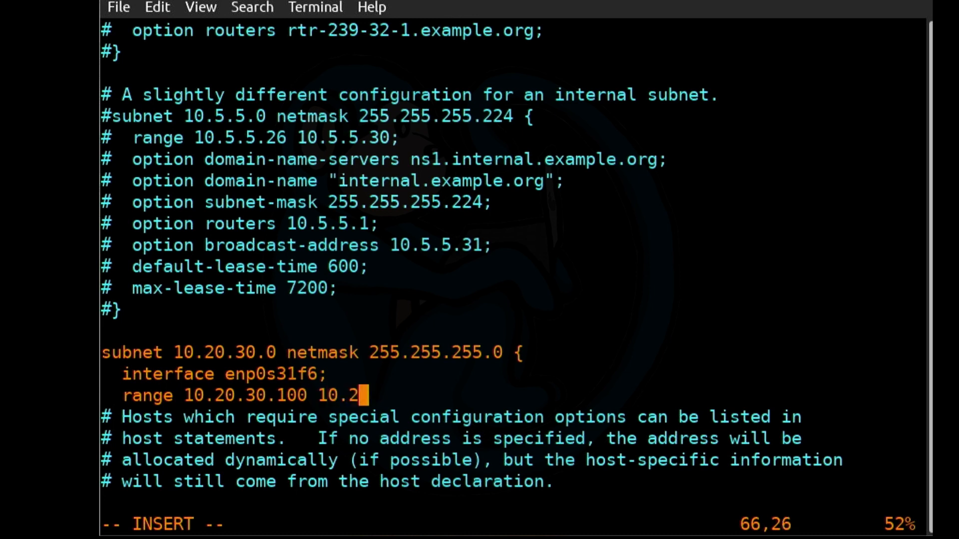
pyautogui.write('0.30.1')
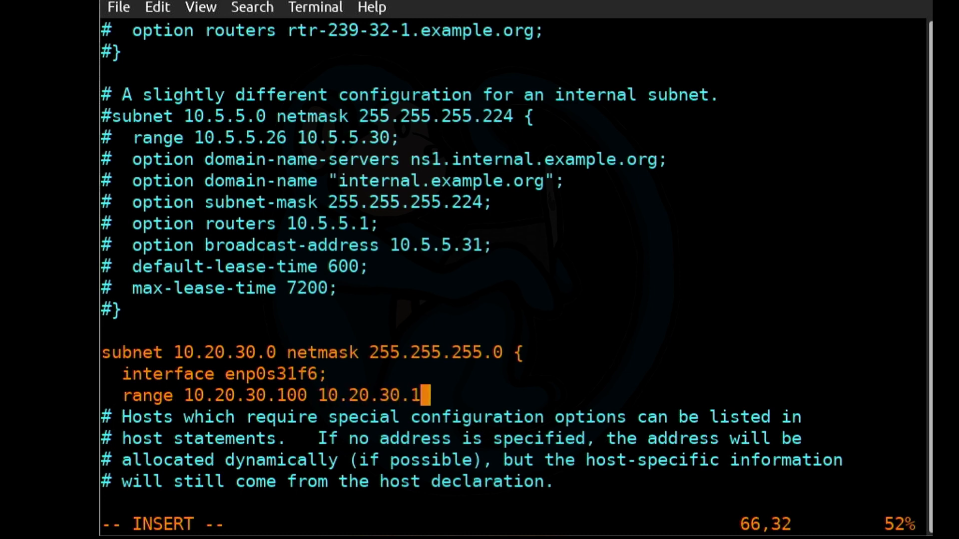
pyautogui.write('50')
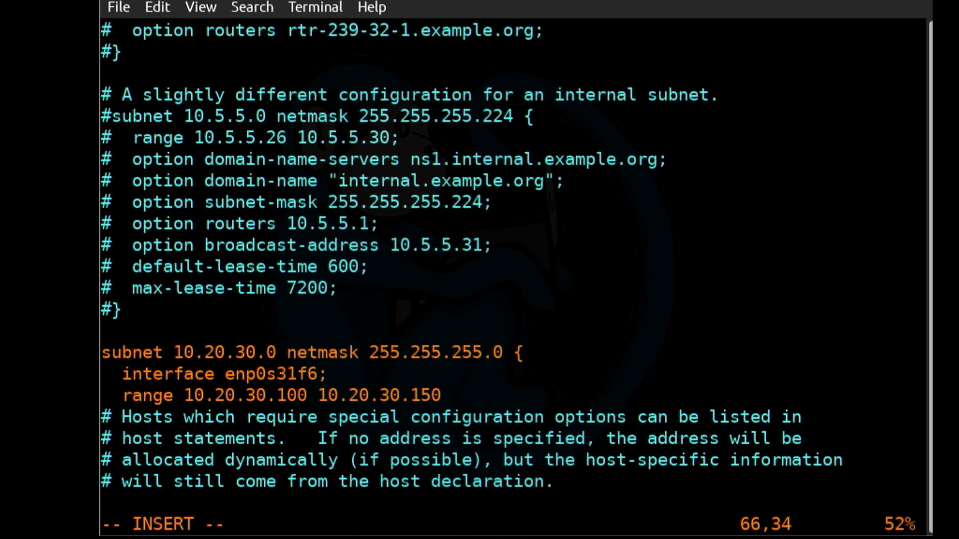
pyautogui.press('Return')
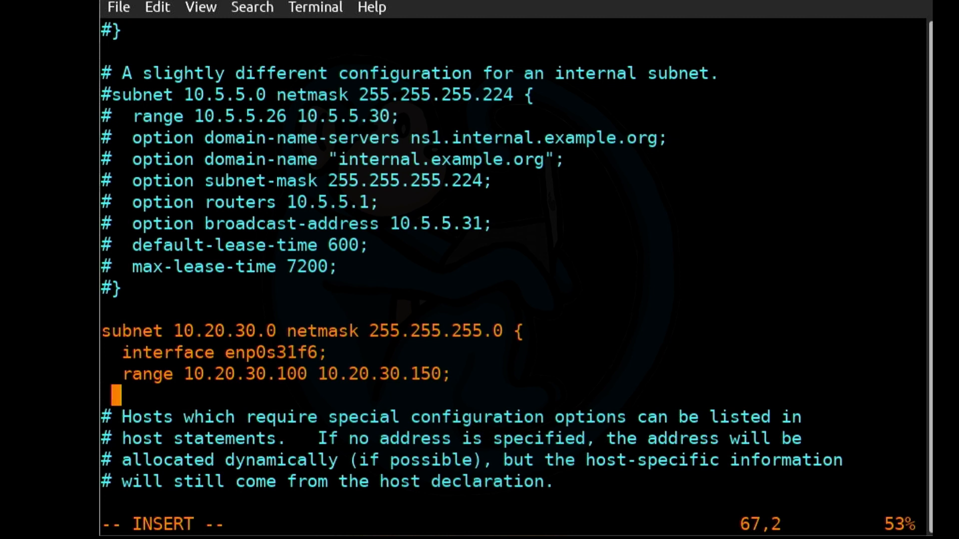
# Add 'option routers 10.20.30.1;' to the subnet block.
pyautogui.write('option')
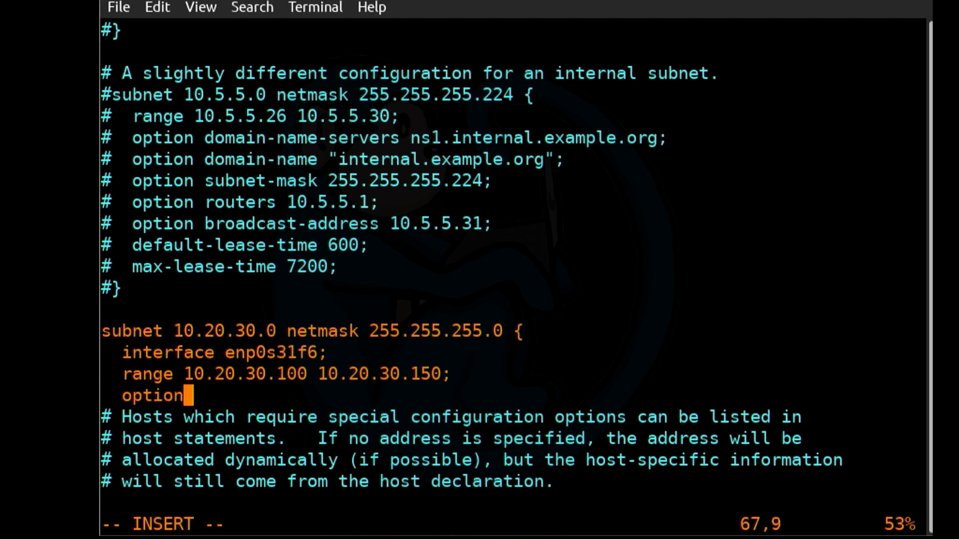
pyautogui.write('router')
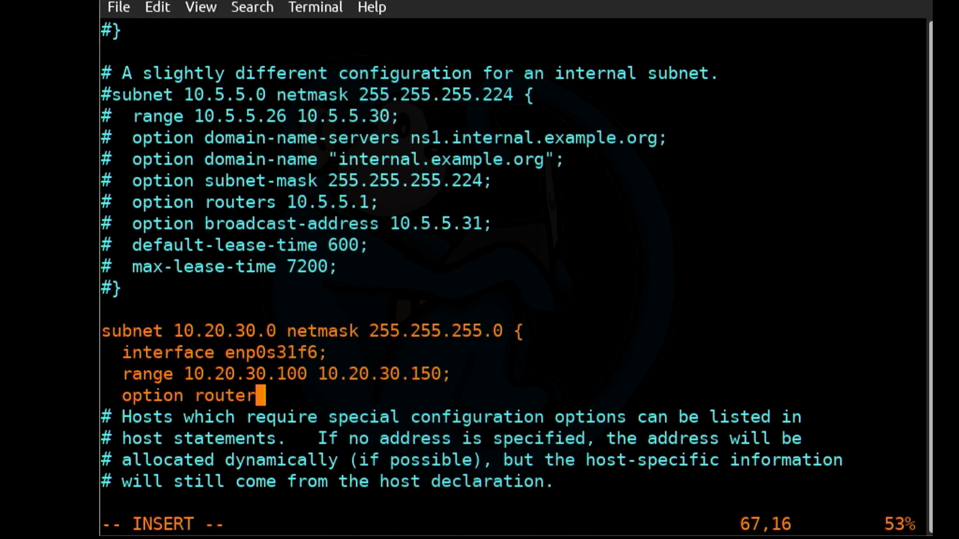
pyautogui.write('s 10.20.3')
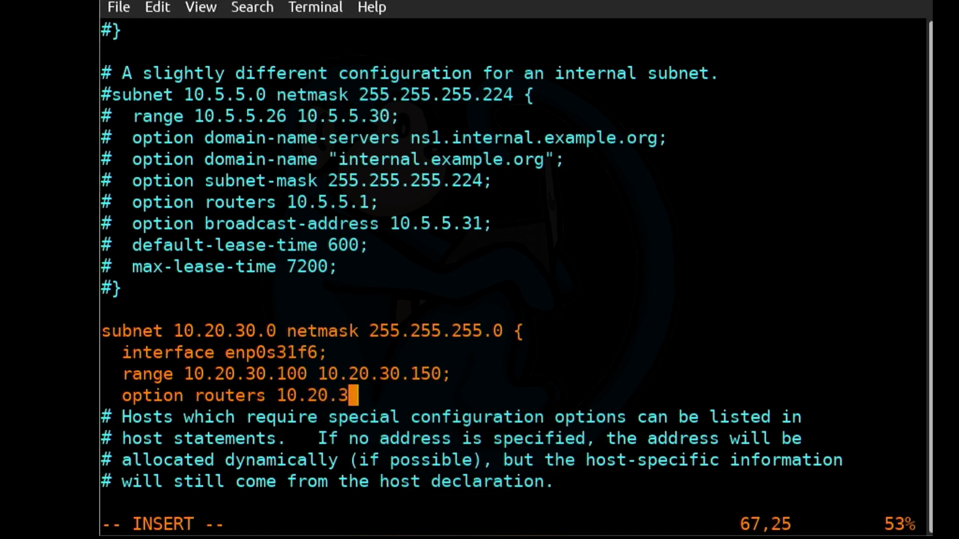
pyautogui.press('Return')
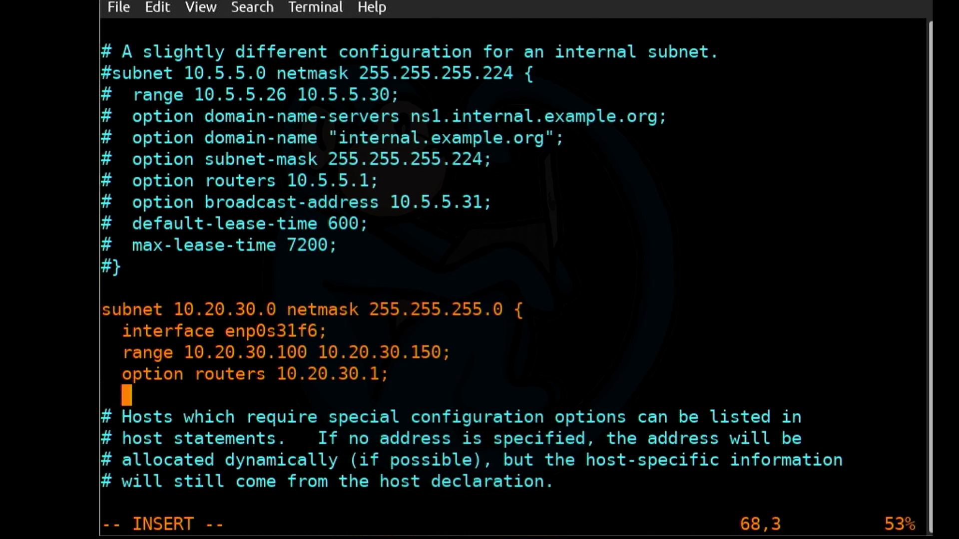
# Add 'option domain-name-servers 10.20.30.4, 10.20.30.8;' to the subnet block.
pyautogui.write('opt')
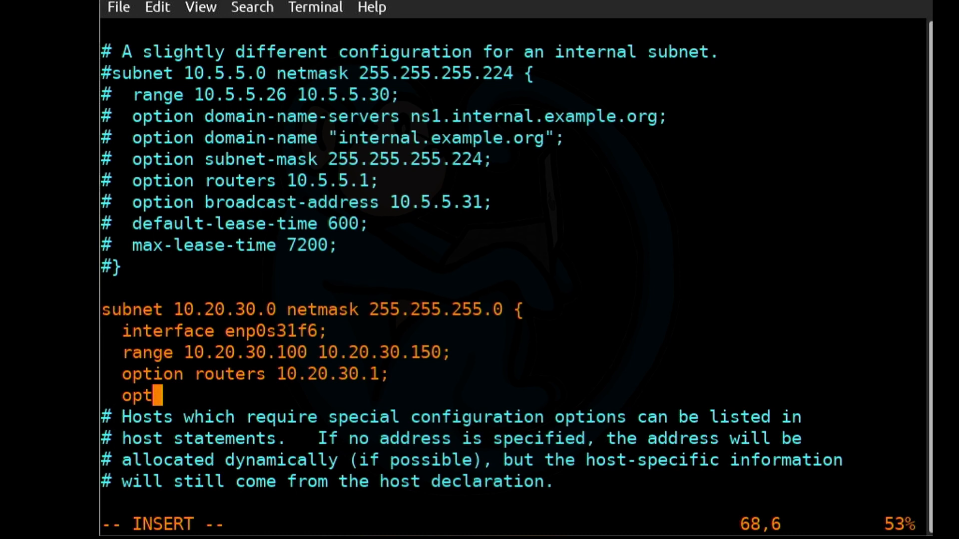
pyautogui.write('ion do')
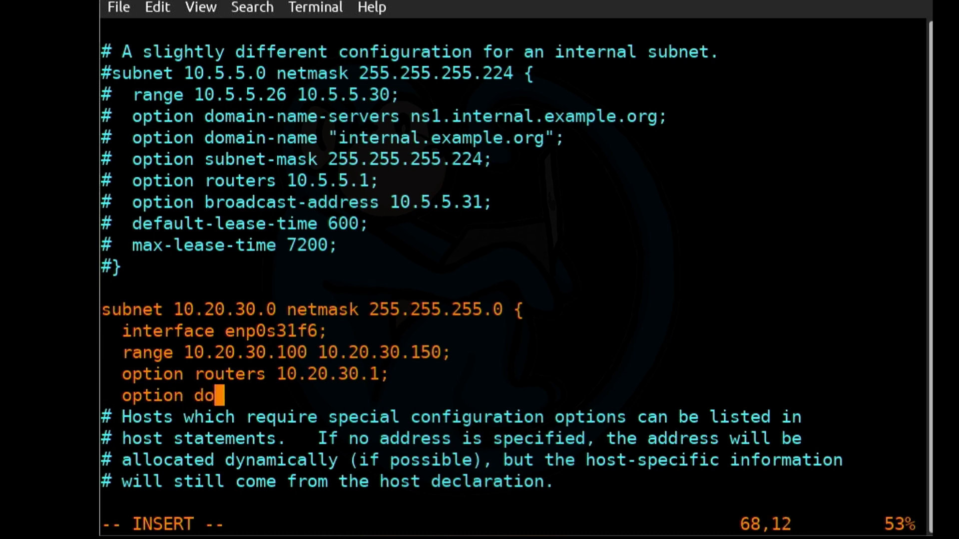
pyautogui.write('main-n')
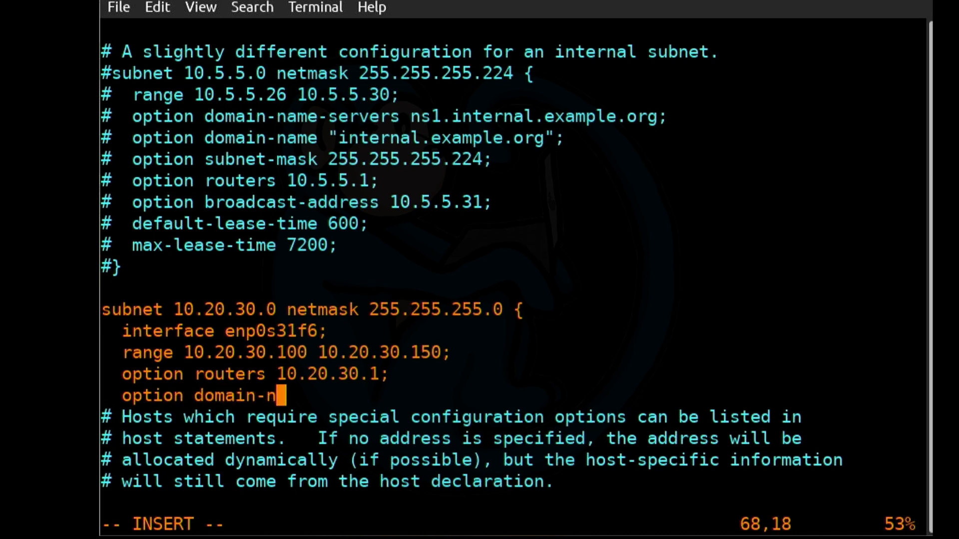
pyautogui.write('ame')
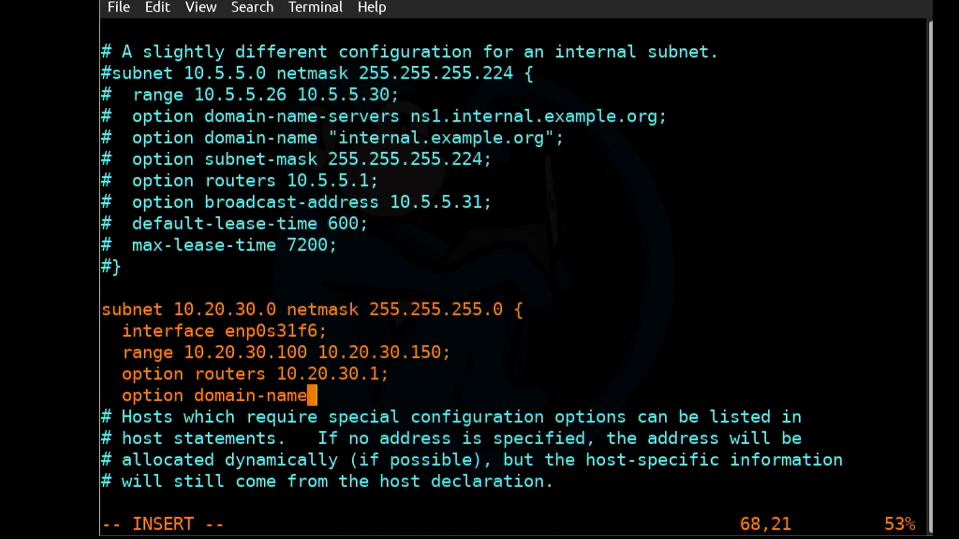
pyautogui.write('-s')
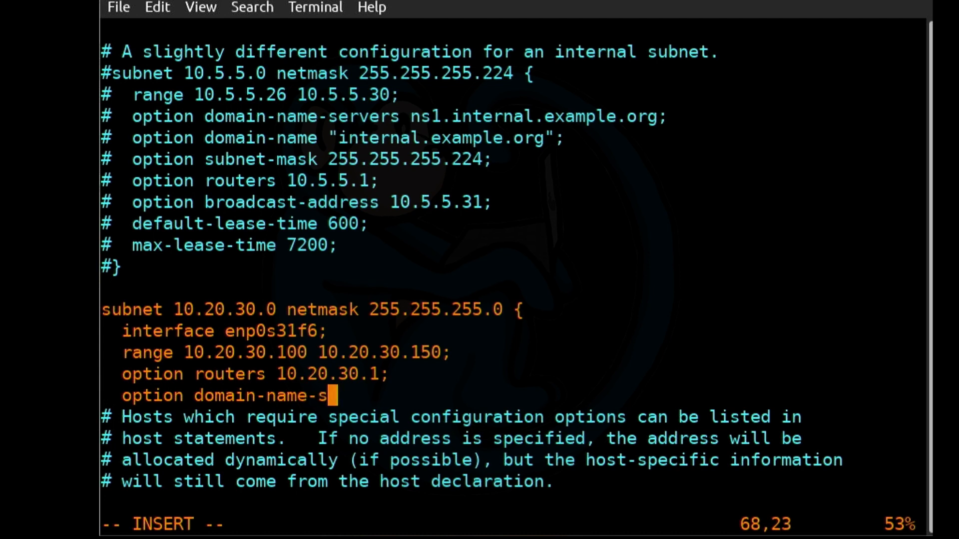
pyautogui.write('ervers')
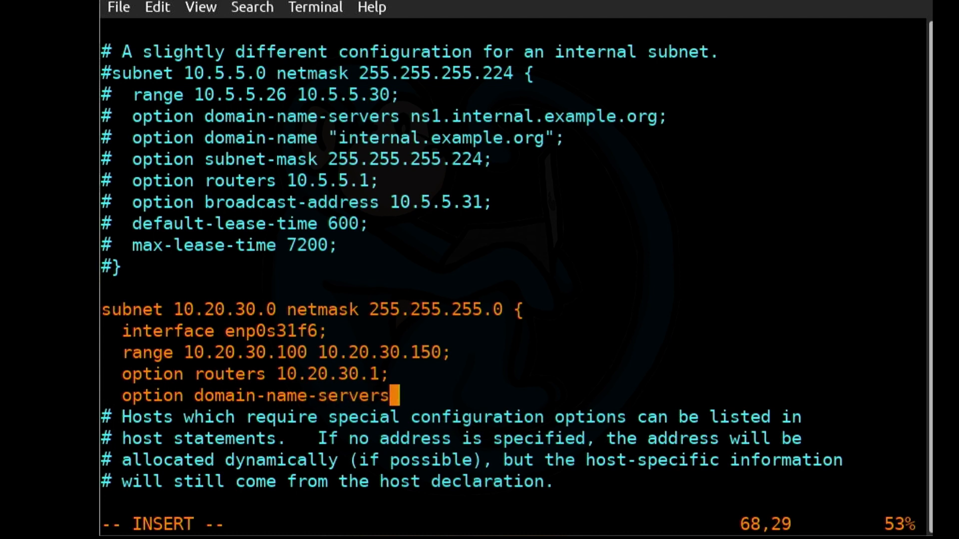
pyautogui.write('10.20.')
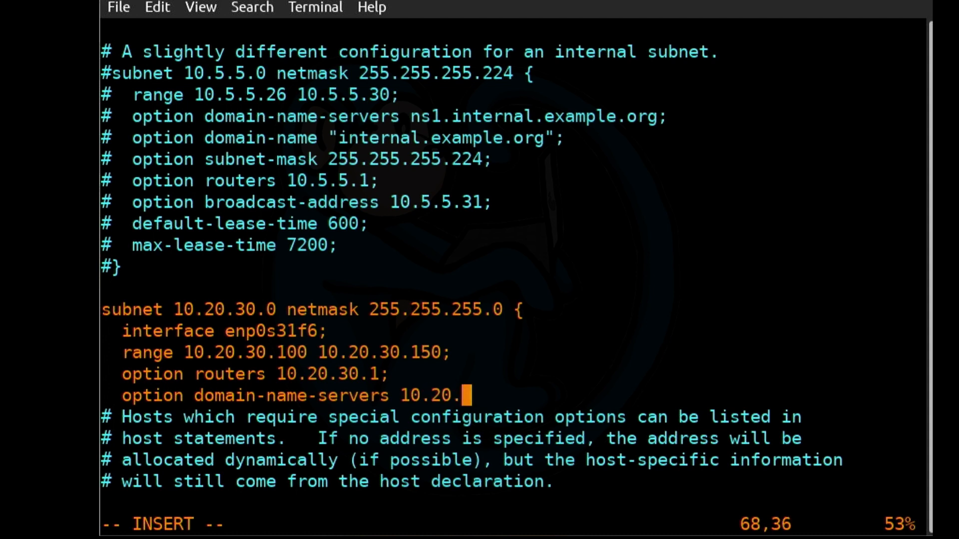
pyautogui.write('30.4, 10.20.30.8;')
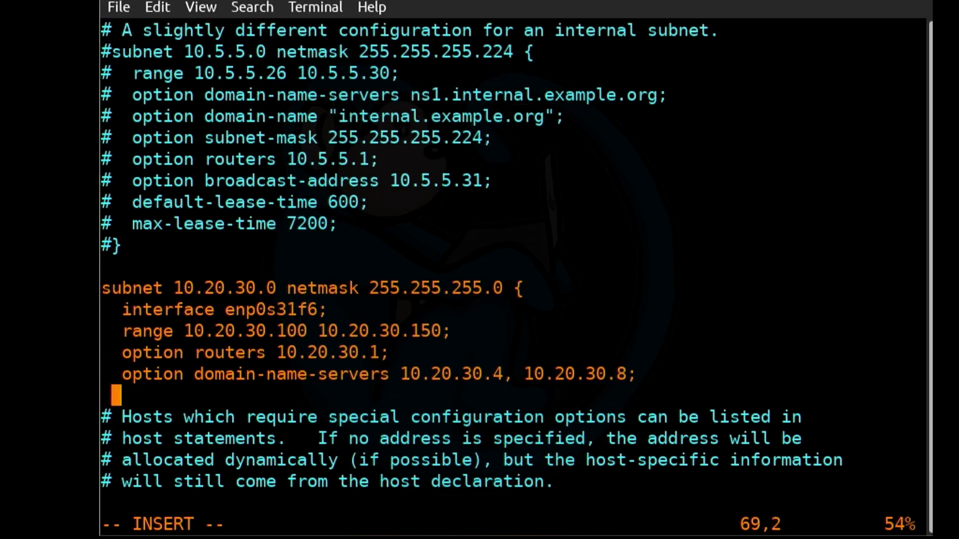
# Add 'option domain-name companyX.dfir;', close the block and save dhcpd.conf.
pyautogui.write('option')
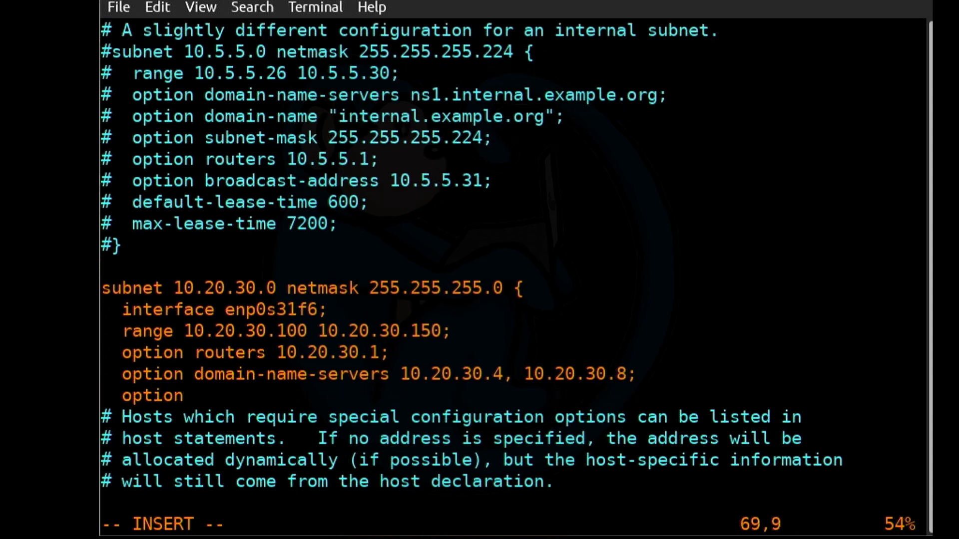
pyautogui.write('domain')
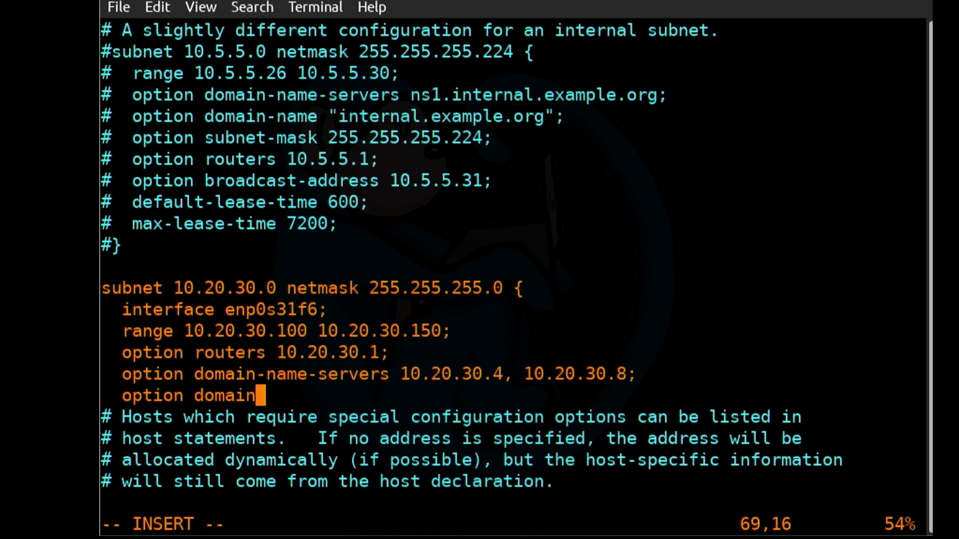
pyautogui.write('-name')
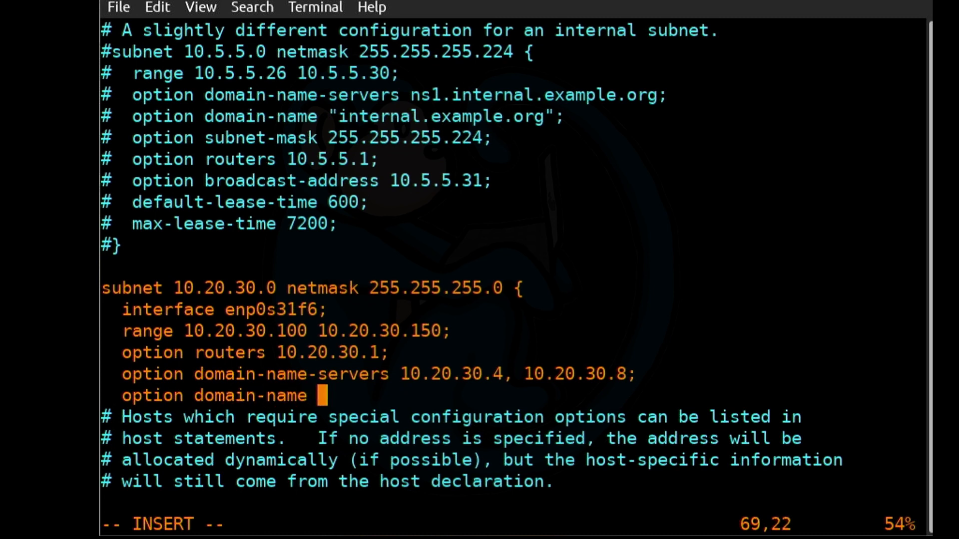
pyautogui.write('companyX')
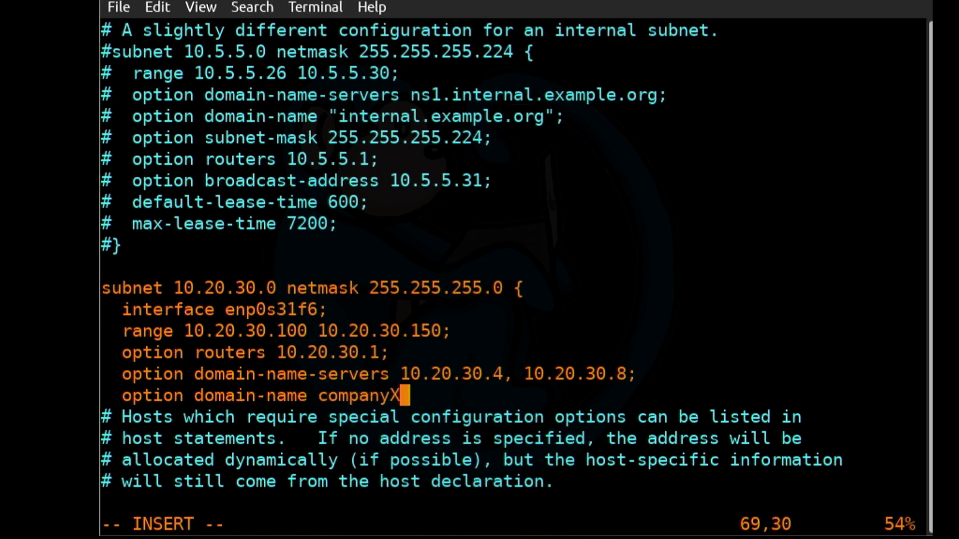
pyautogui.write('.dfir')
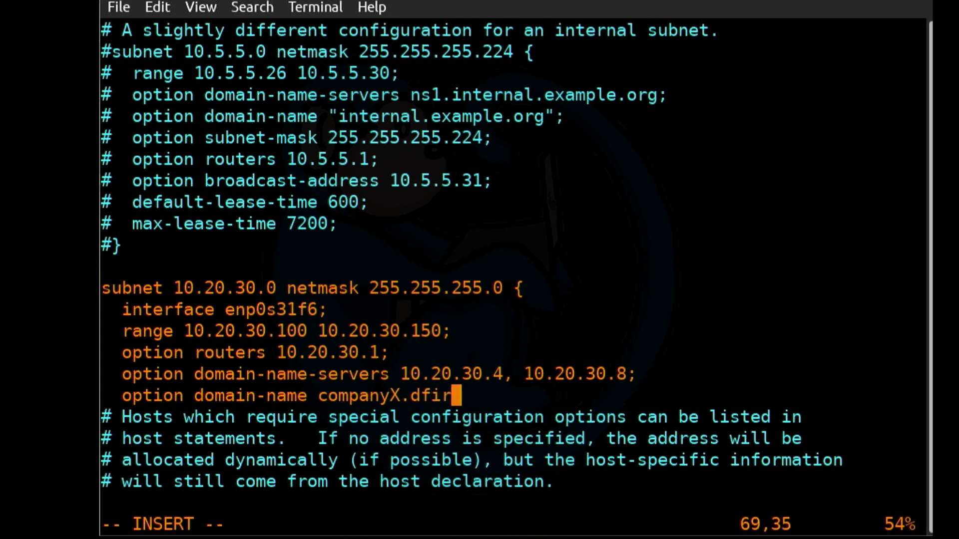
pyautogui.press('Return')
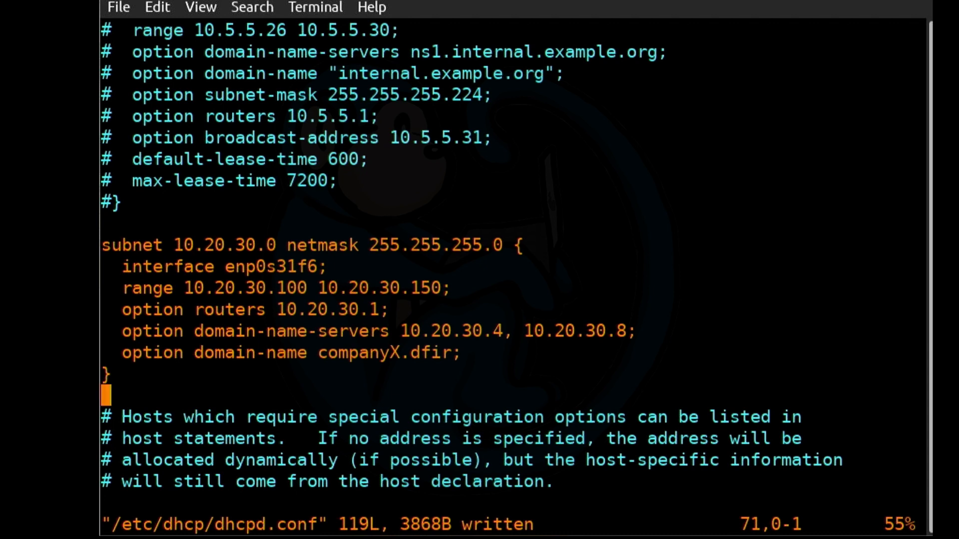
pyautogui.scroll(-3)
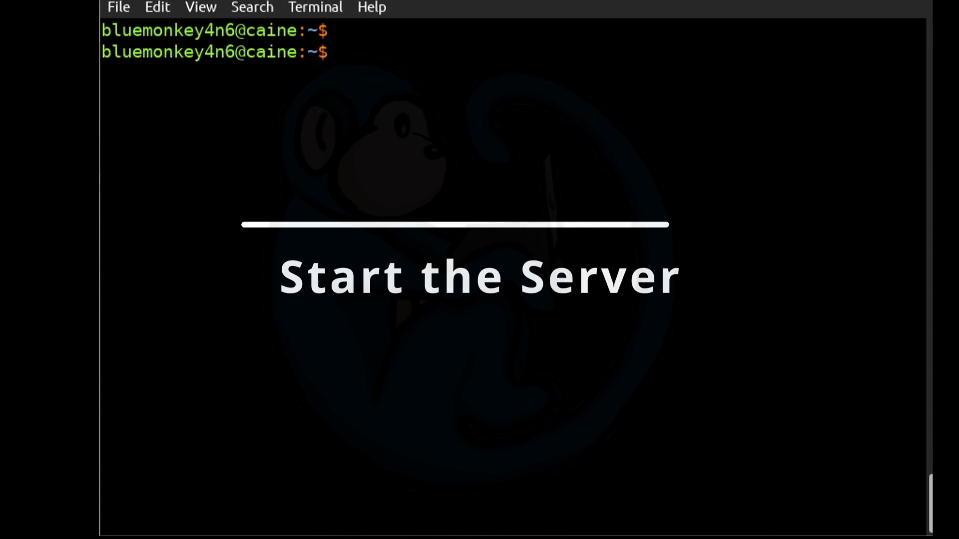
# Start the isc-dhcp-server service with 'sudo systemctl start isc-dhcp-server'.
pyautogui.write('s')
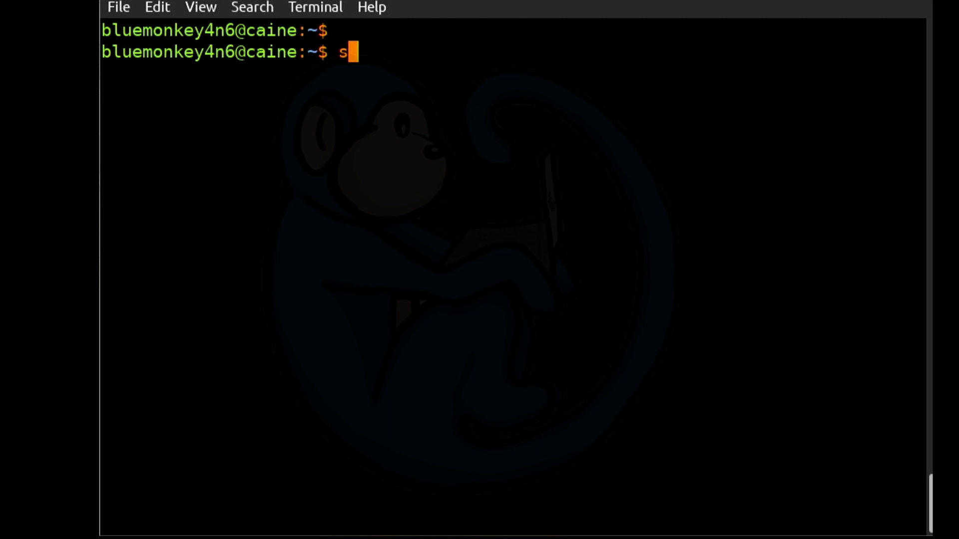
pyautogui.write('udo systemctl')
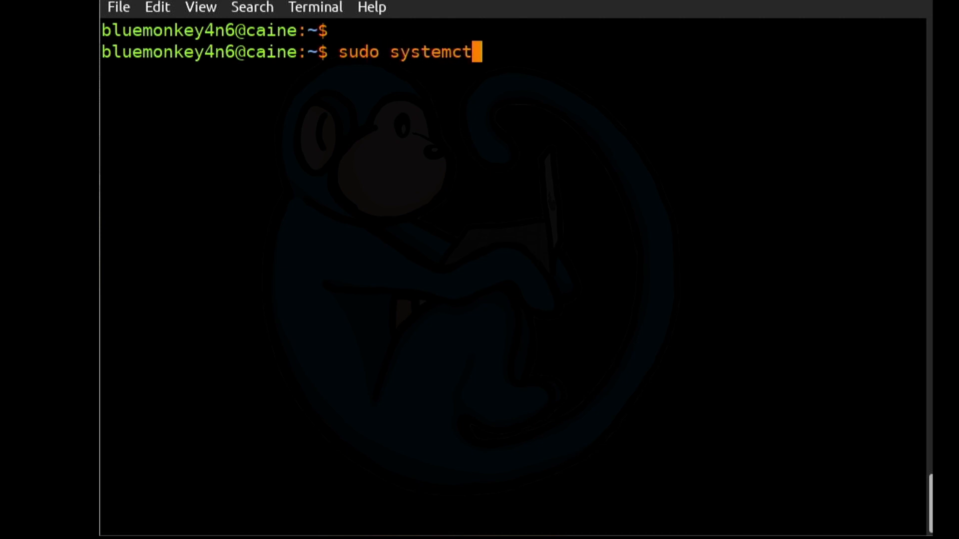
pyautogui.write('l start isc-')
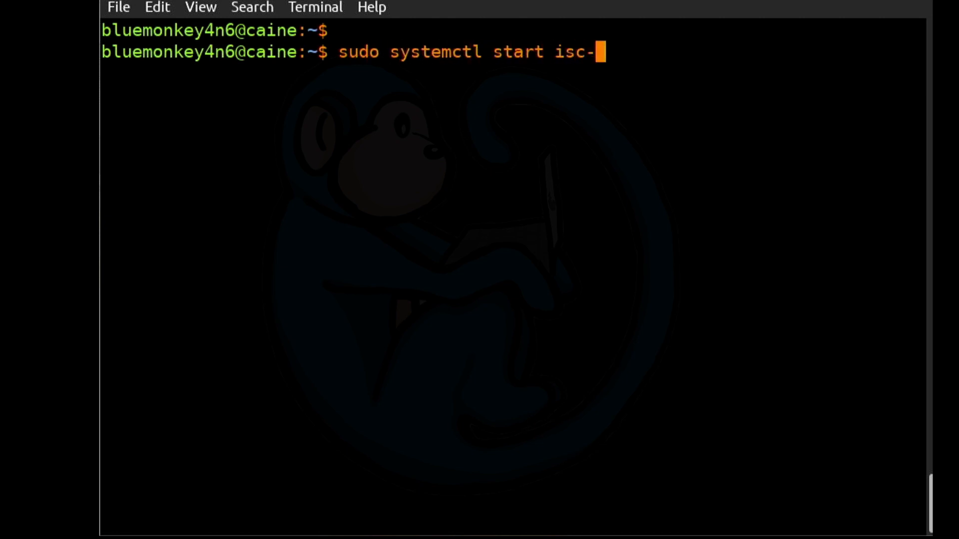
pyautogui.write('dhcp-server')
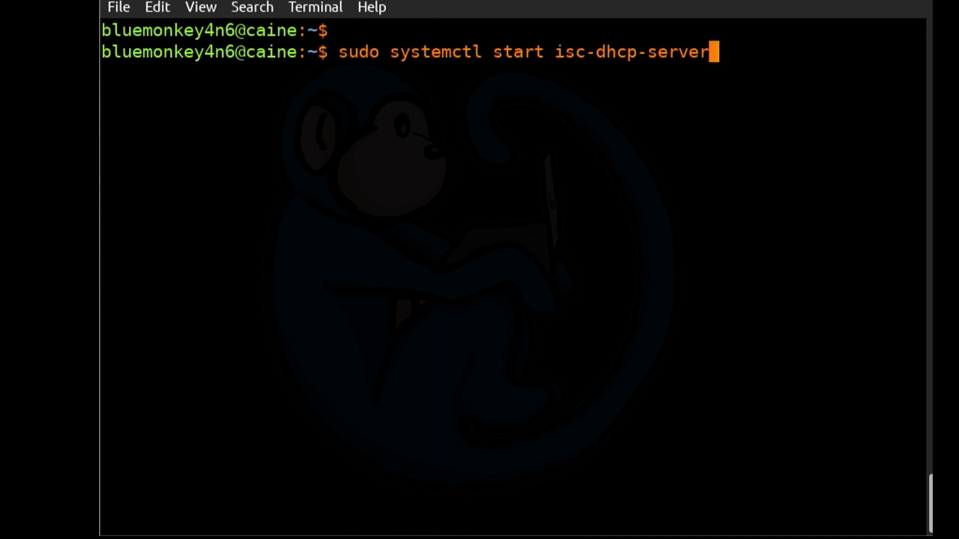
pyautogui.press('Return')
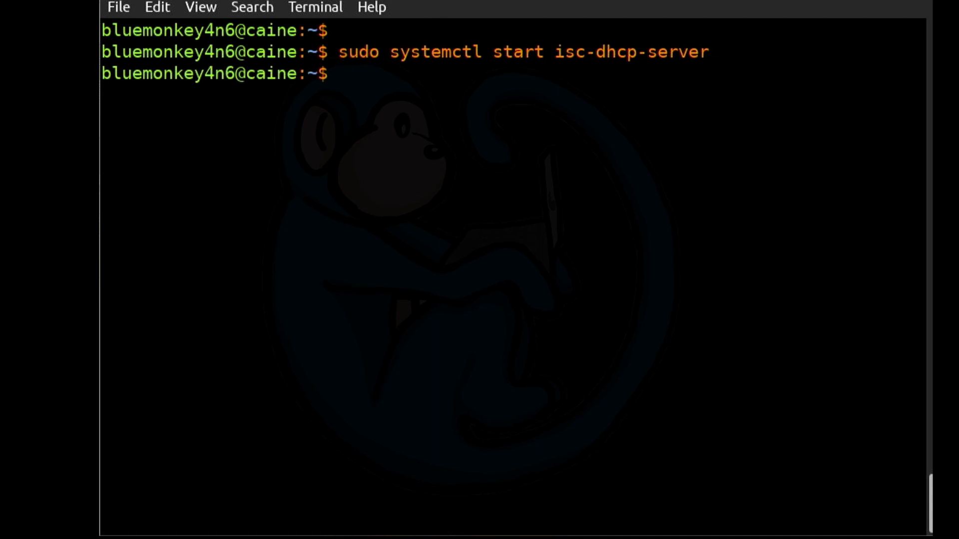
# Check 'systemctl status isc-dhcp-server', which shows a failed exit code, then quit.
pyautogui.write('sys')
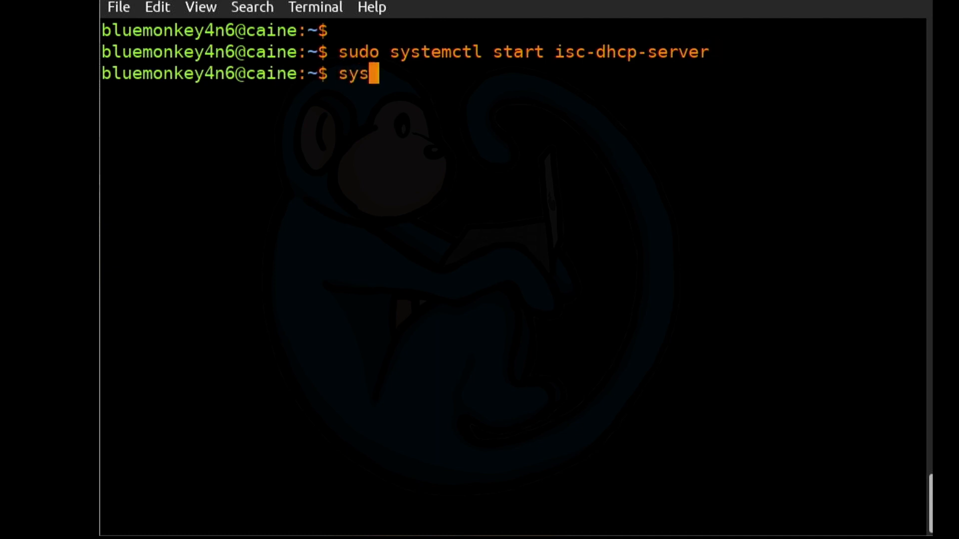
pyautogui.write('temctl statu')
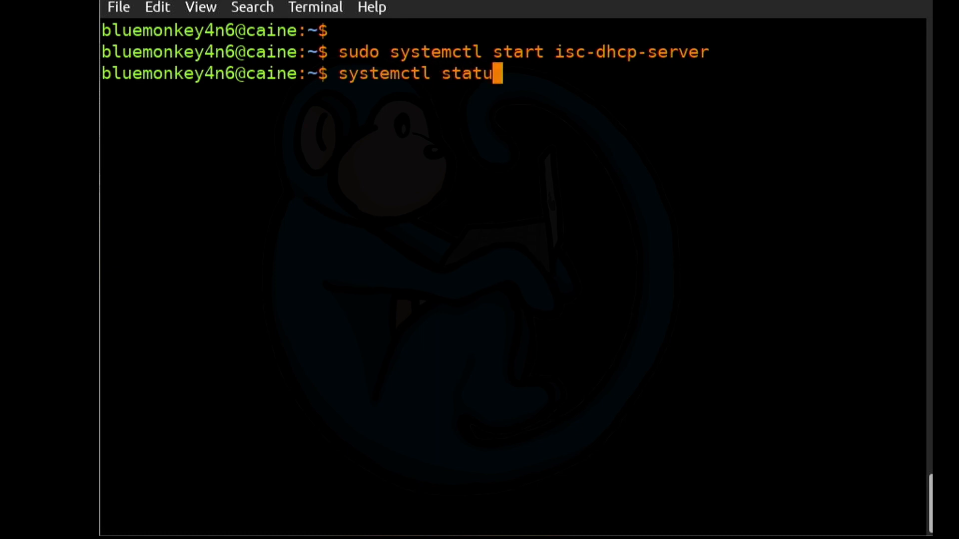
pyautogui.write('s isc-dhcp')
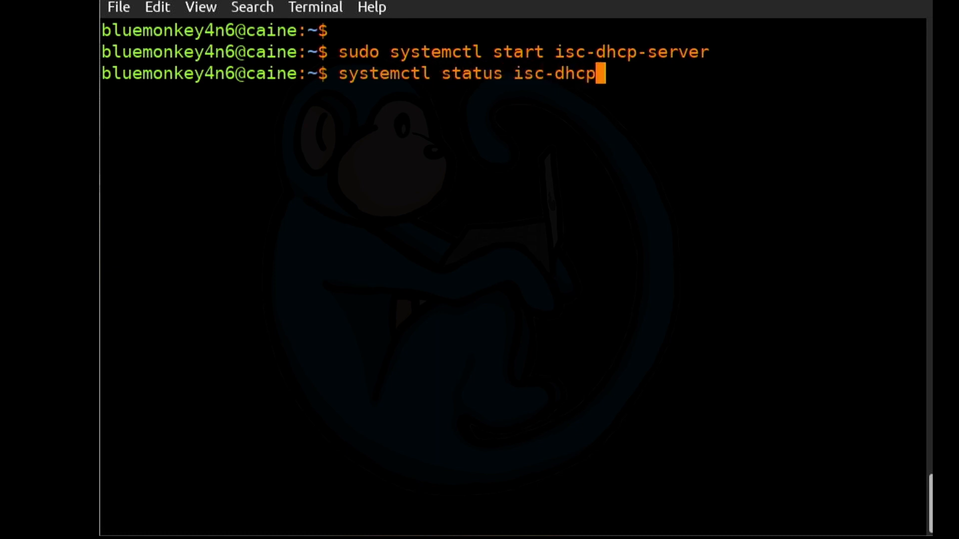
pyautogui.write('-server')
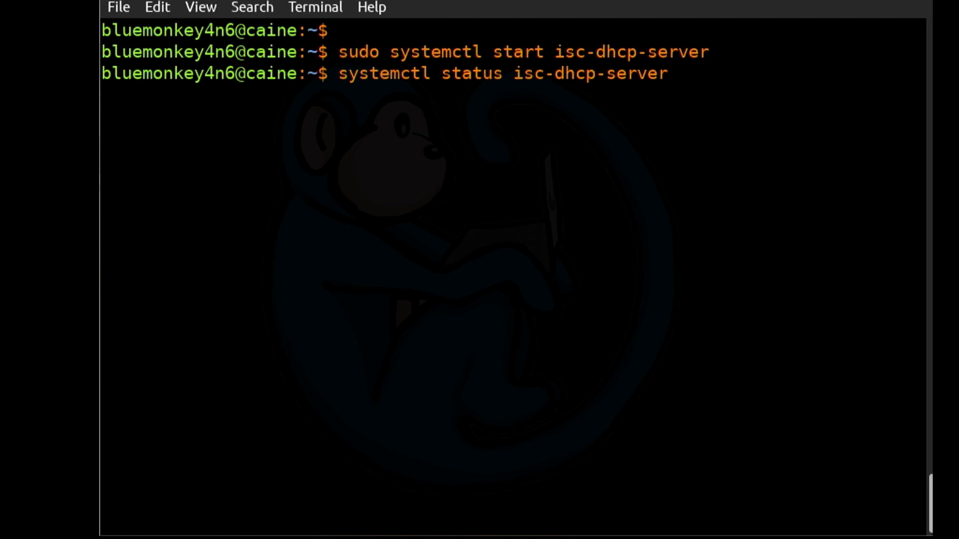
pyautogui.press('Return')
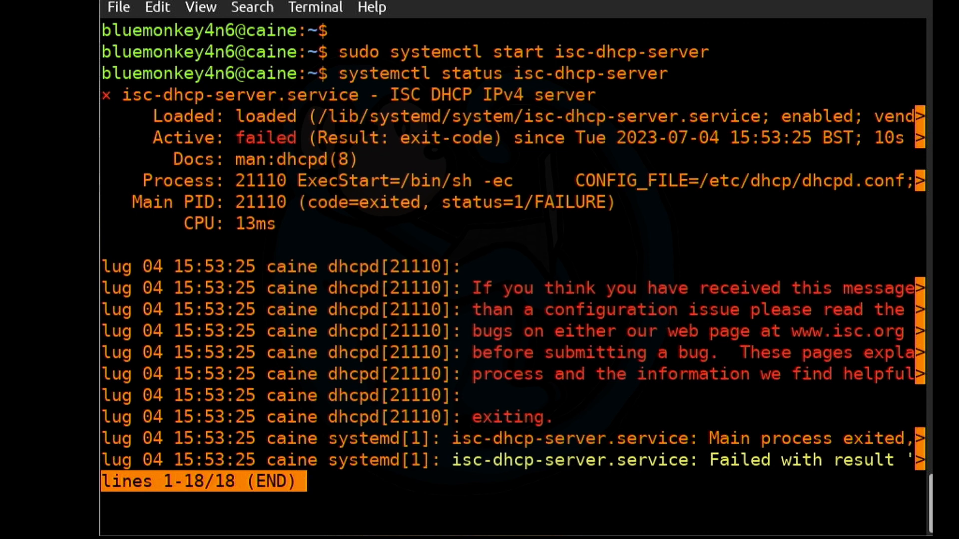
pyautogui.press('q')
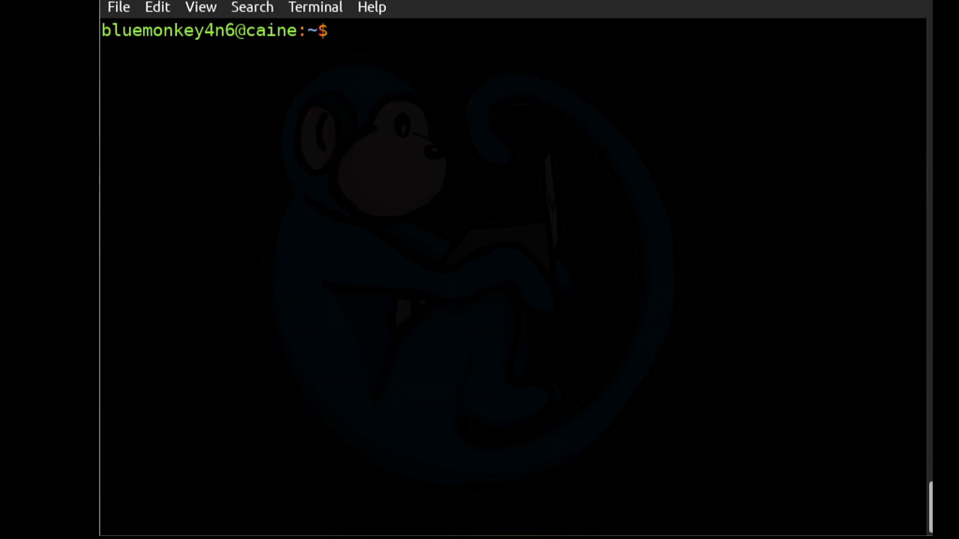
# Review the last 30 syslog lines, finding the dhcpd.conf line 69 missing-semicolon error.
pyautogui.write('tail -30 /var/l')
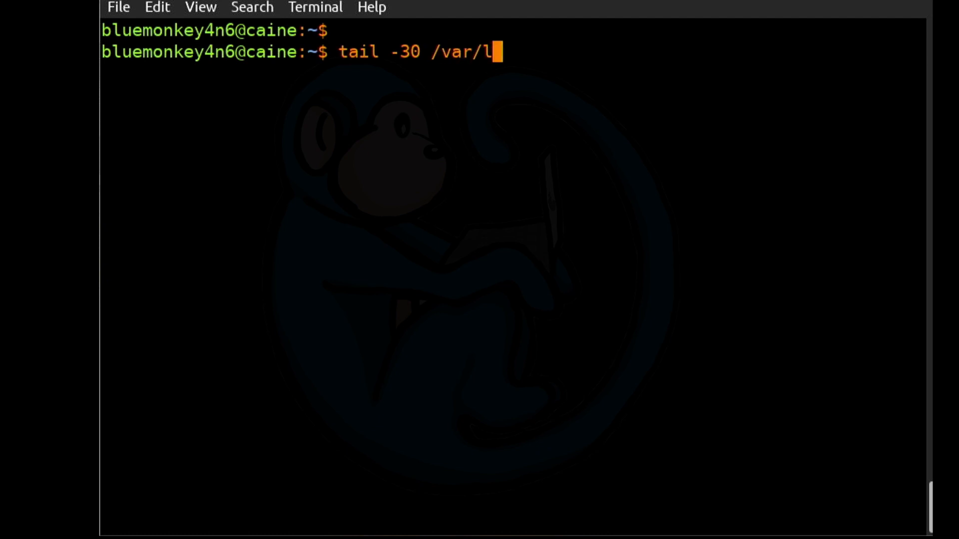
pyautogui.press('Return')
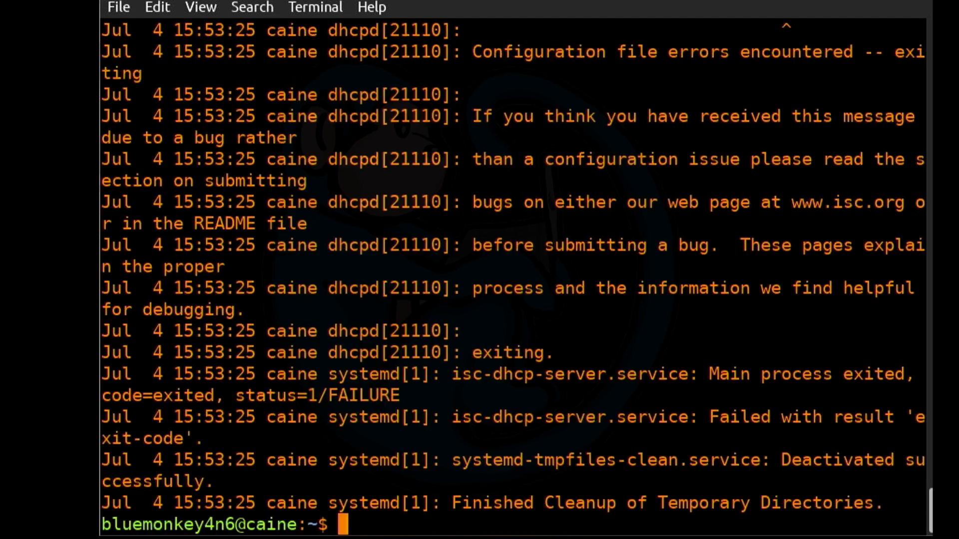
pyautogui.scroll(3)
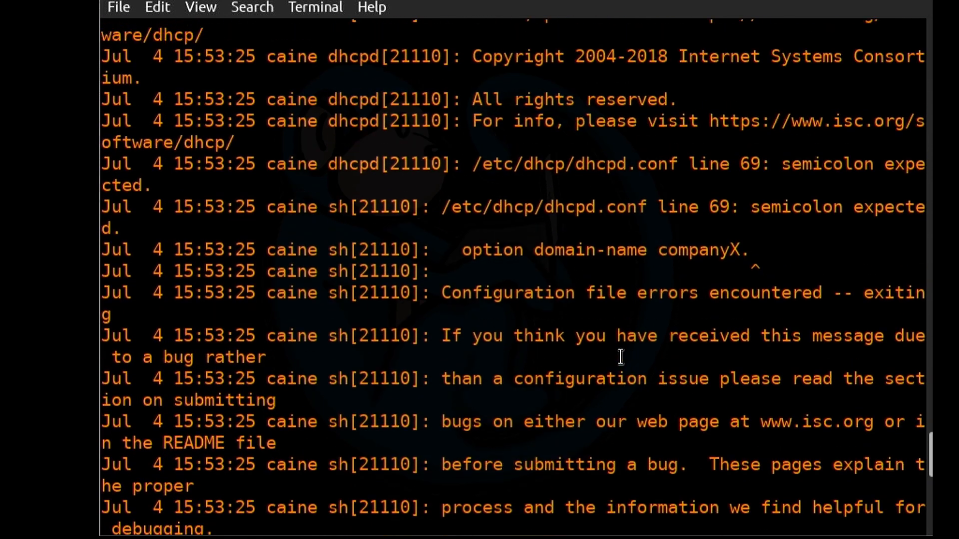
pyautogui.scroll(3)
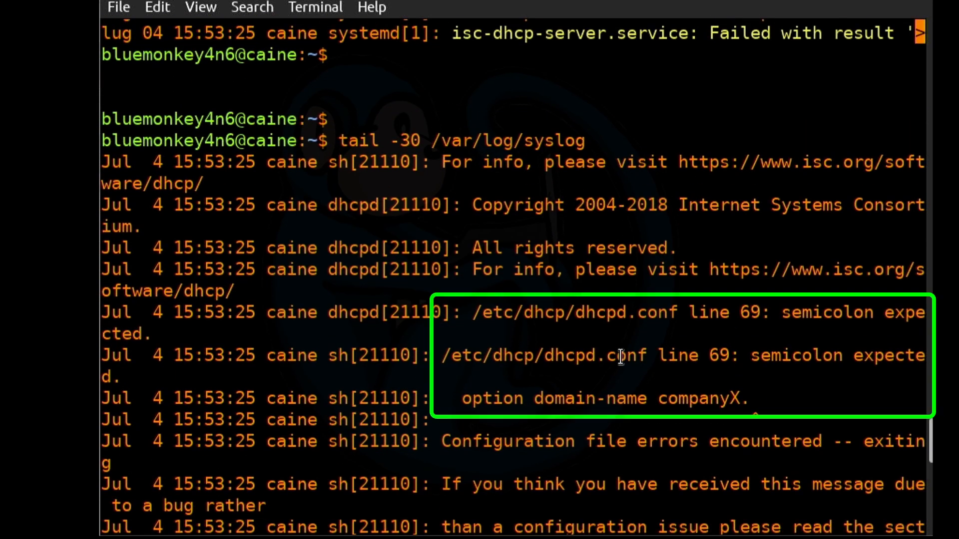
pyautogui.moveTo(585, 222)
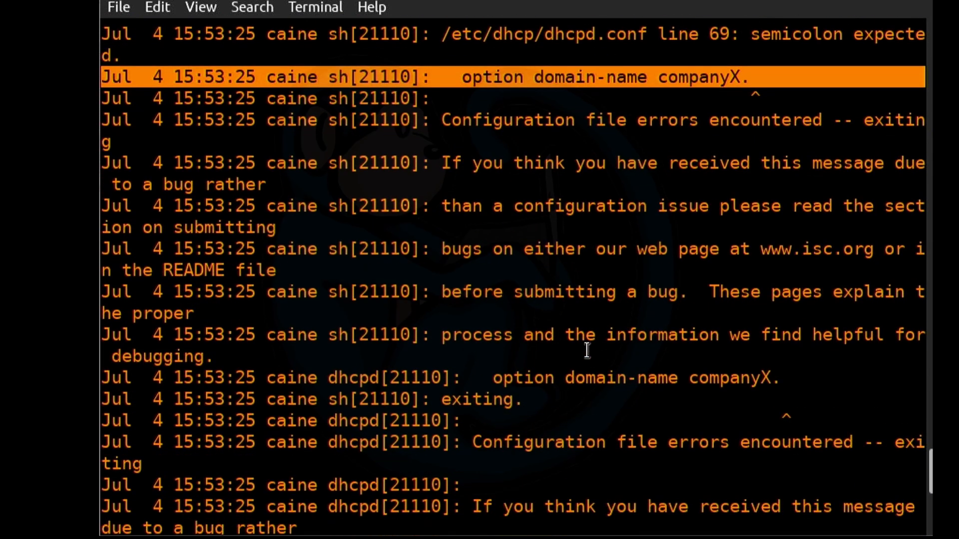
pyautogui.scroll(-3)
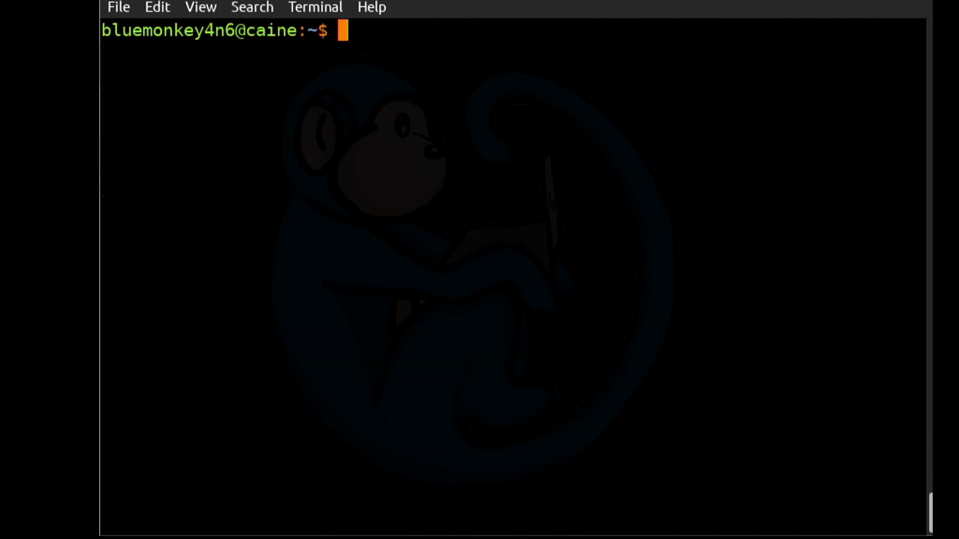
# Reopen /etc/dhcp/dhcpd.conf with sudo vi, then save and quit.
pyautogui.write('sudo')
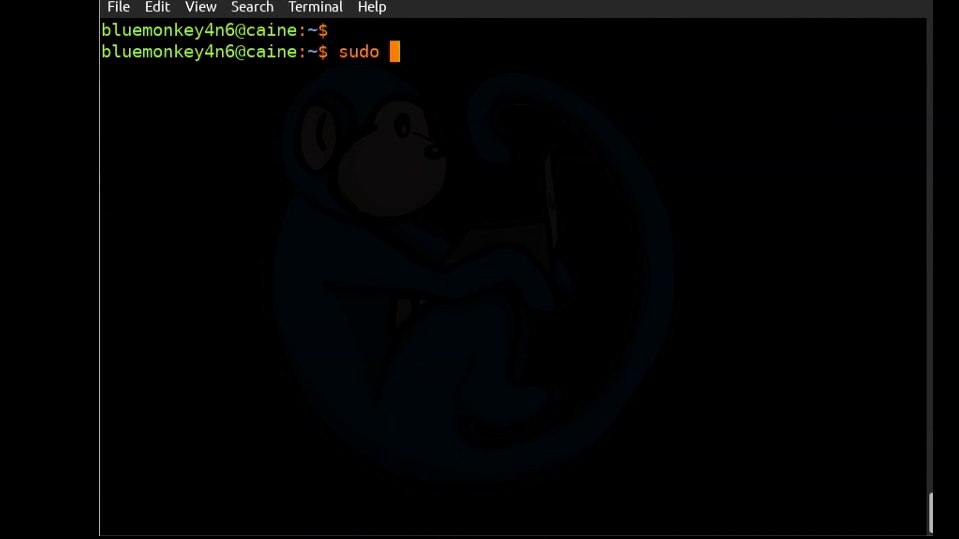
pyautogui.write('vi /etc/')
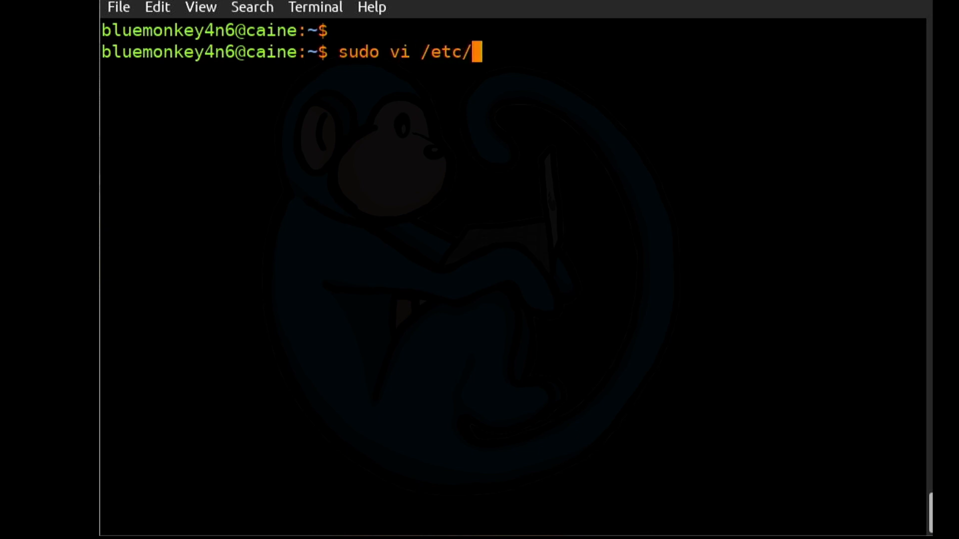
pyautogui.write('dhcp/dhcpd.')
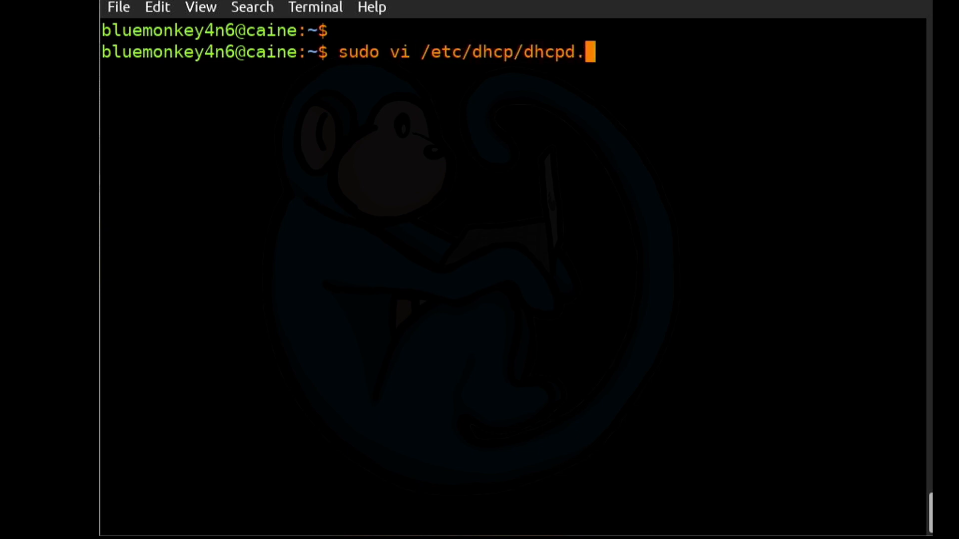
pyautogui.press('Return')
pyautogui.write(':wq')
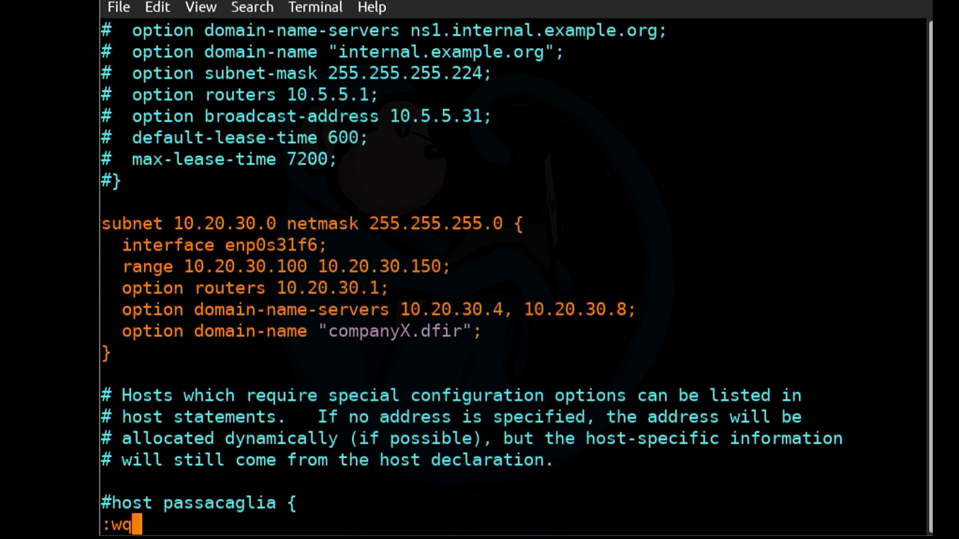
pyautogui.press('Return')
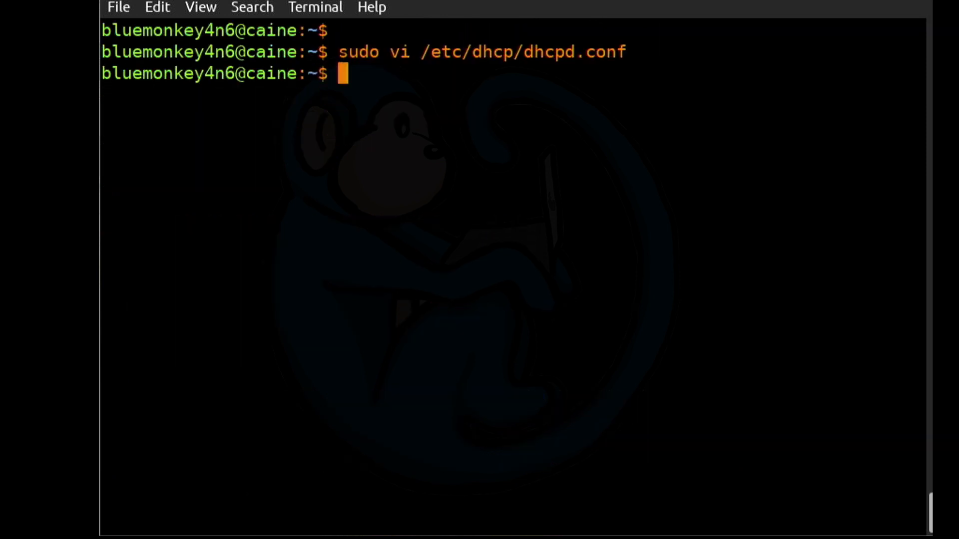
# Restart the isc-dhcp-server service with sudo systemctl restart.
pyautogui.write('sudo systemctl')
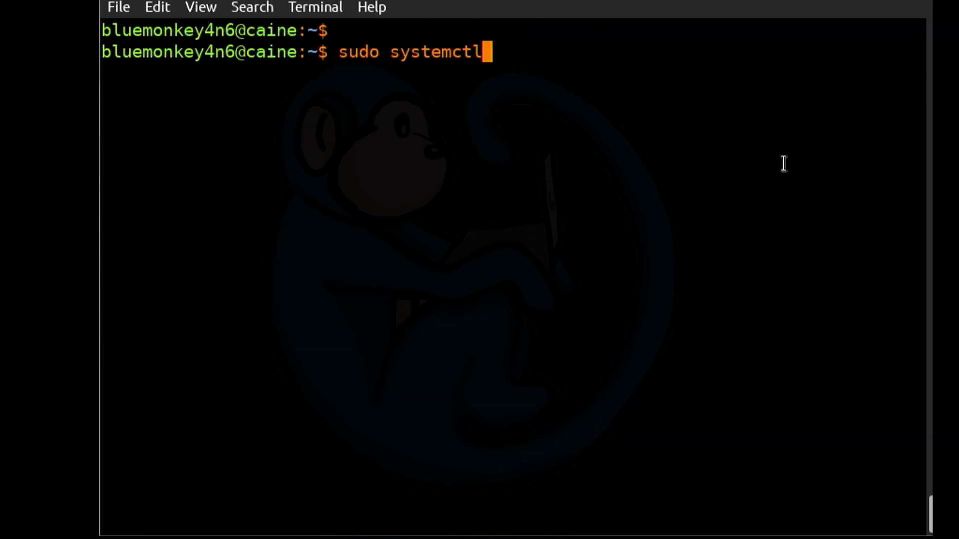
pyautogui.write('restart isc-dh')
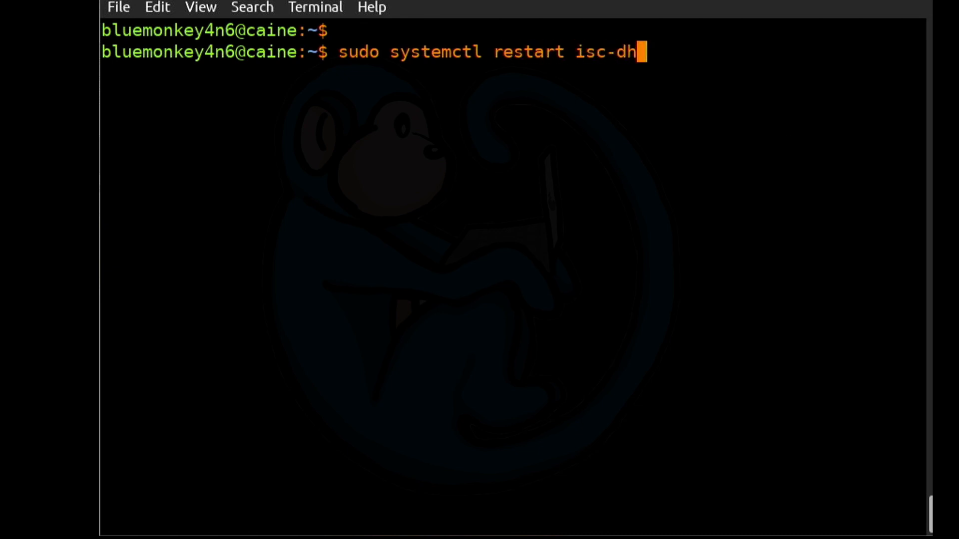
pyautogui.press('Return')
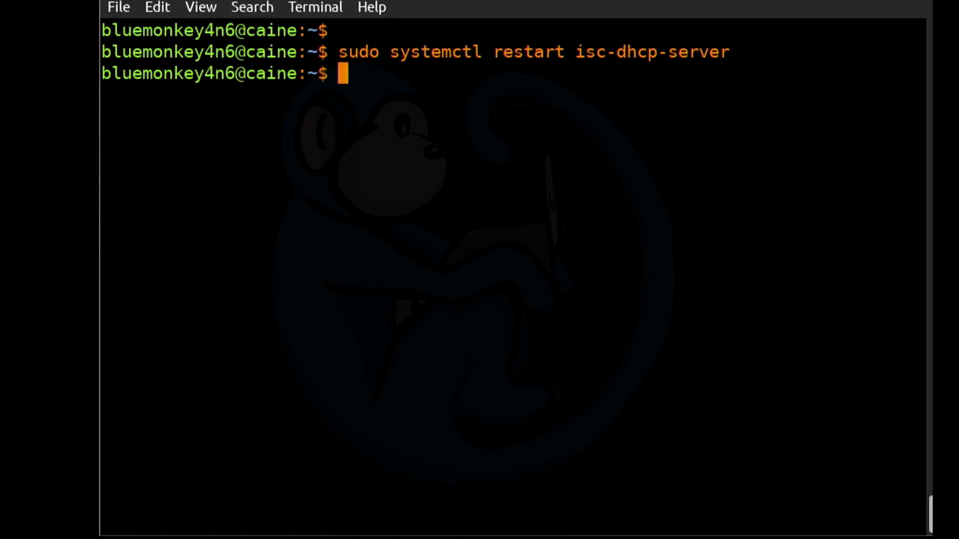
# Review isc-dhcp-server status, noting enp0s31f6 lacks an address, then quit the pager.
pyautogui.write('syste')
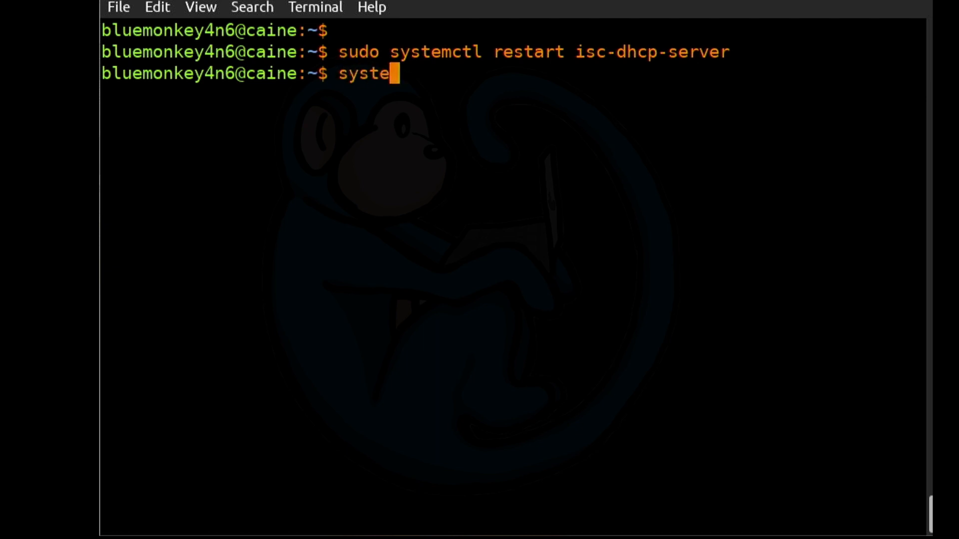
pyautogui.write('mctl status')
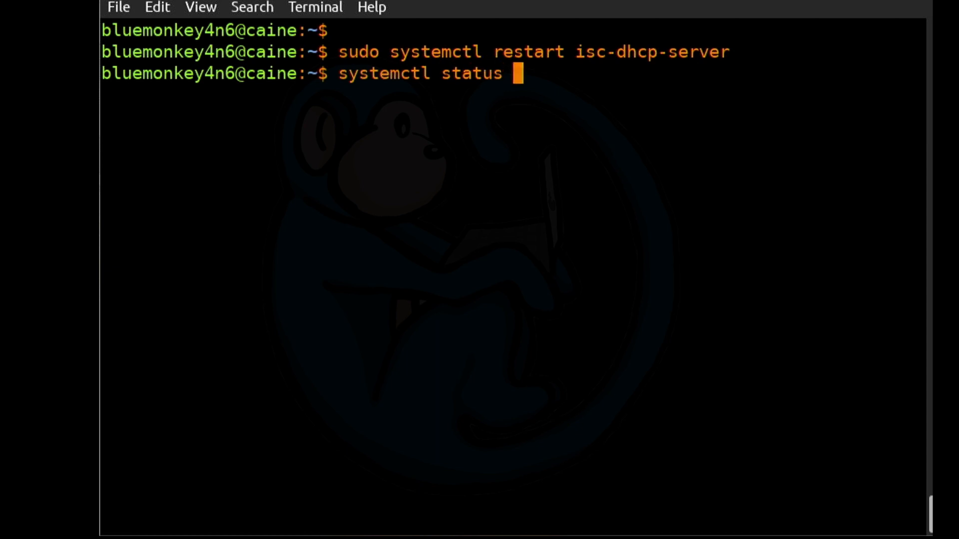
pyautogui.write('isc-dhcp-server')
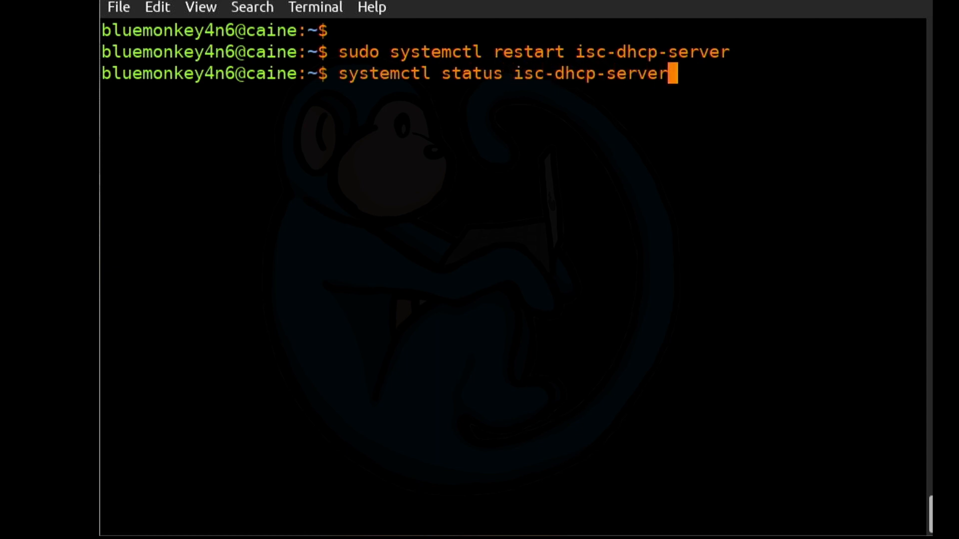
pyautogui.press('Return')
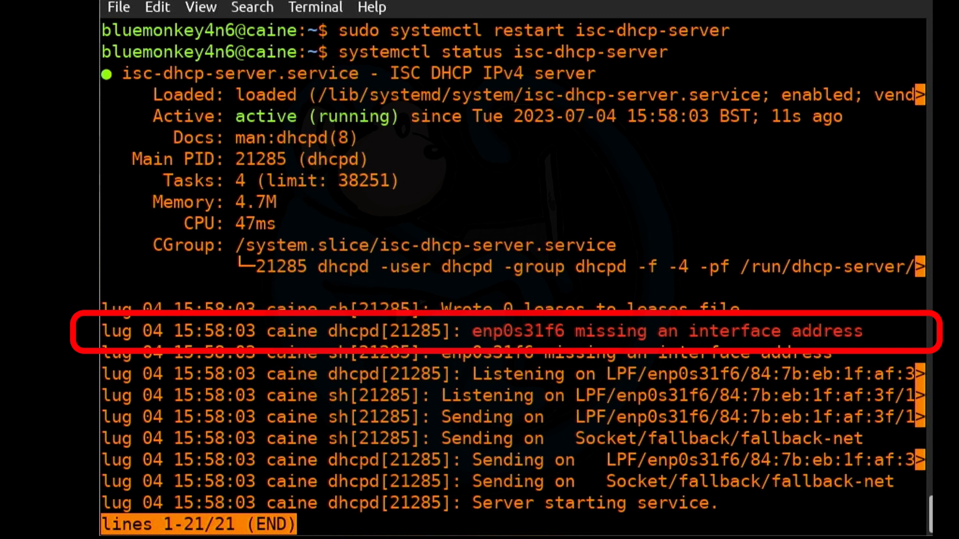
pyautogui.press('q')
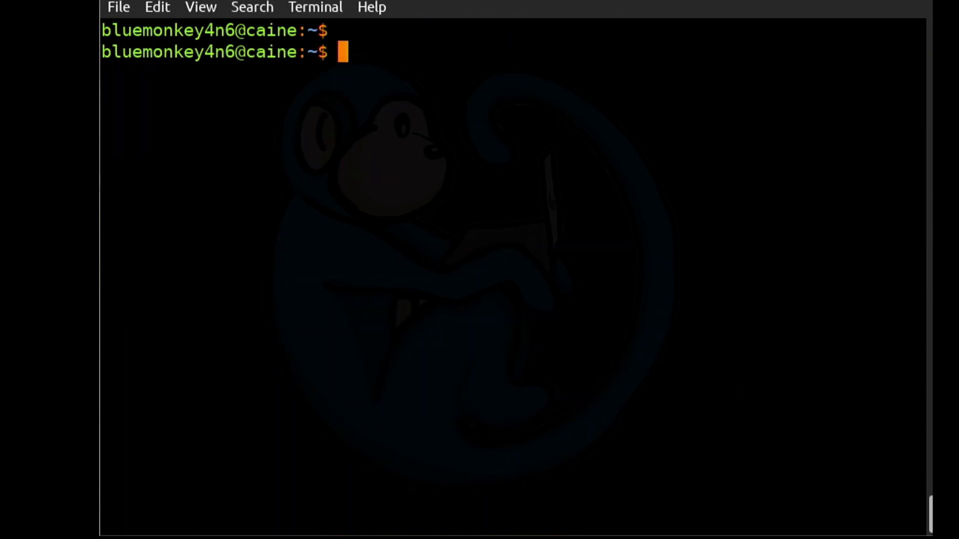
# Add 10.20.30.10/24 to enp0s31f6, listing addresses with ip -br a before and after.
pyautogui.write('ip')
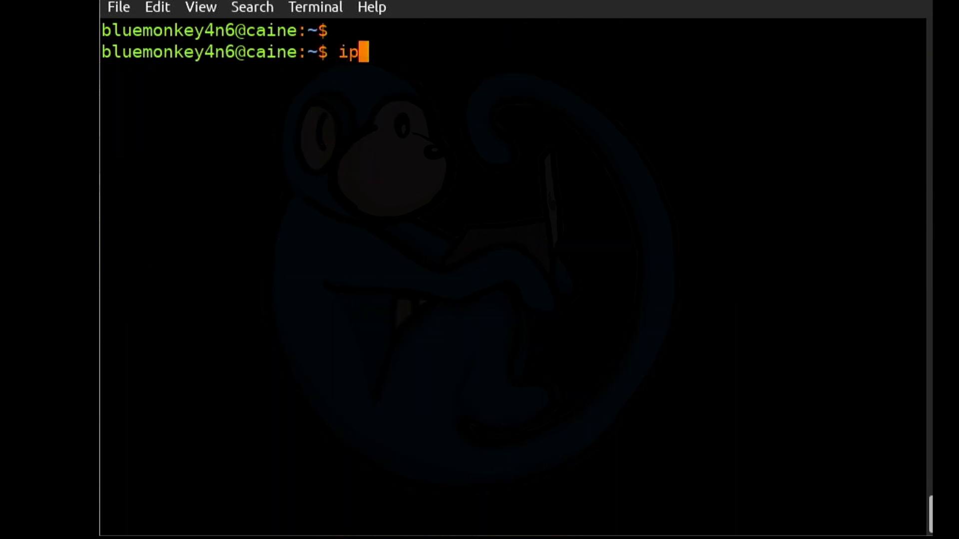
pyautogui.press('Return')
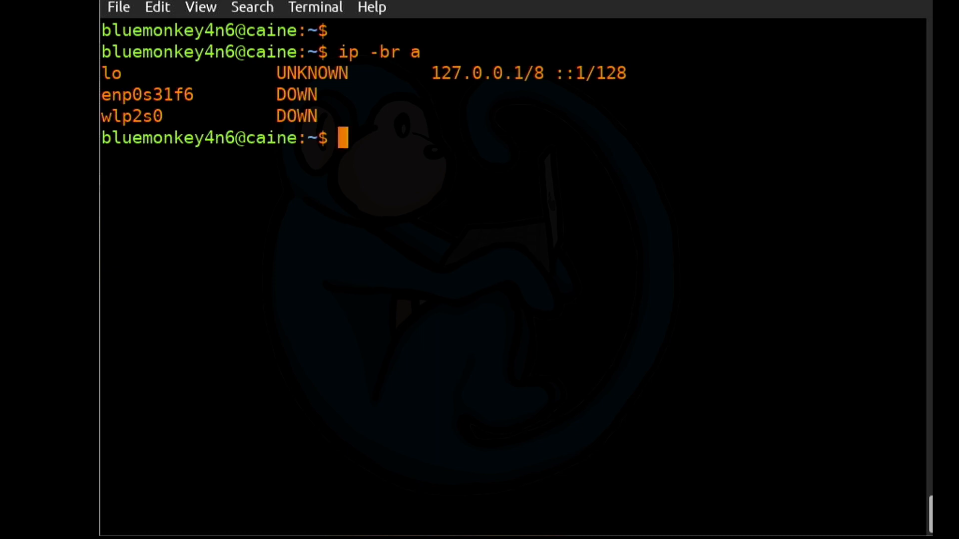
pyautogui.write('sudo ip add')
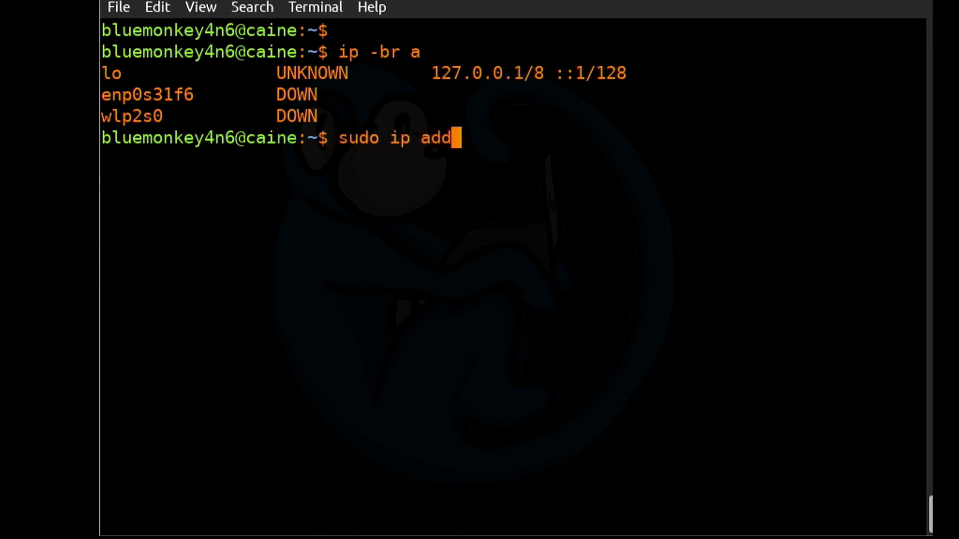
pyautogui.write('r')
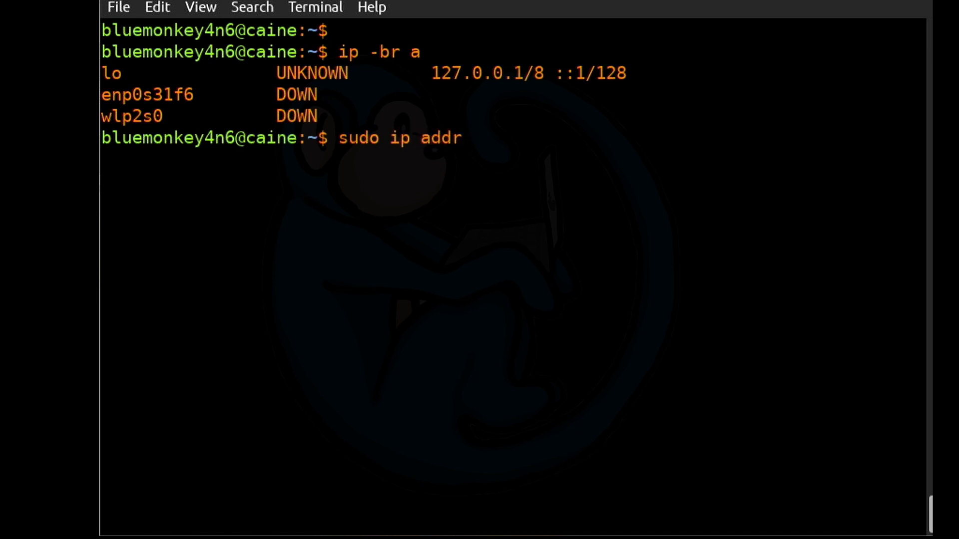
pyautogui.write('ad')
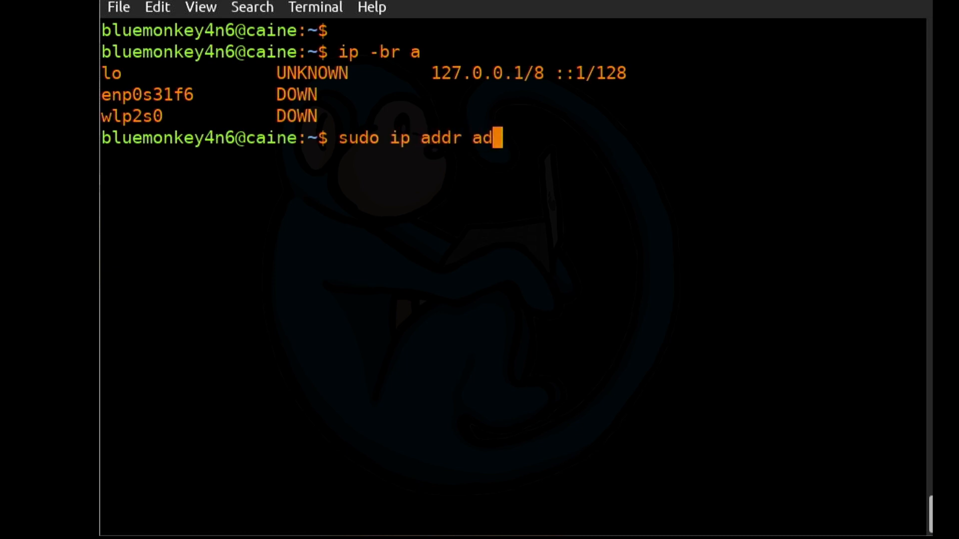
pyautogui.write('d 10.20')
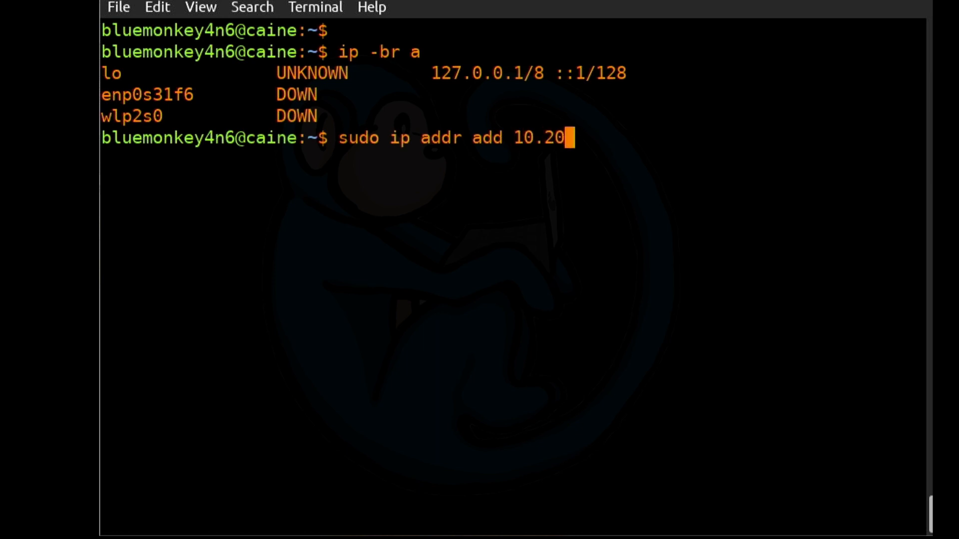
pyautogui.write('.30.10')
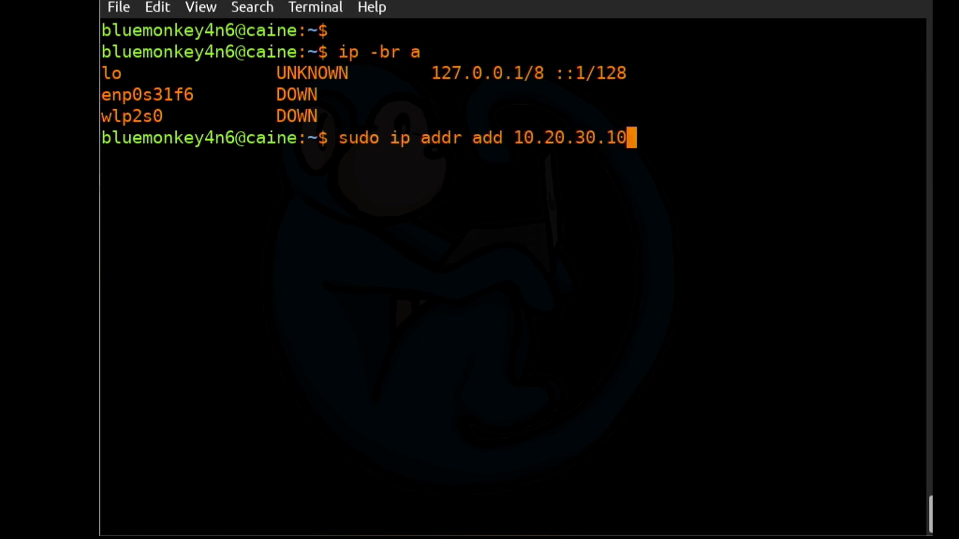
pyautogui.write('/24')
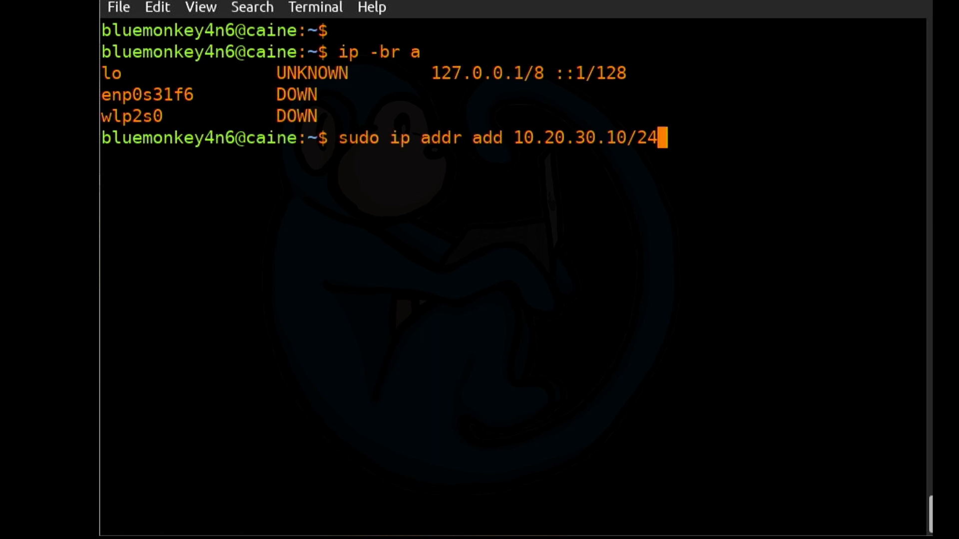
pyautogui.moveTo(660, 138)
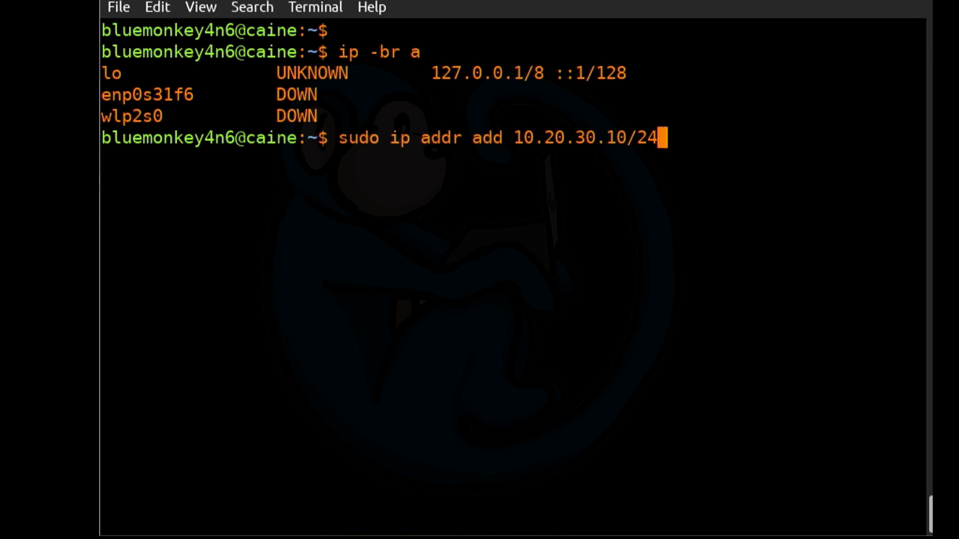
pyautogui.write('enp0')
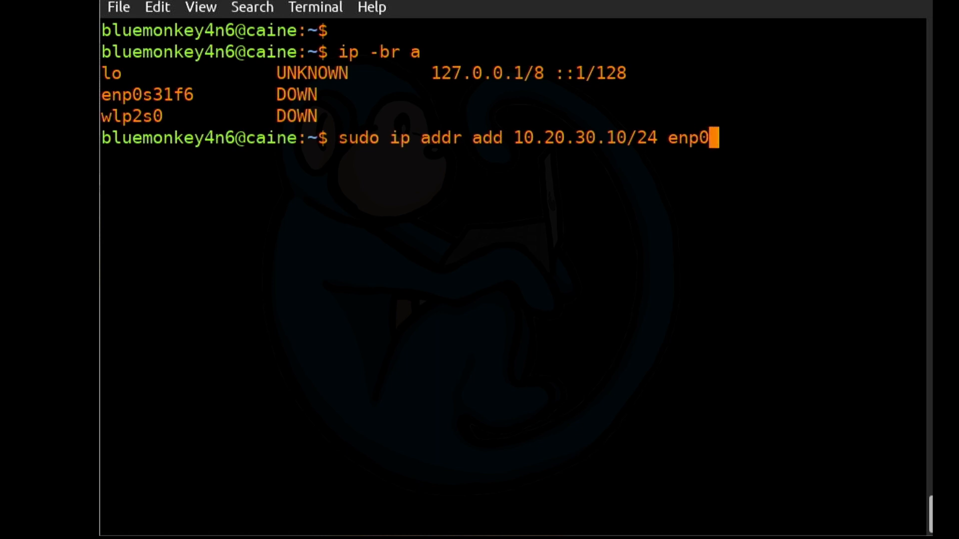
pyautogui.write('s31f6')
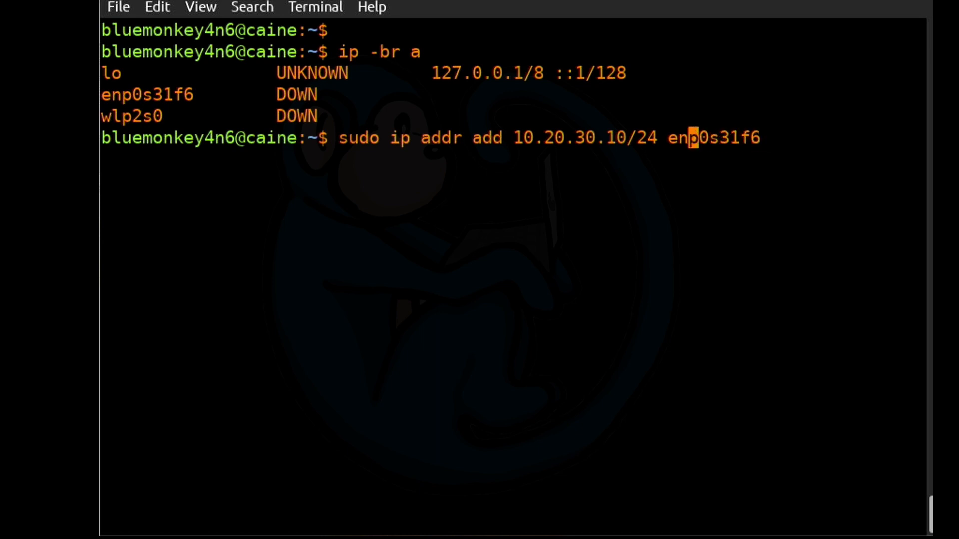
pyautogui.write('dev')
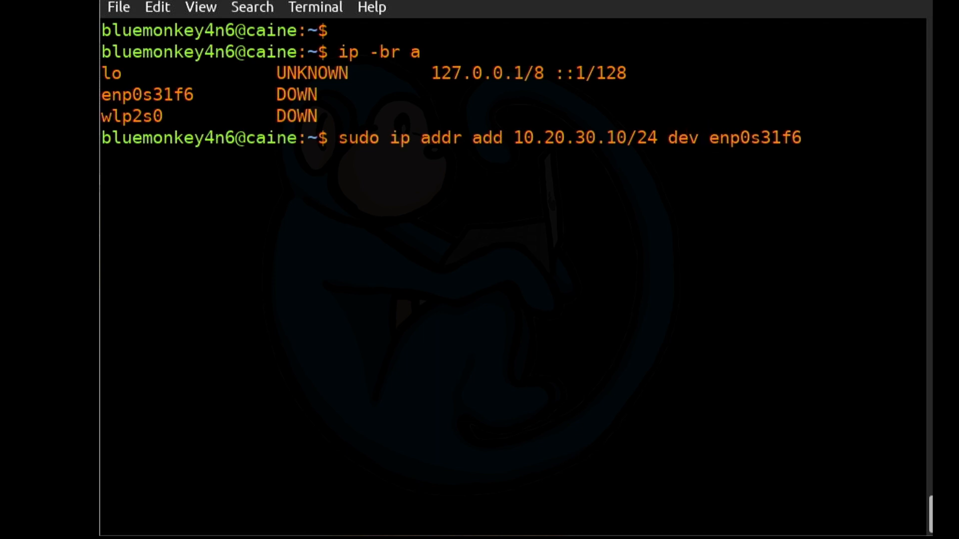
pyautogui.press('Return')
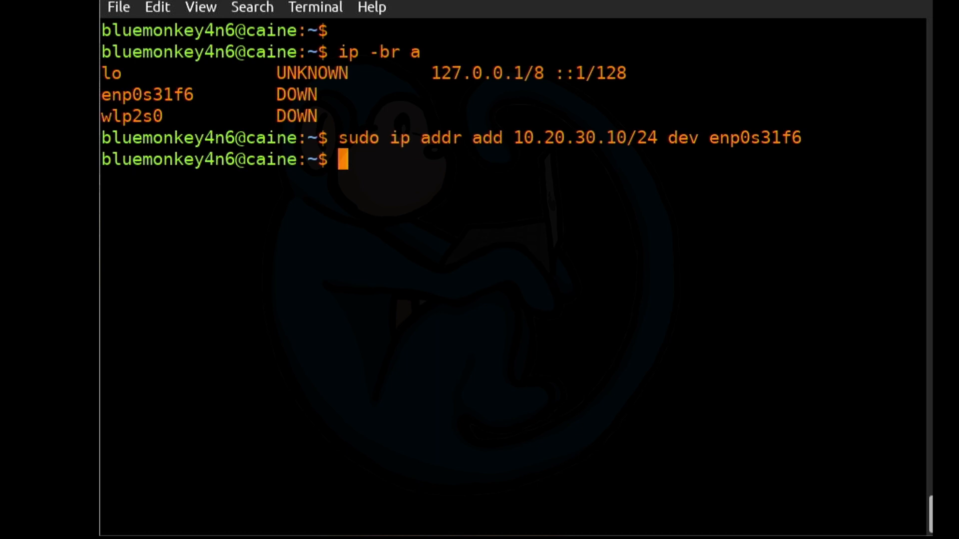
pyautogui.write('ip -b')
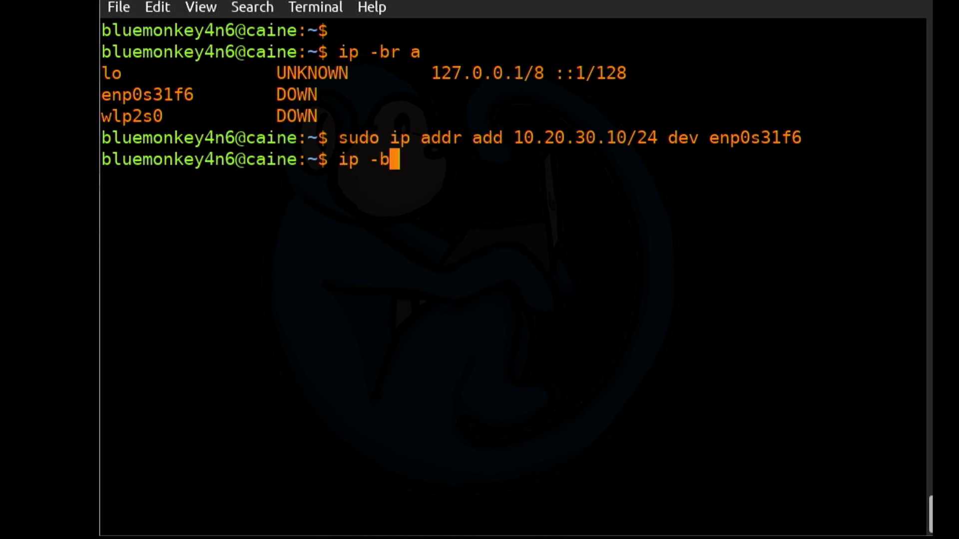
pyautogui.press('Return')
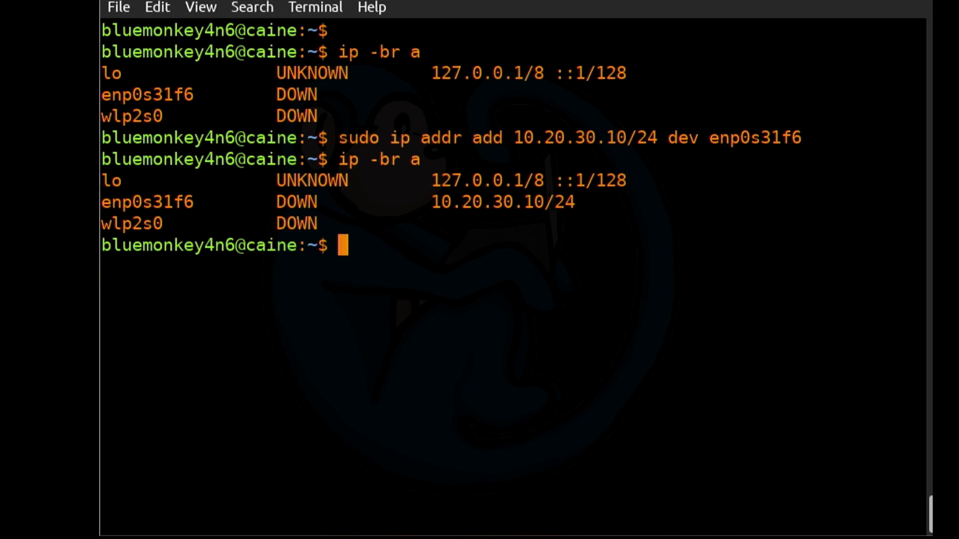
# Restart isc-dhcp-server now that enp0s31f6 has its address.
pyautogui.write('sudo syste')
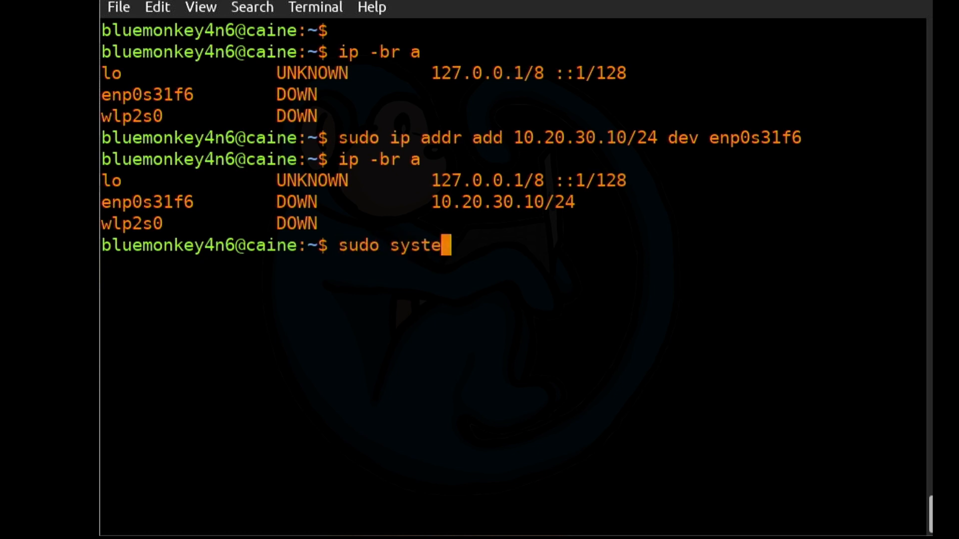
pyautogui.write('mctl restart')
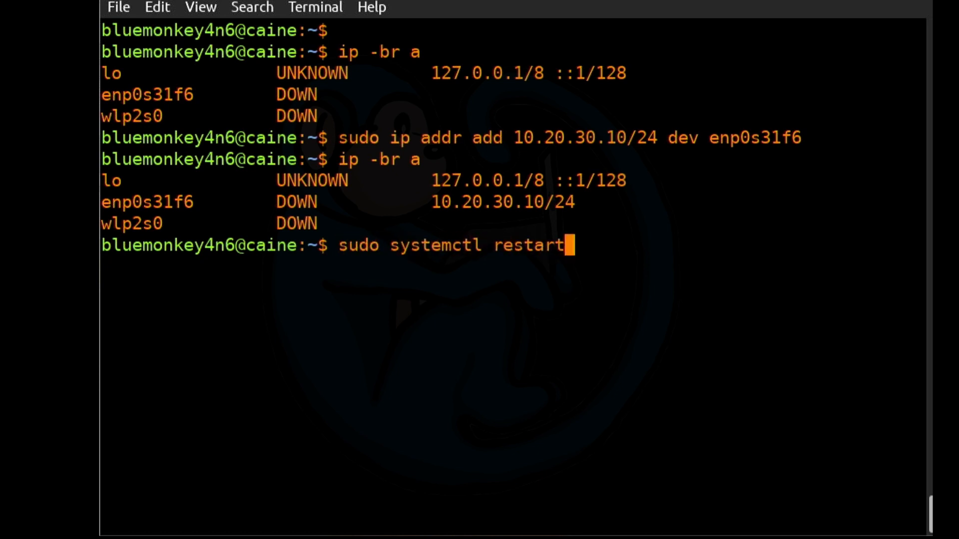
pyautogui.write('isc-dh')
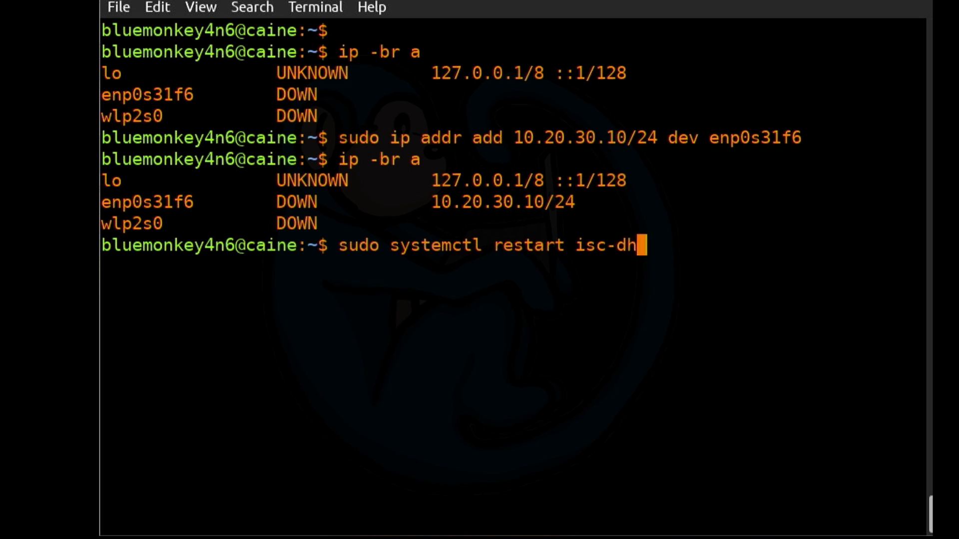
pyautogui.press('Return')
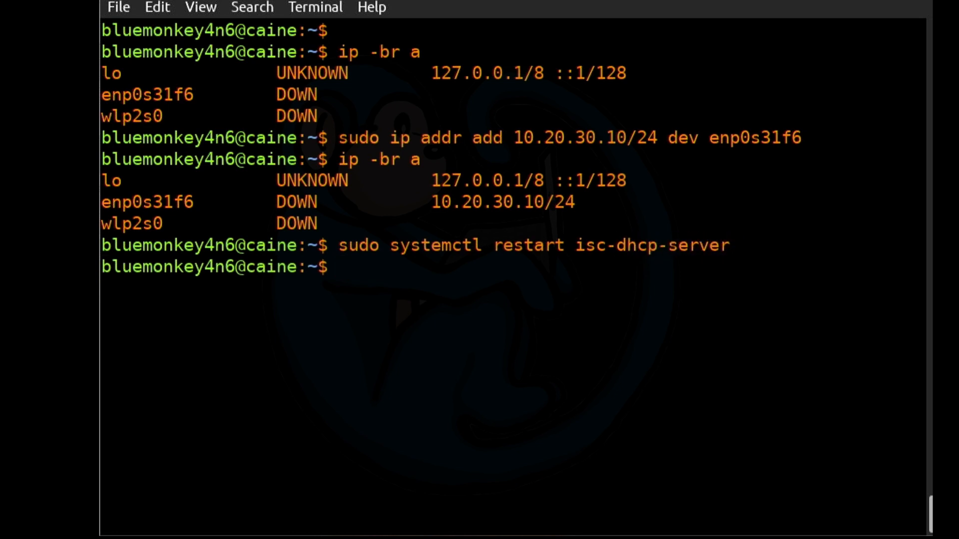
# Check isc-dhcp-server status reports active (running) on enp0s31f6, then quit the pager.
pyautogui.write('sys')
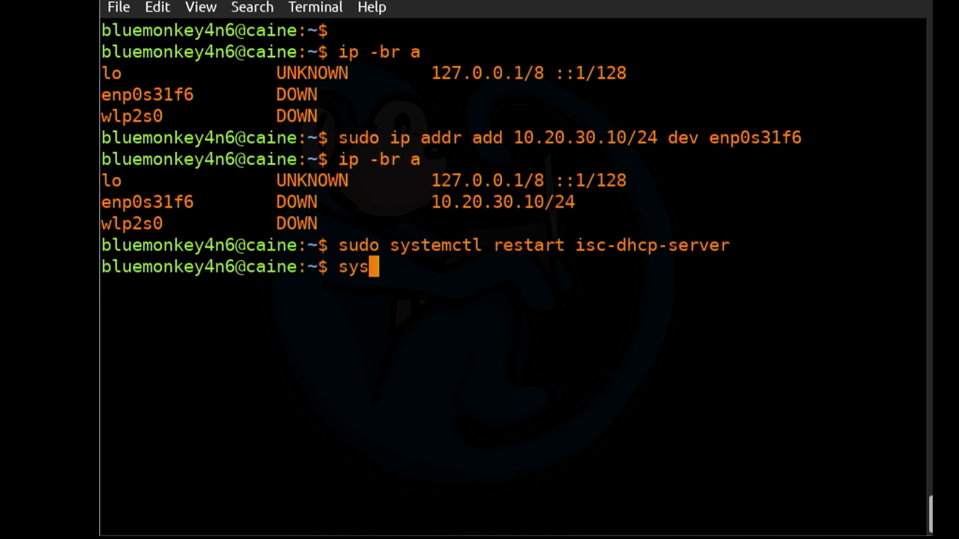
pyautogui.write('temctl')
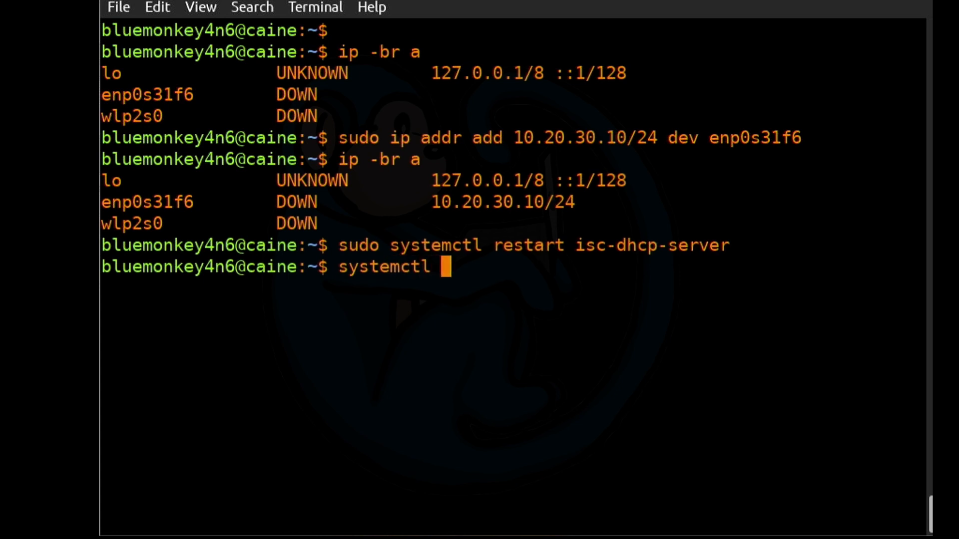
pyautogui.write('status isc-dh')
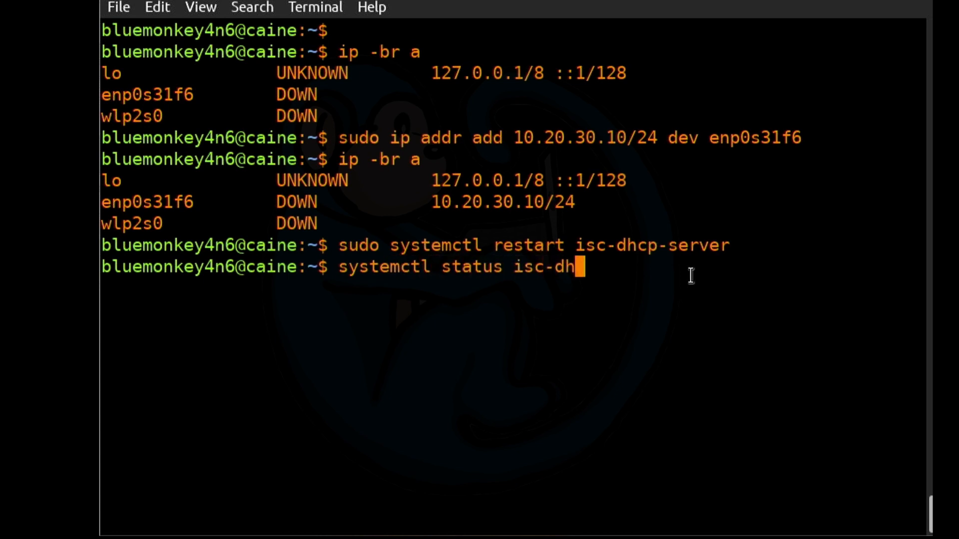
pyautogui.write('cp-server')
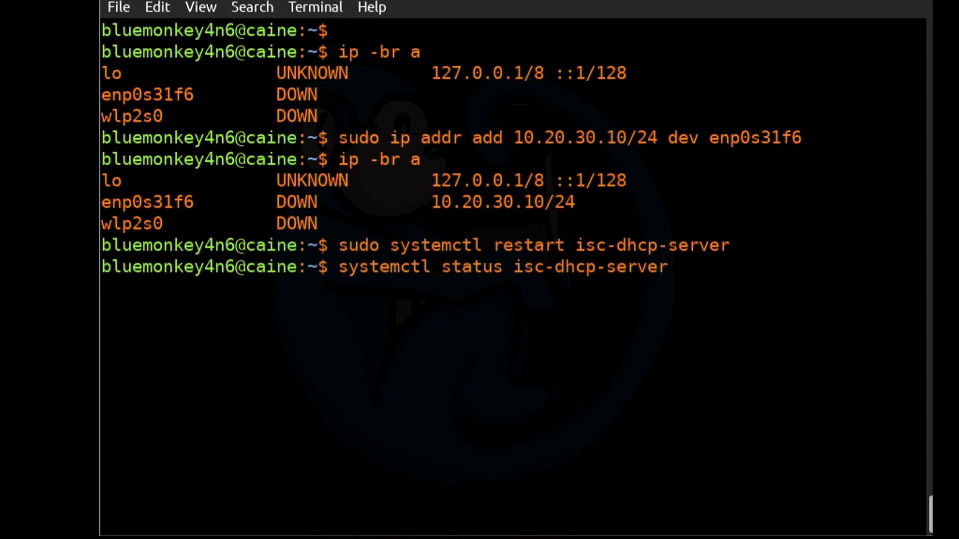
pyautogui.press('Return')
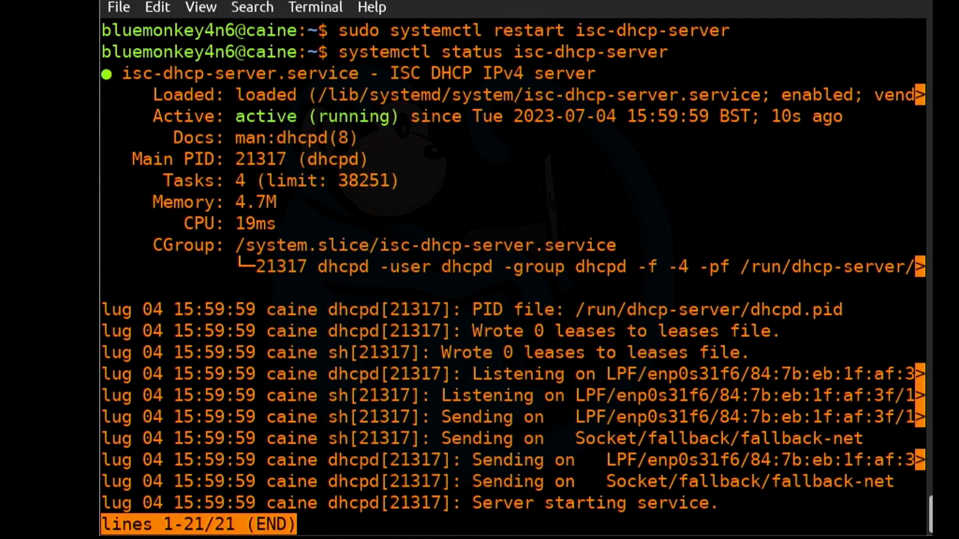
pyautogui.press('q')
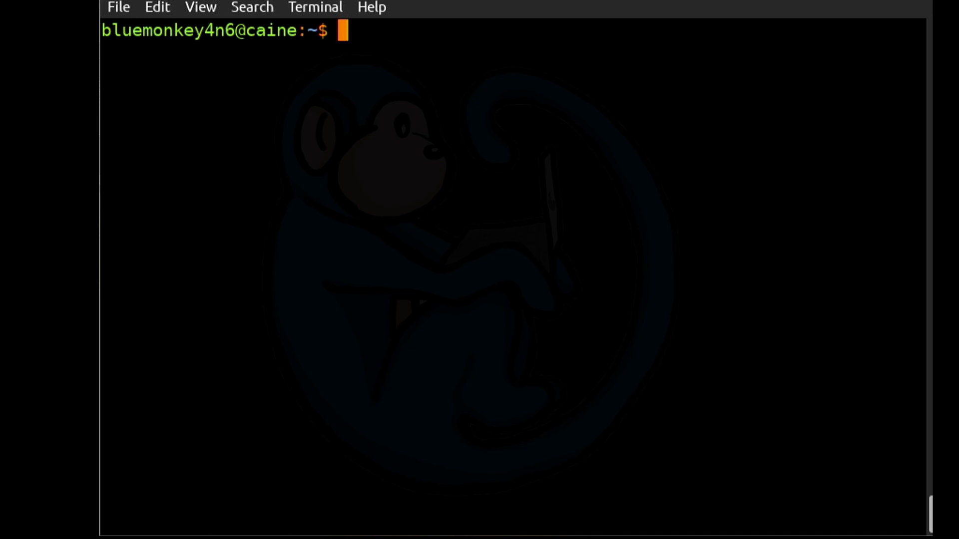
# Filter the process list with ps -aux | grep dhcpd to find the dhcpd daemon.
pyautogui.press('Return')
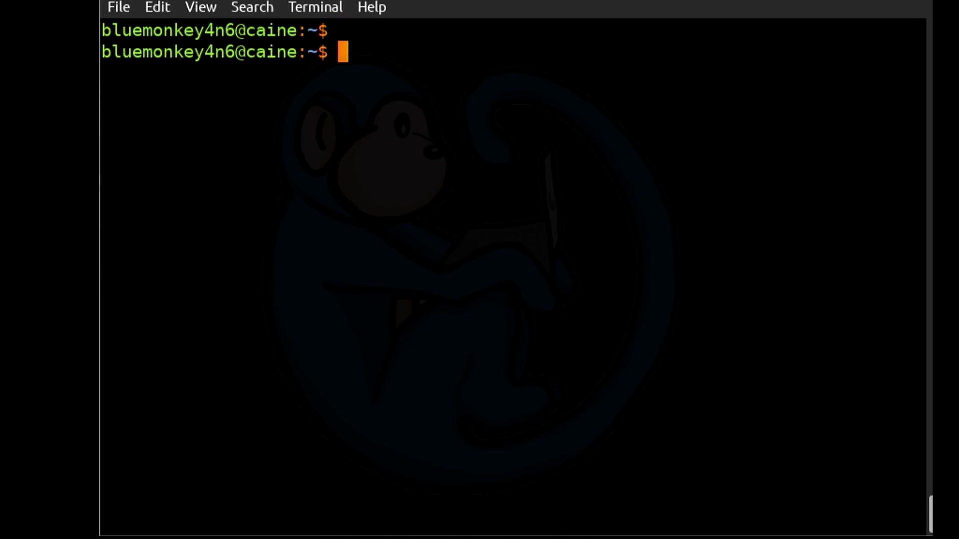
pyautogui.write('ps -aux')
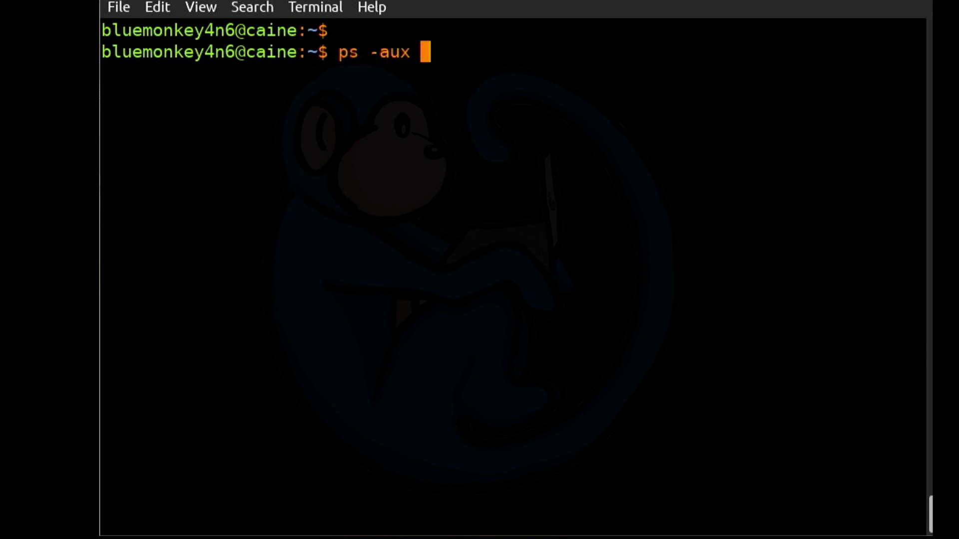
pyautogui.write('| grep dhcpd')
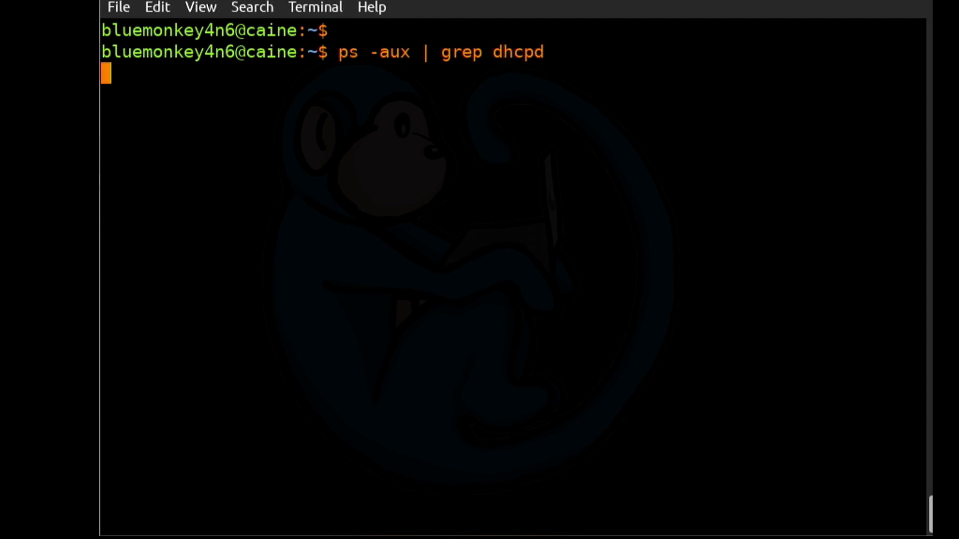
pyautogui.press('Return')
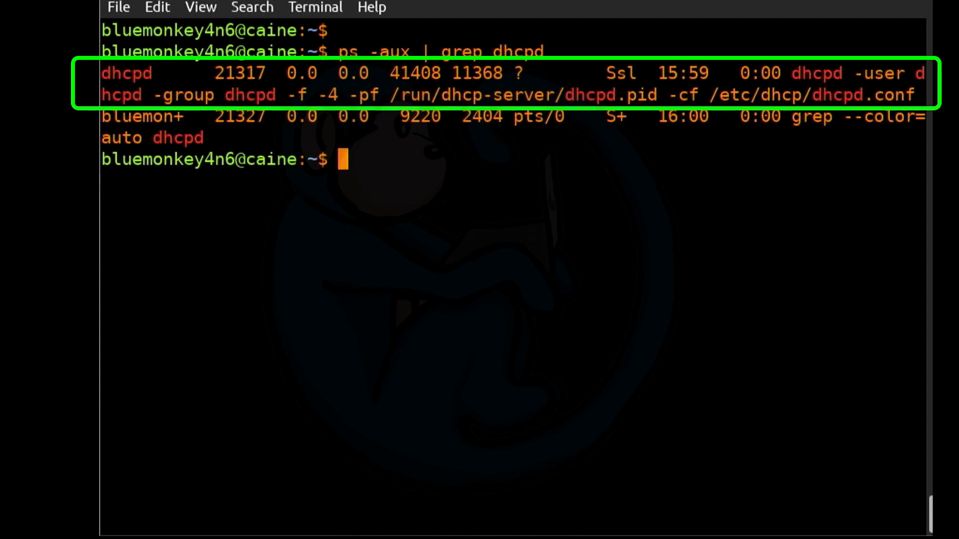
pyautogui.moveTo(692, 270)
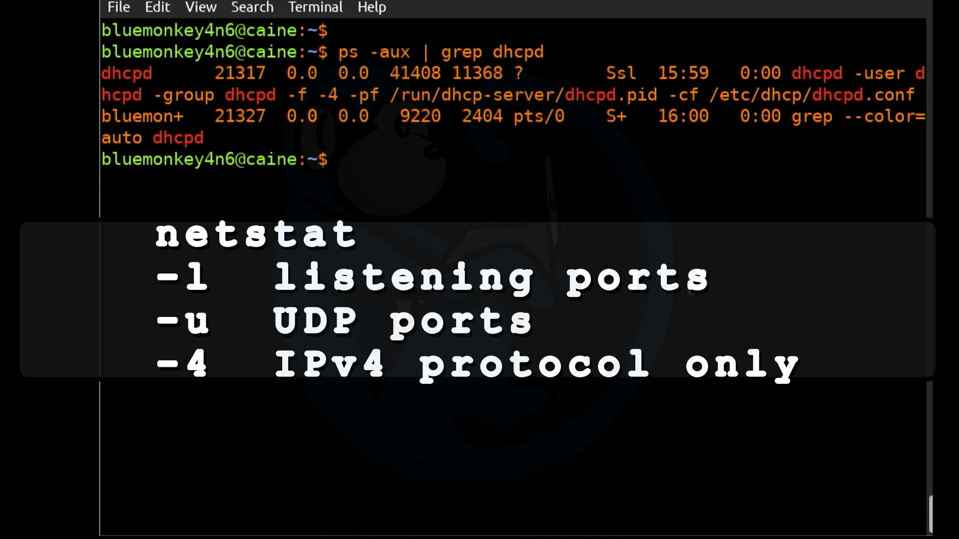
# List IPv4 UDP listening ports with netstat -lu4 and -lu4n, finding bootps on 67.
pyautogui.write('netst')
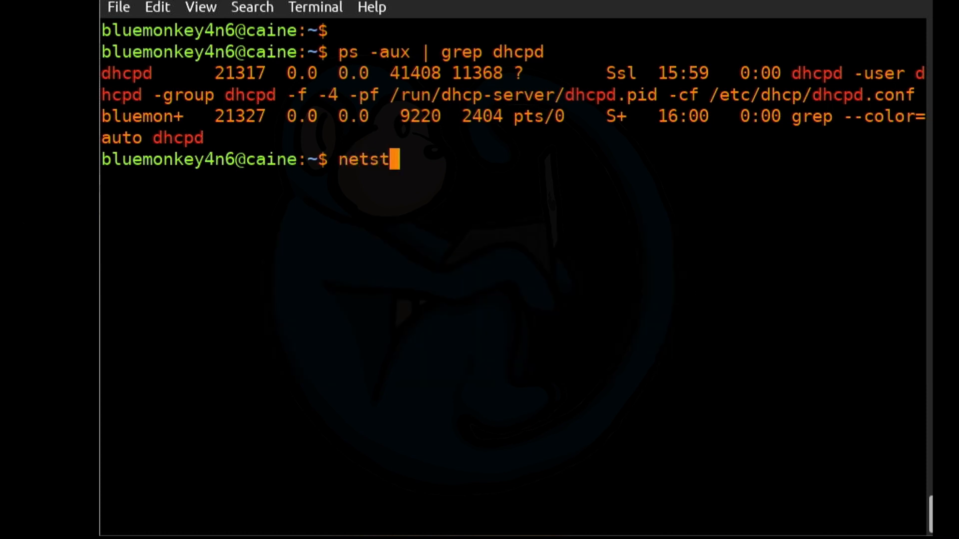
pyautogui.write('at -lu')
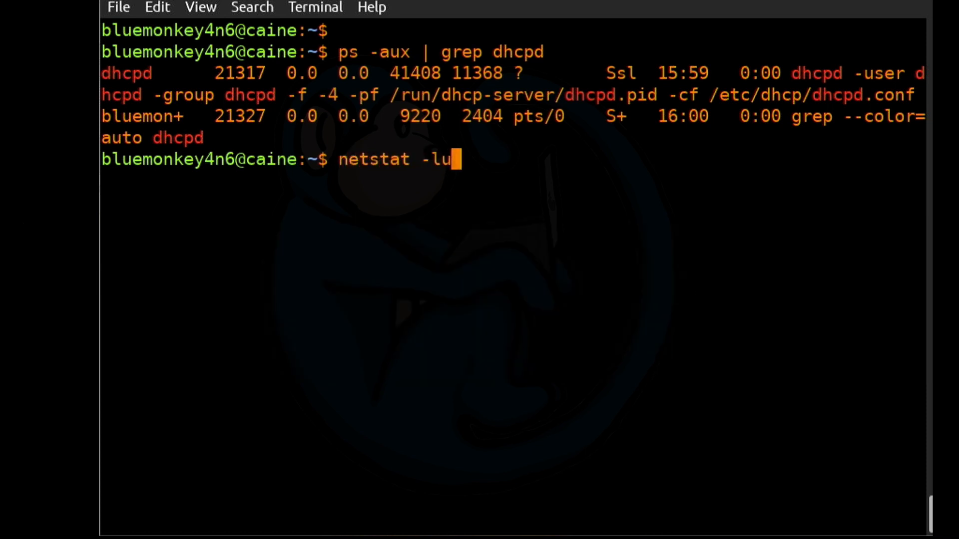
pyautogui.press('Return')
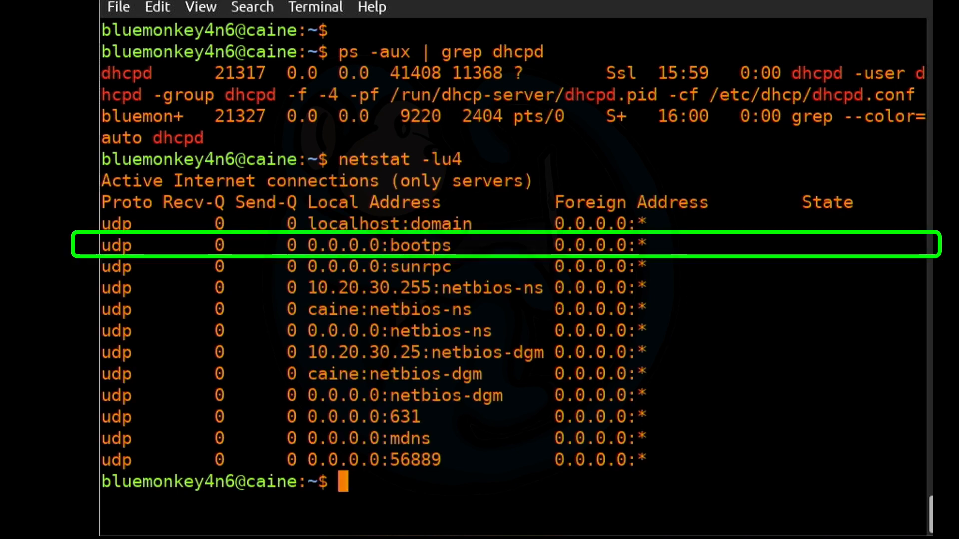
pyautogui.moveTo(687, 292)
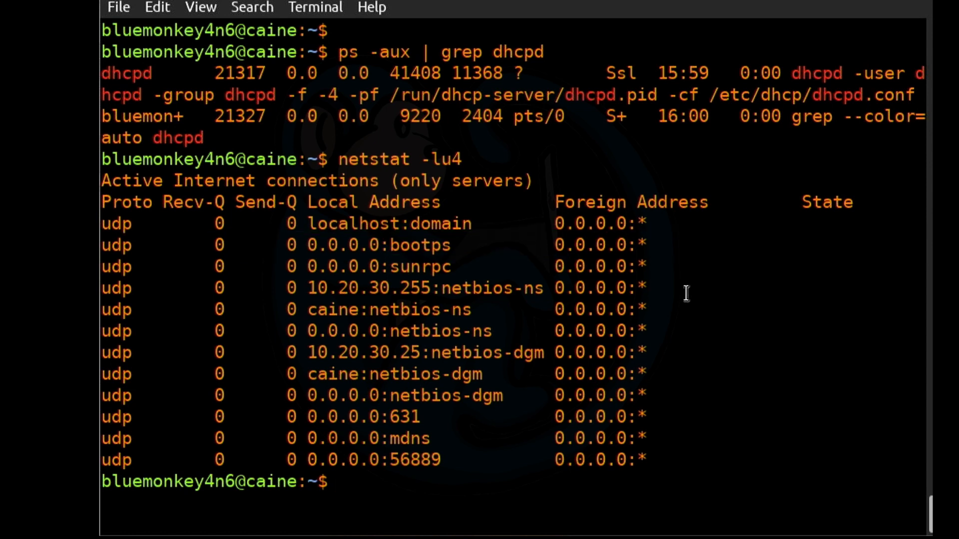
pyautogui.write('netstat -lu4n')
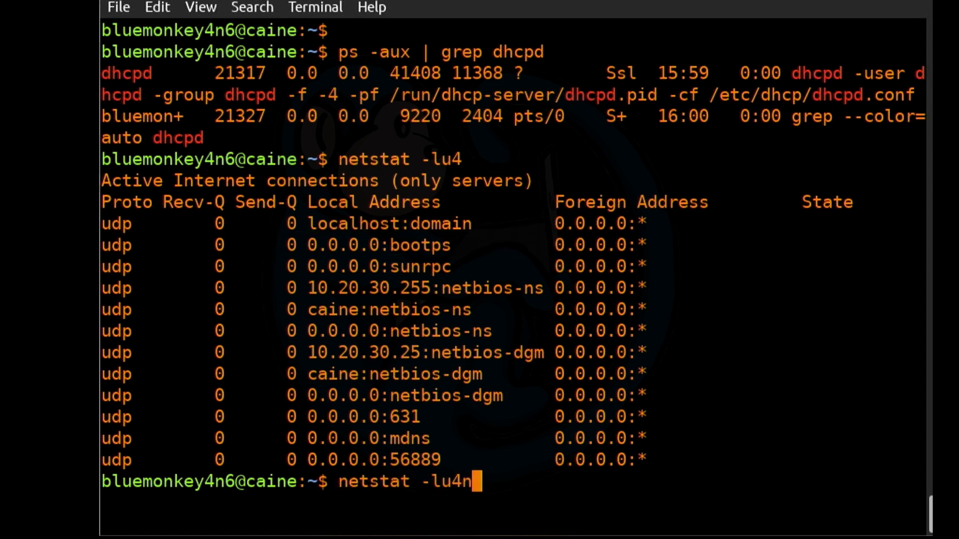
pyautogui.moveTo(683, 289)
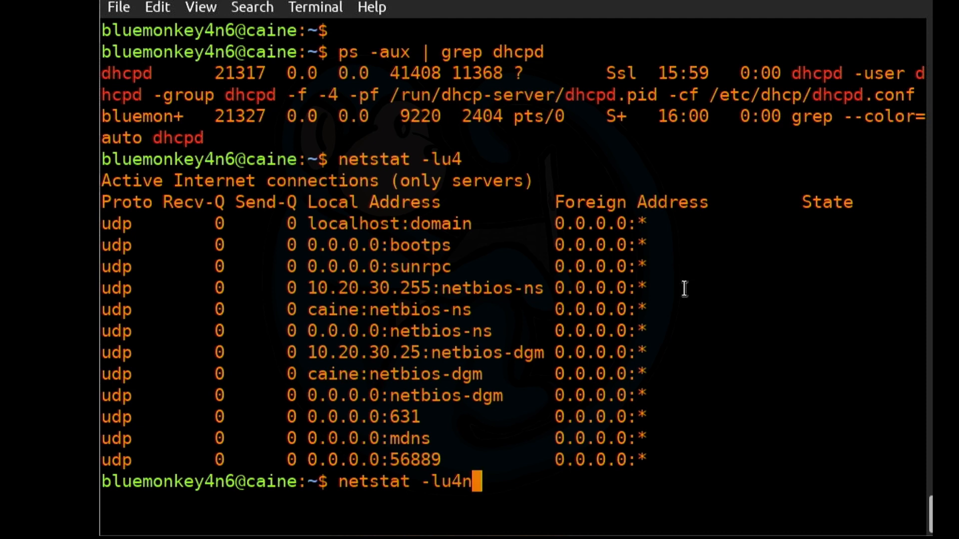
pyautogui.press('Return')
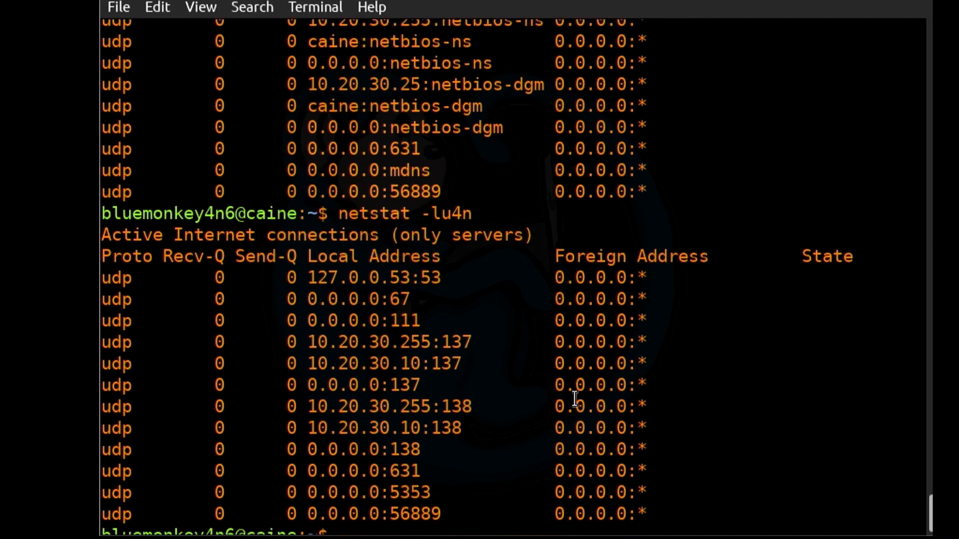
pyautogui.scroll(3)
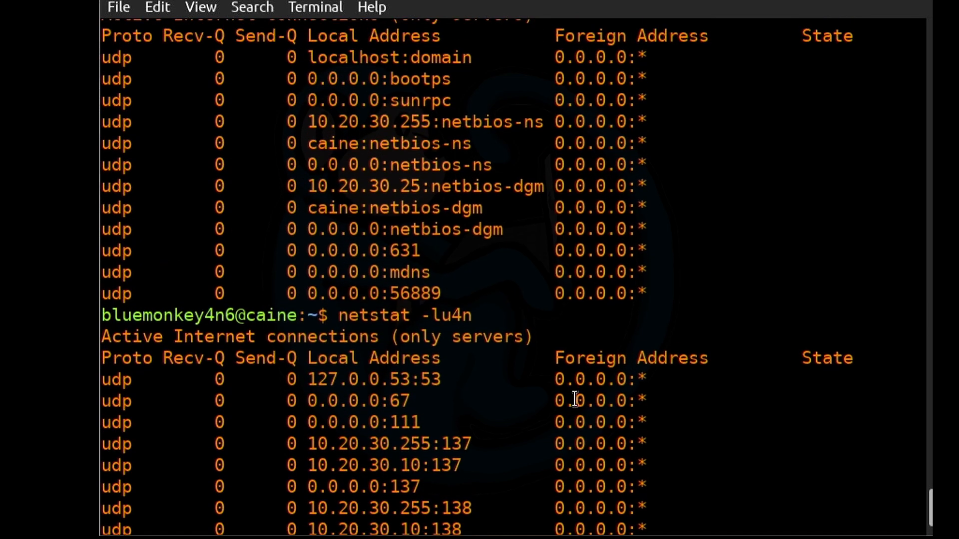
pyautogui.scroll(-3)
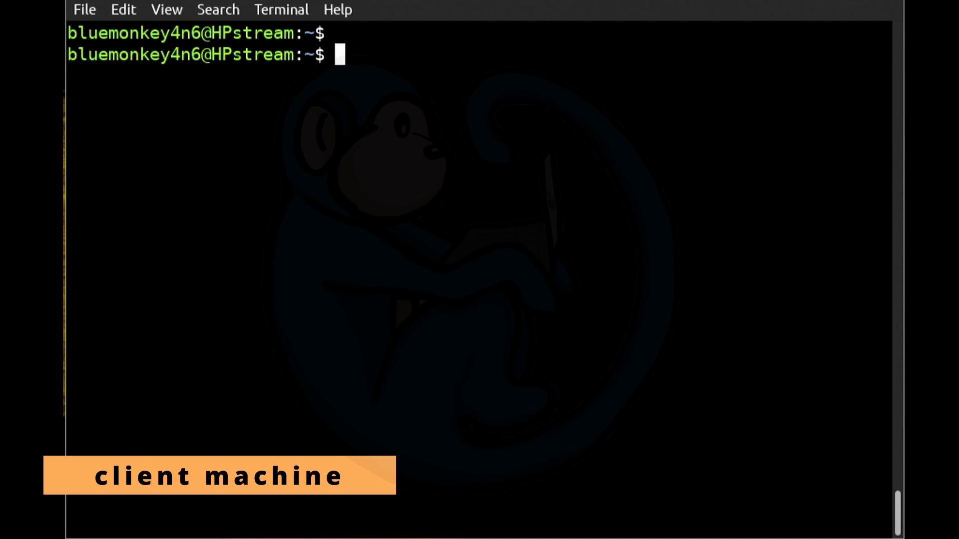
# On the client, list interfaces with ip -br a and run sudo dhclient.
pyautogui.write('ip')
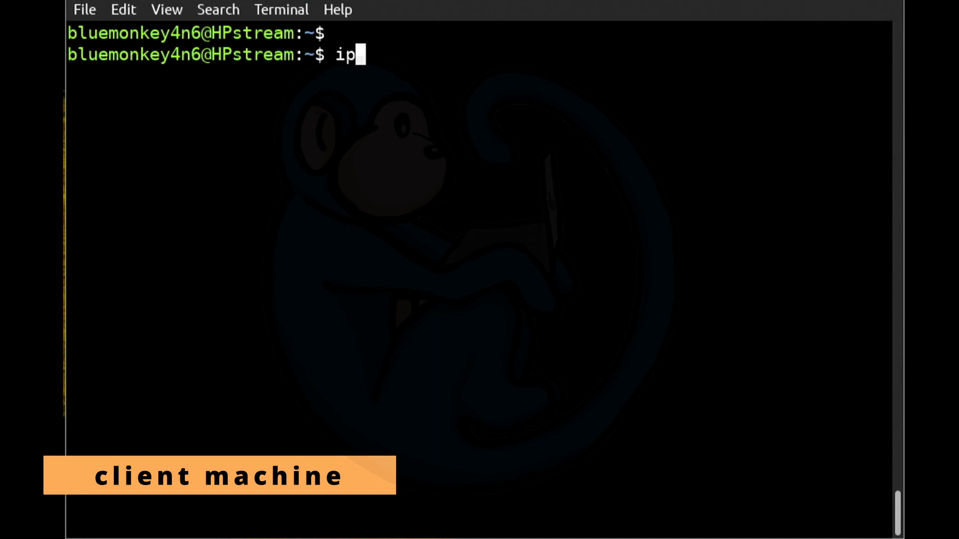
pyautogui.write('-br a')
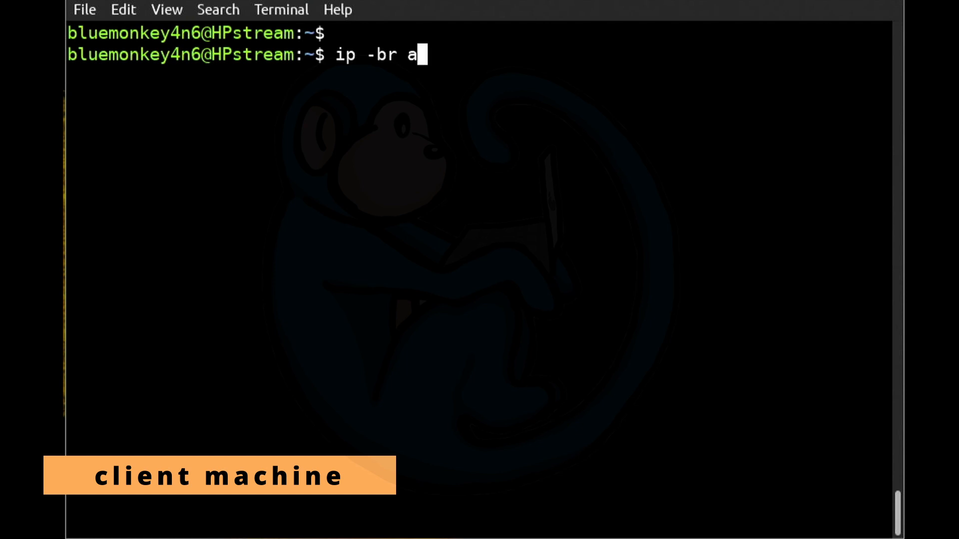
pyautogui.press('Return')
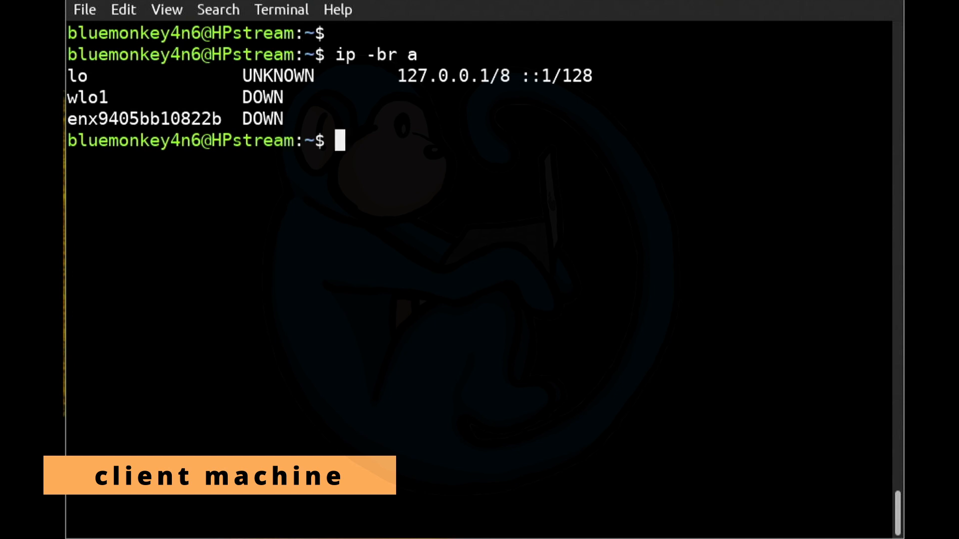
pyautogui.write('su')
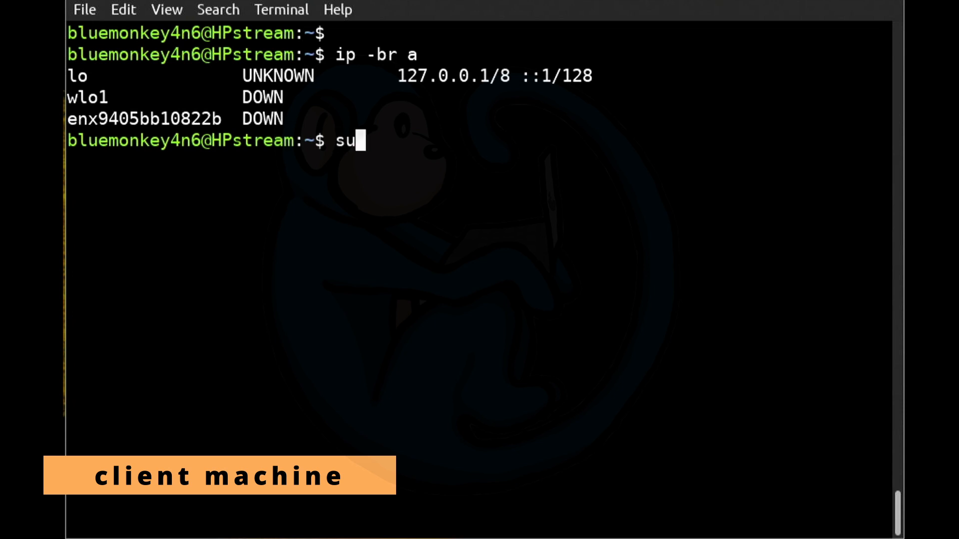
pyautogui.write('do dhclient')
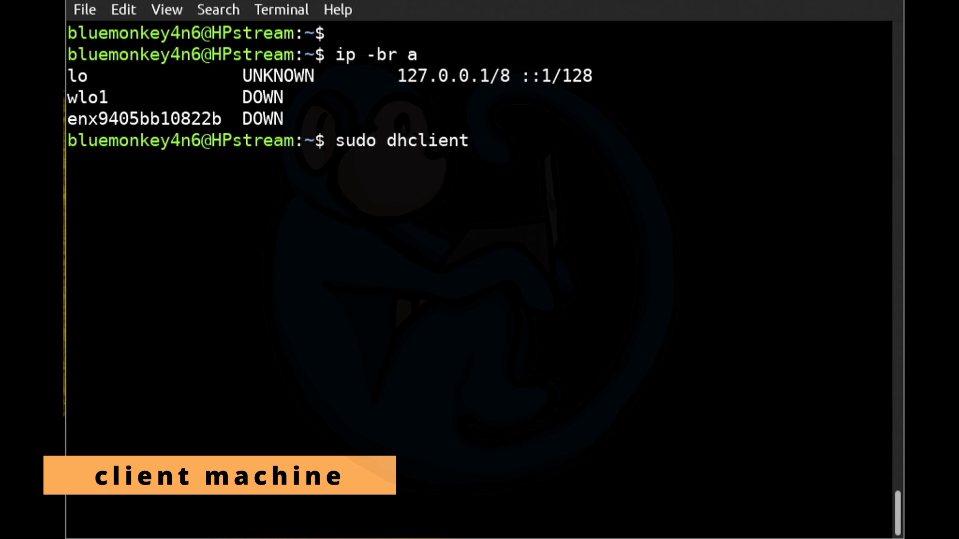
pyautogui.press('Return')
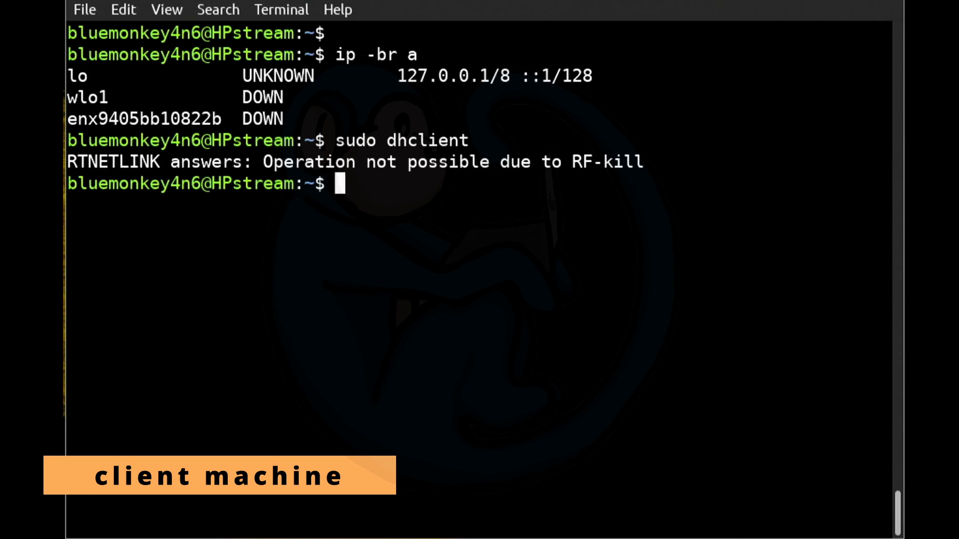
# Re-list client interfaces to see enx9405bb10822b UP with 10.20.30.100/24.
pyautogui.write('ip -br')
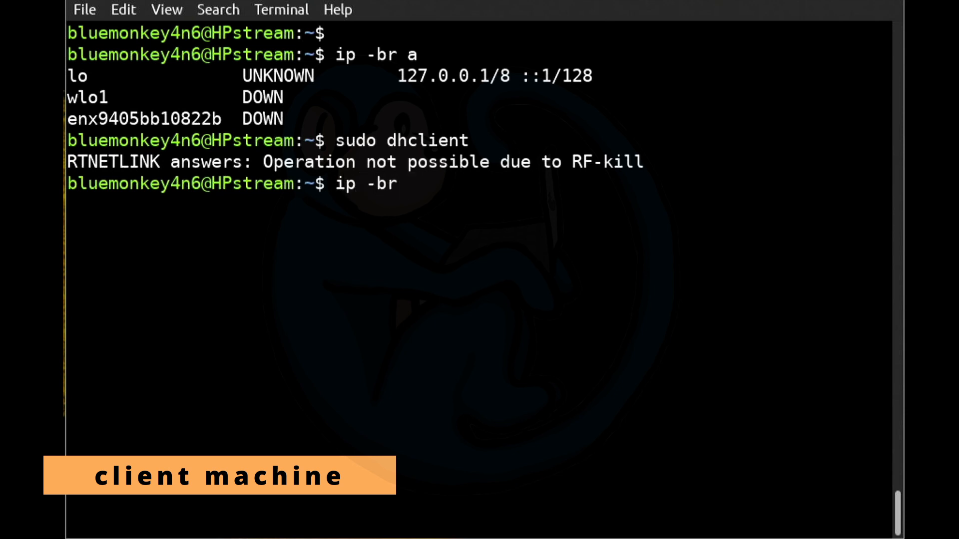
pyautogui.press('Return')
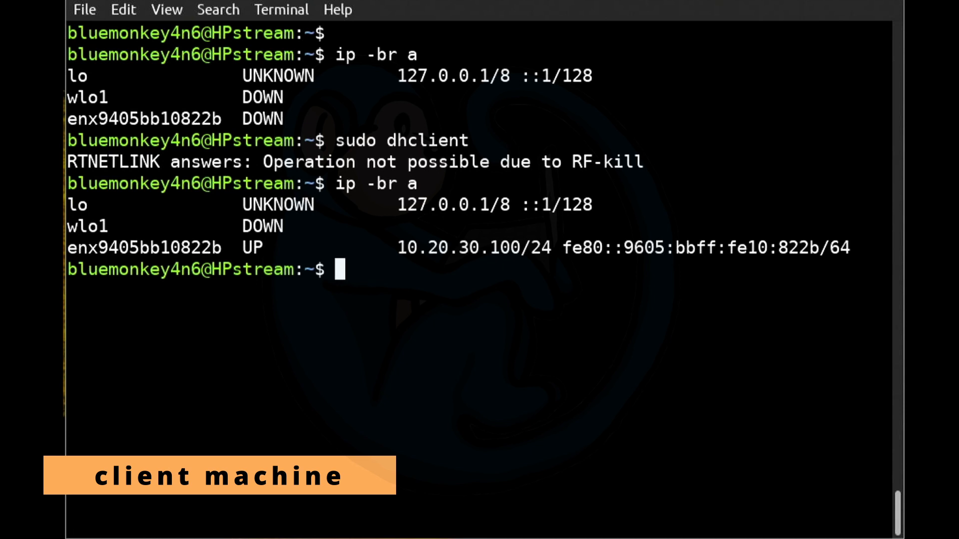
# Ping the server at 10.20.30.10 from the client and stop once replies arrive.
pyautogui.write('p')
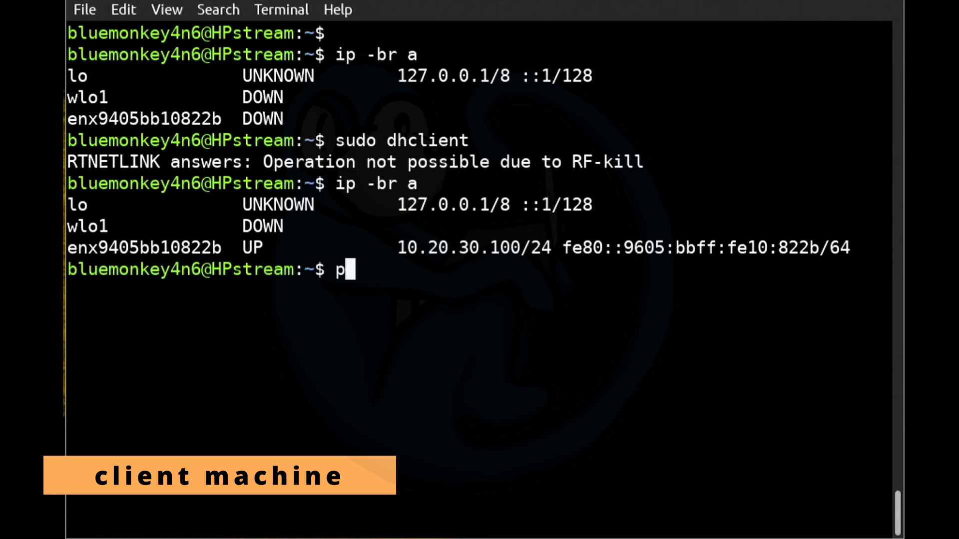
pyautogui.write('ing')
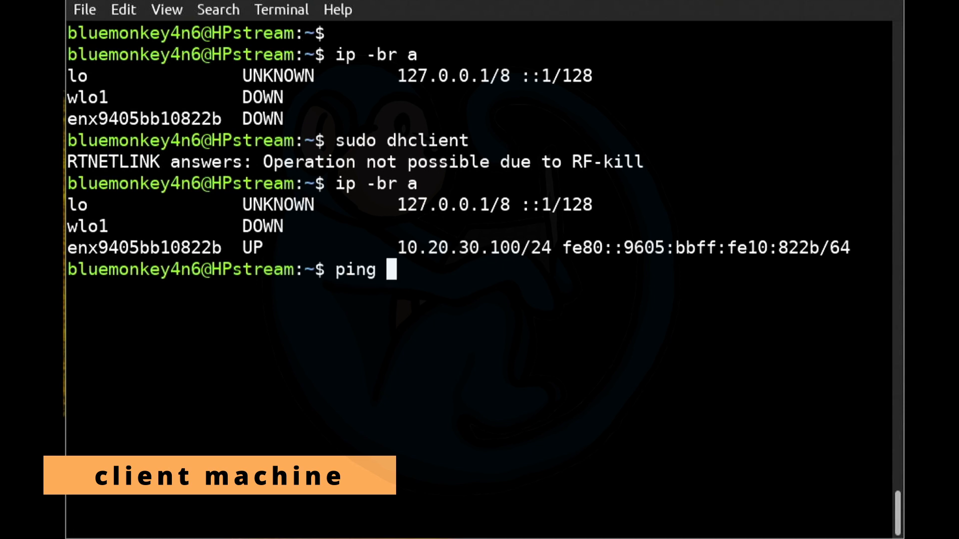
pyautogui.write('10.20.30.')
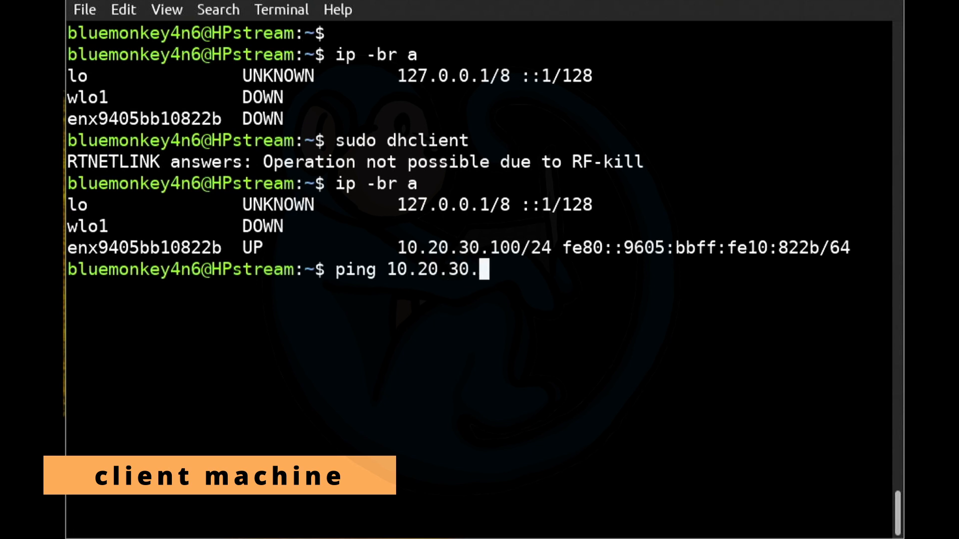
pyautogui.write('10')
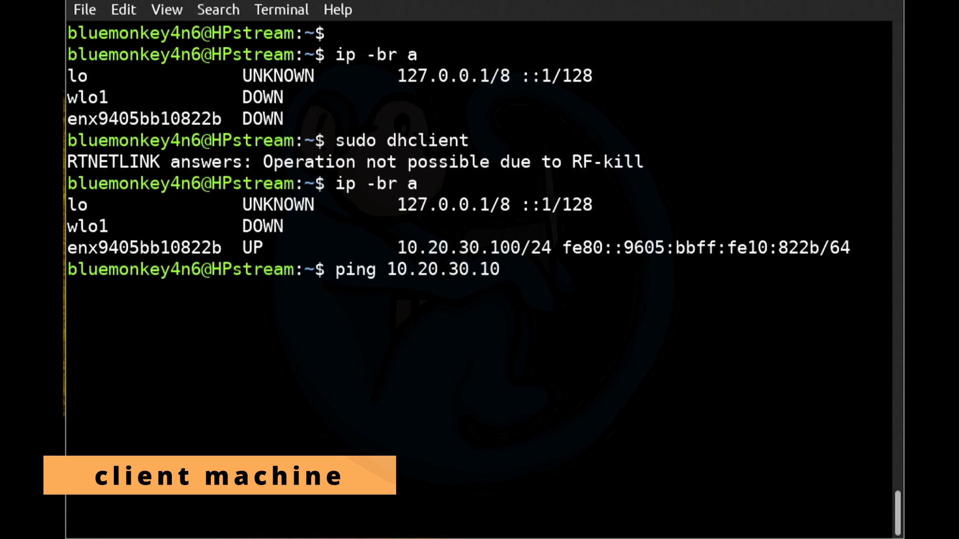
pyautogui.press('Return')
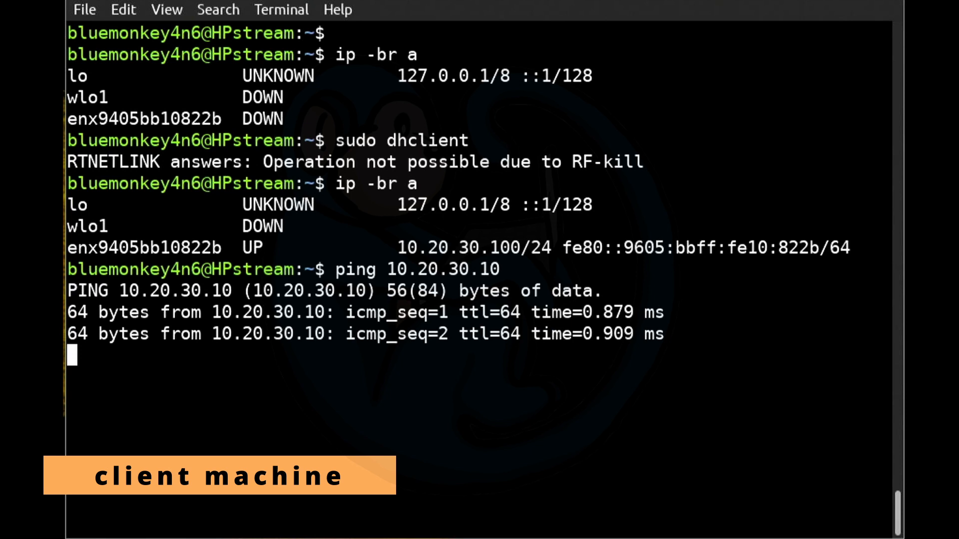
pyautogui.press('ctrl+c')
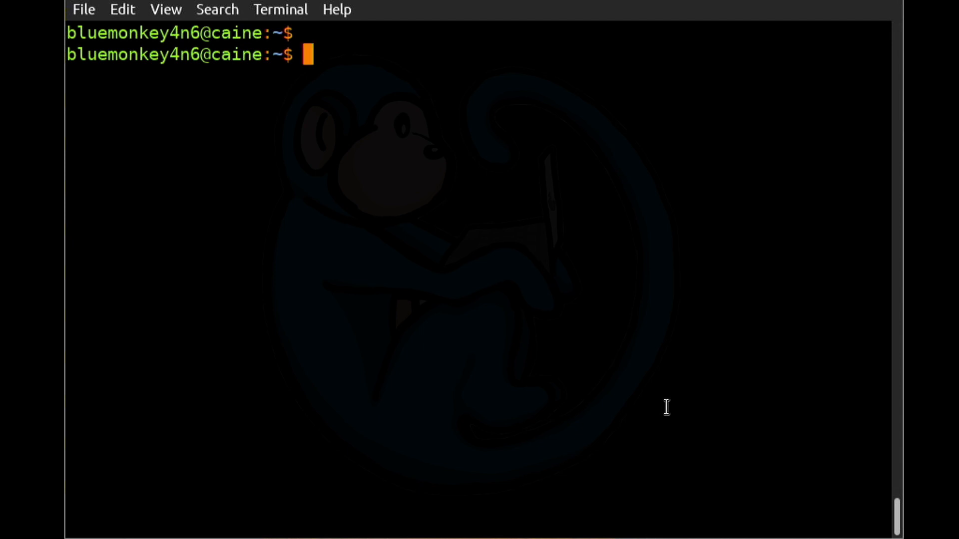
pyautogui.write('tail -')
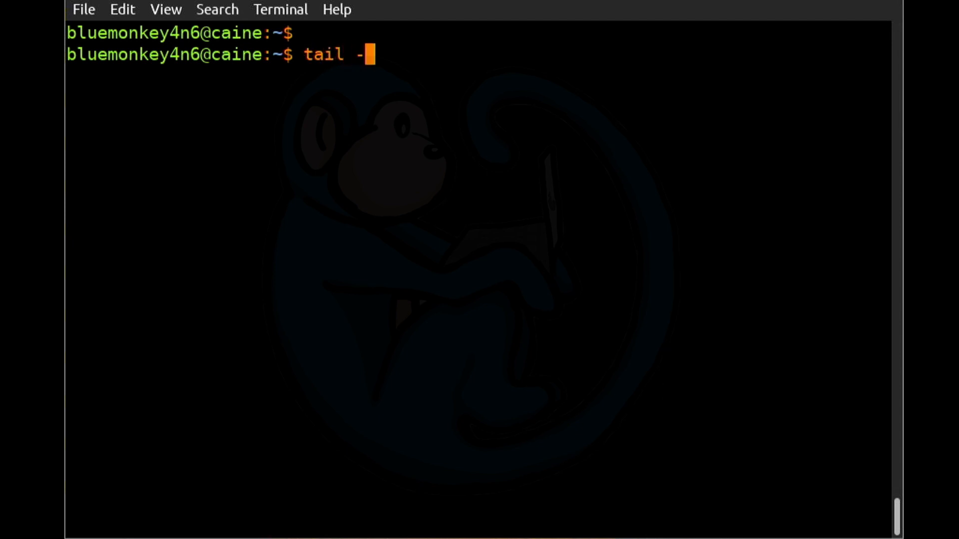
pyautogui.write('30f /var/')
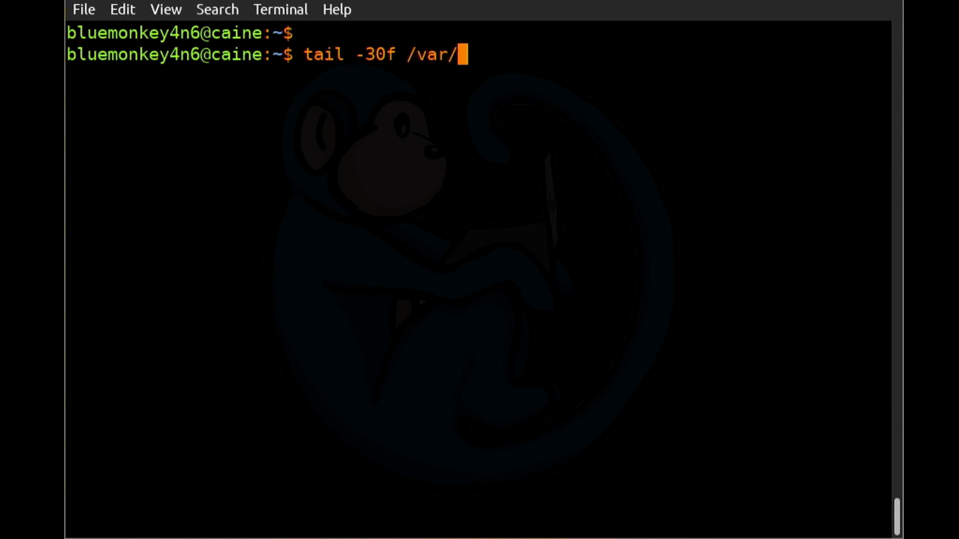
pyautogui.write('log/syslog')
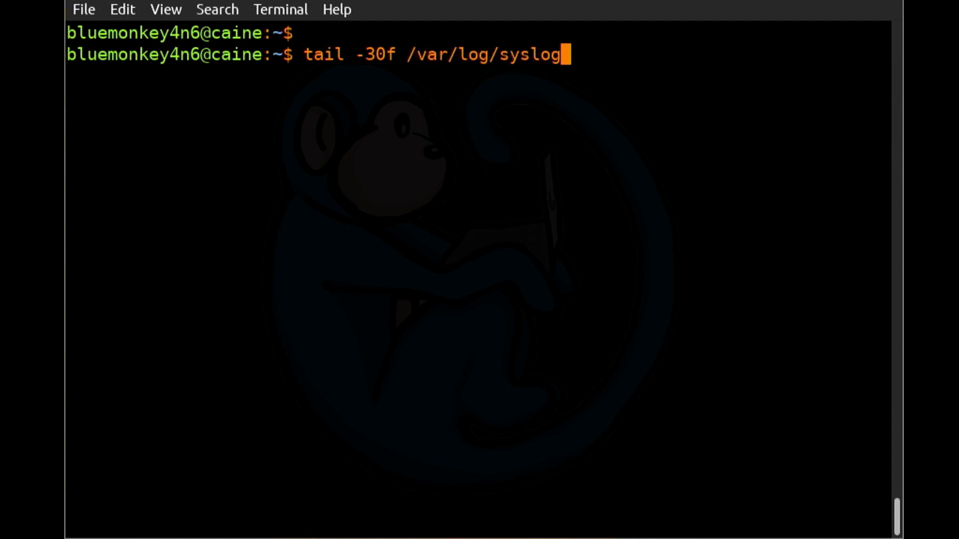
pyautogui.press('Return')
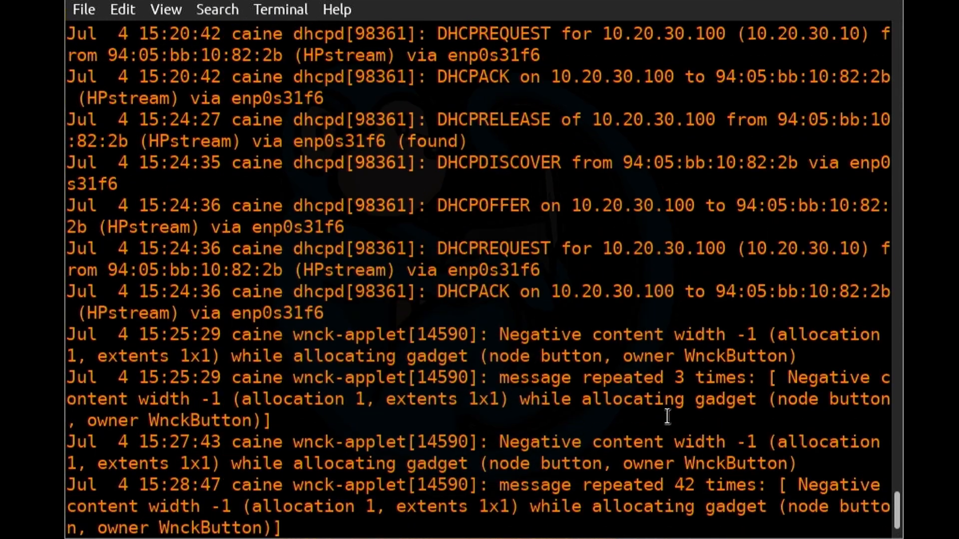
pyautogui.scroll(3)
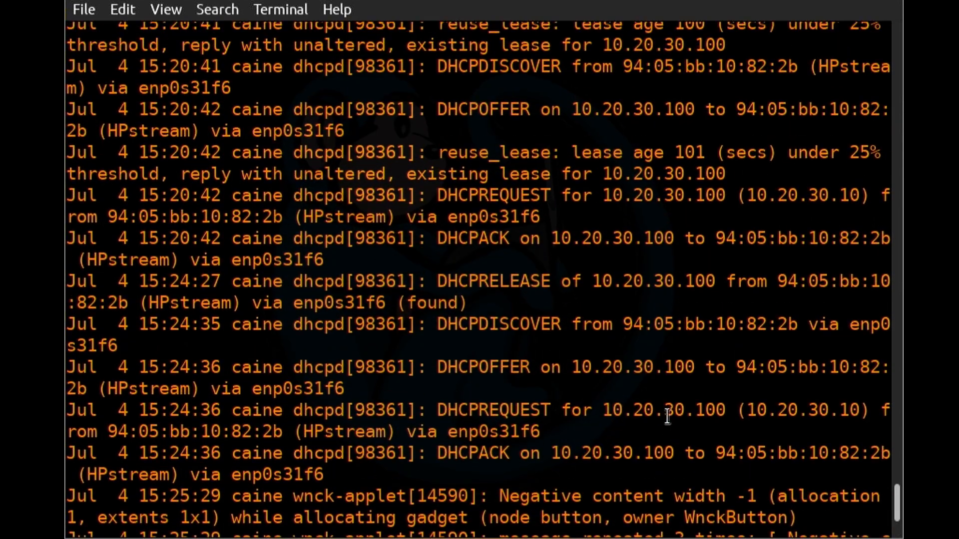
pyautogui.scroll(3)
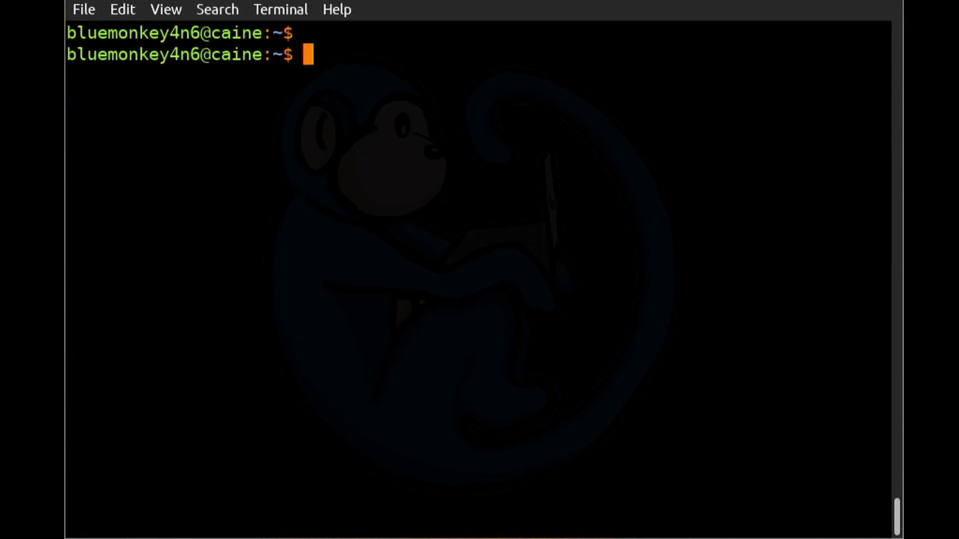
# Show /var/lib/dhcp/dhcpd.leases with more to view the 10.20.30.100 lease.
pyautogui.write('more /var/li')
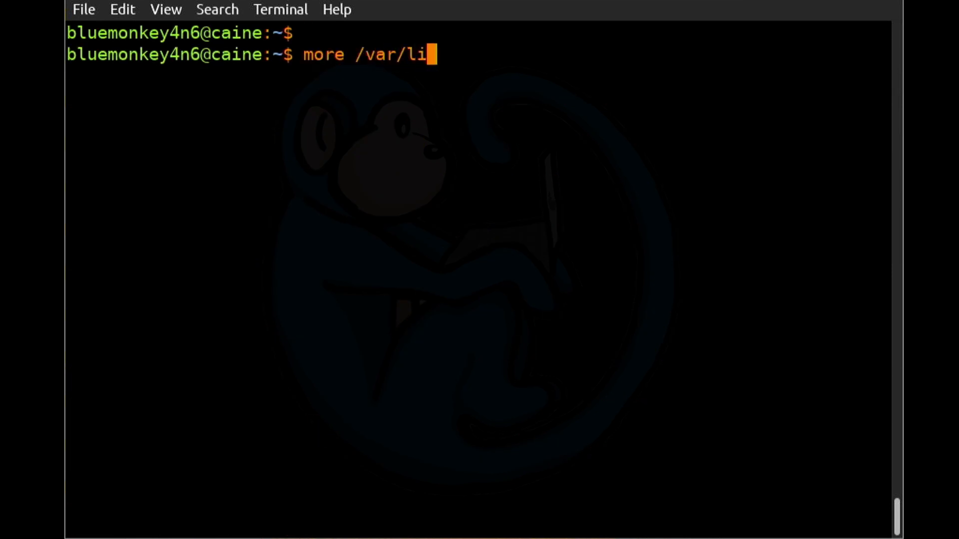
pyautogui.write('b/dhcp')
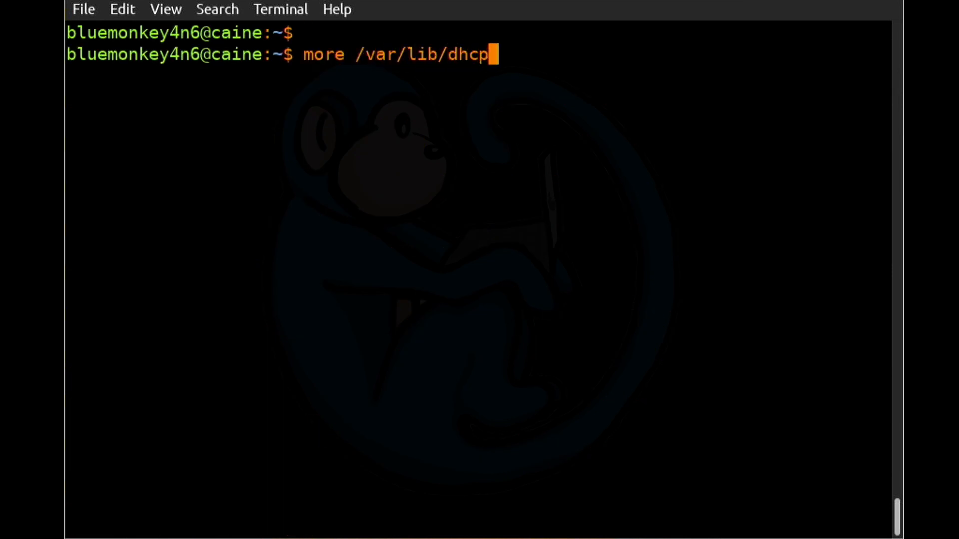
pyautogui.write('/dhcpd.')
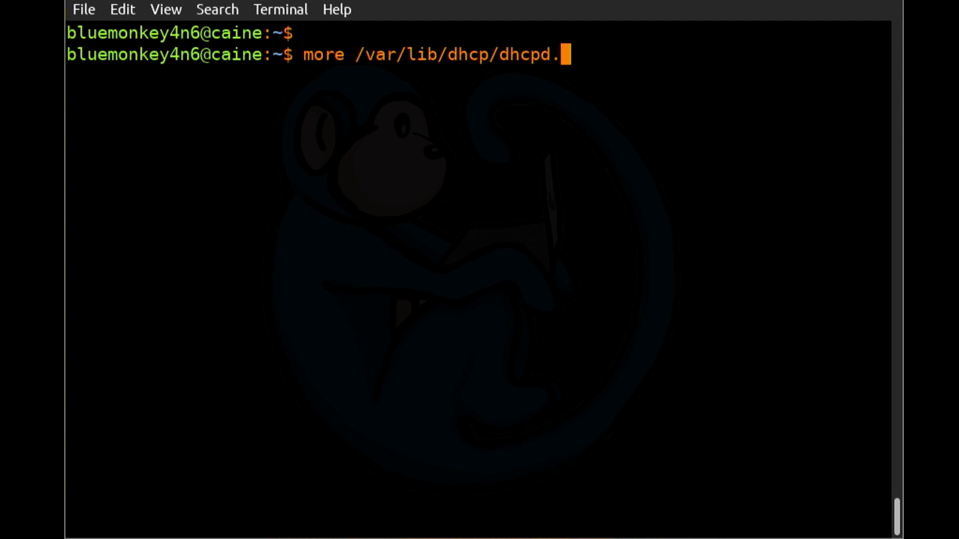
pyautogui.write('leases')
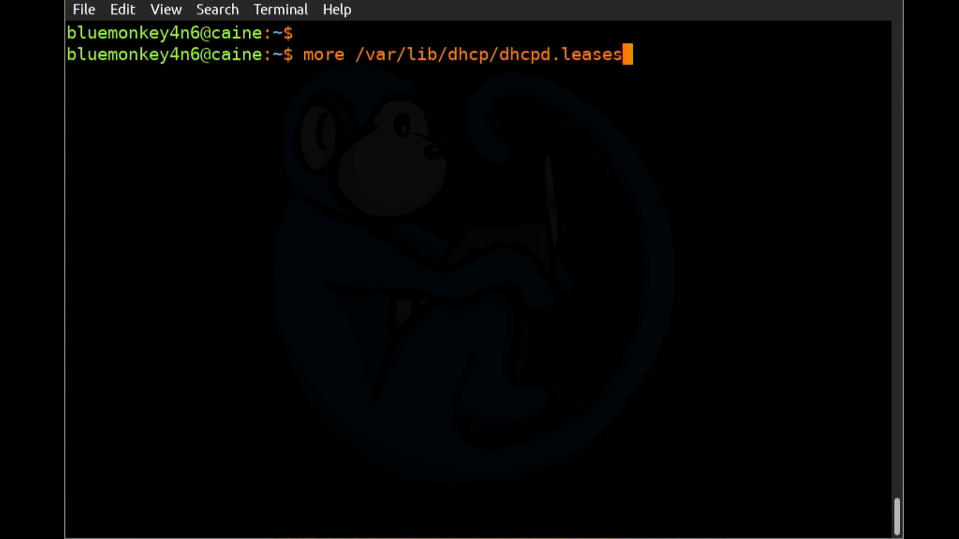
pyautogui.press('Return')
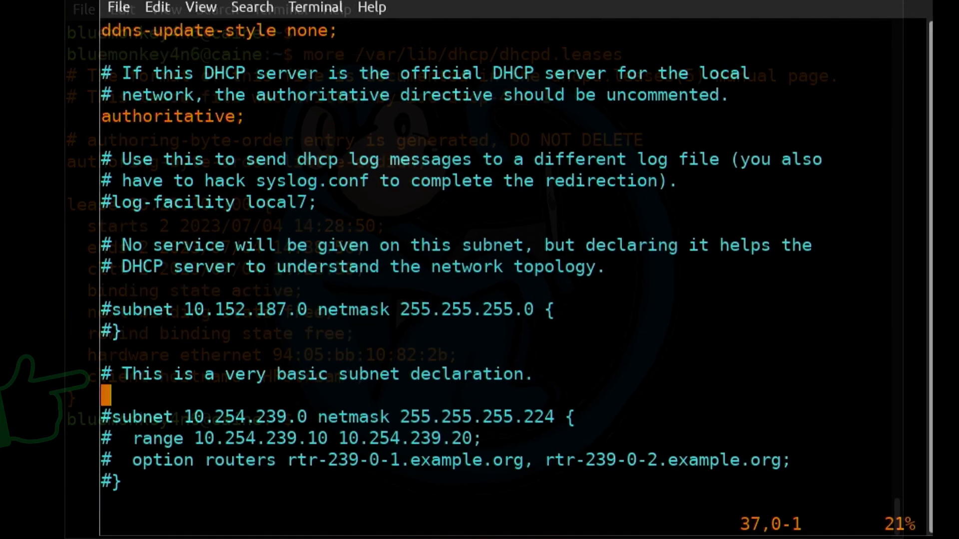
# Add a subnet 10.20.30.0 block on enp0s31f6 with range, router and DNS servers 10.20.30.4, 10.20.30.8.
pyautogui.scroll(-3)
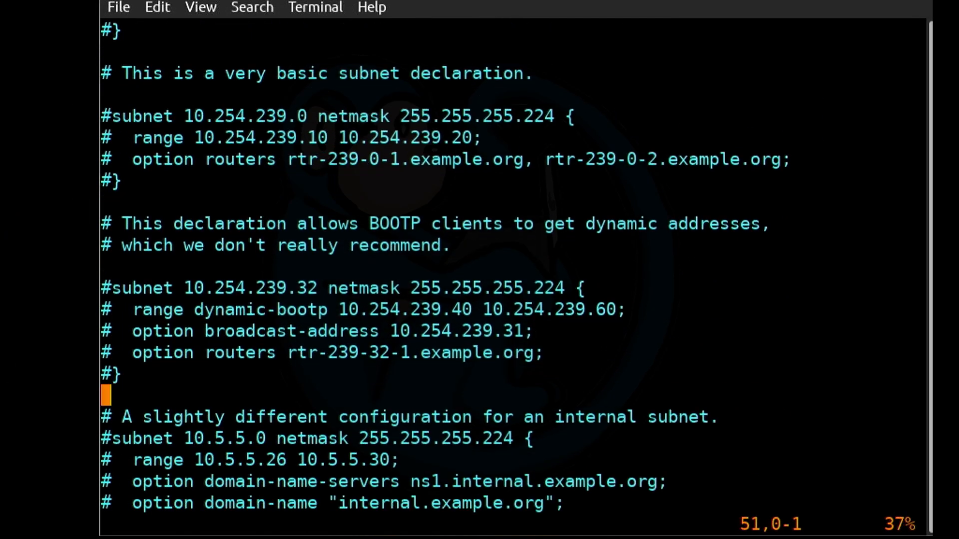
pyautogui.press('i')
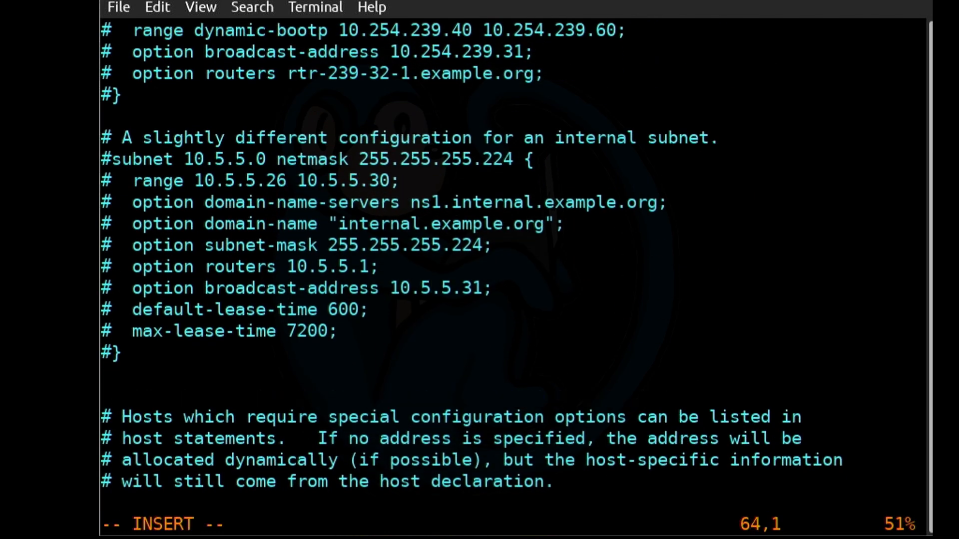
pyautogui.write('subnet 10.20.30.0 netmask 255.255.255.0 {')
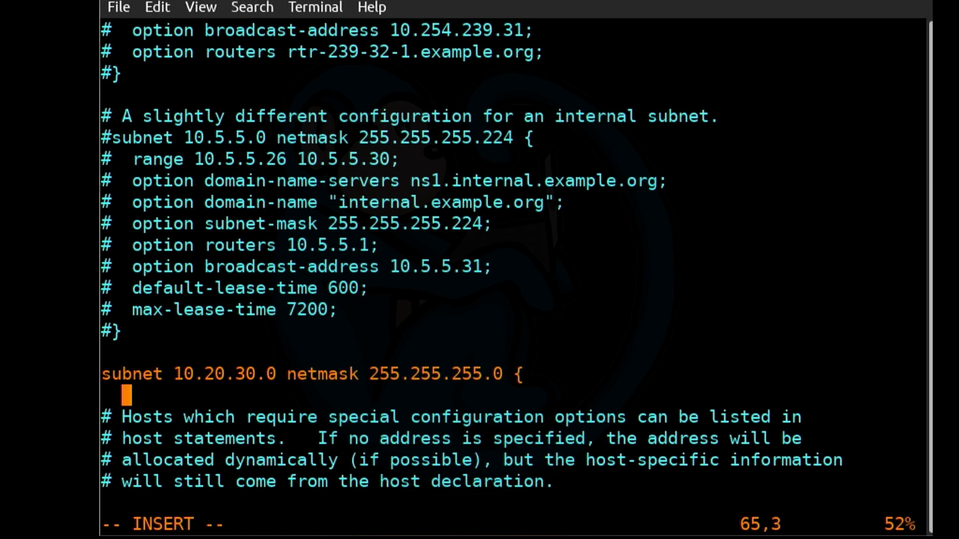
pyautogui.write('interface enp0s31f6;')
pyautogui.write('option routers 10.20.30.1;')
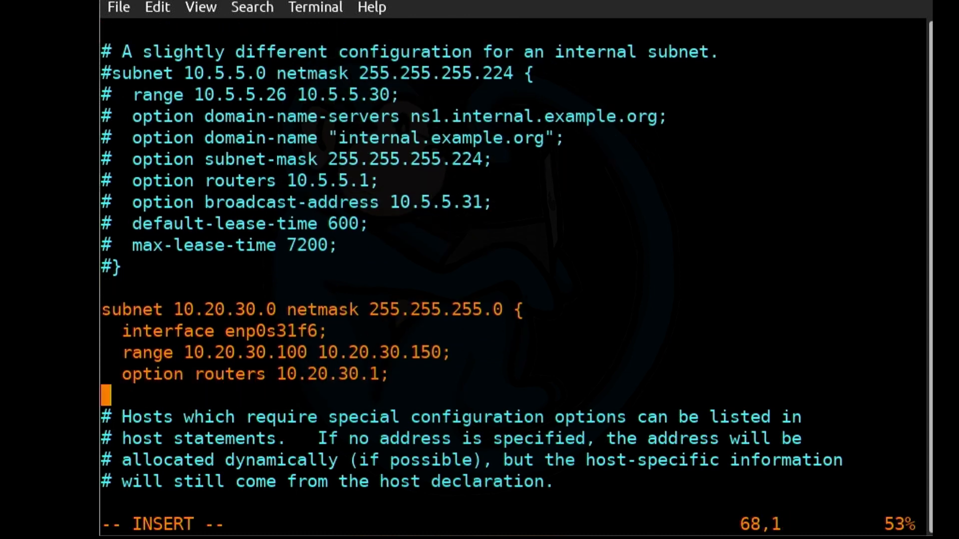
pyautogui.write('option domain-name-servers')
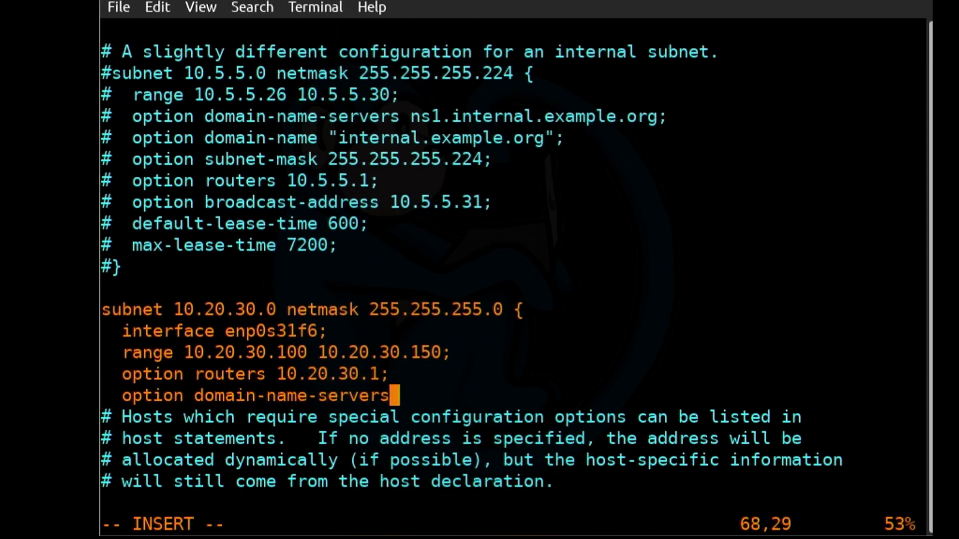
pyautogui.write('10.20.30.4, 10.20.30')
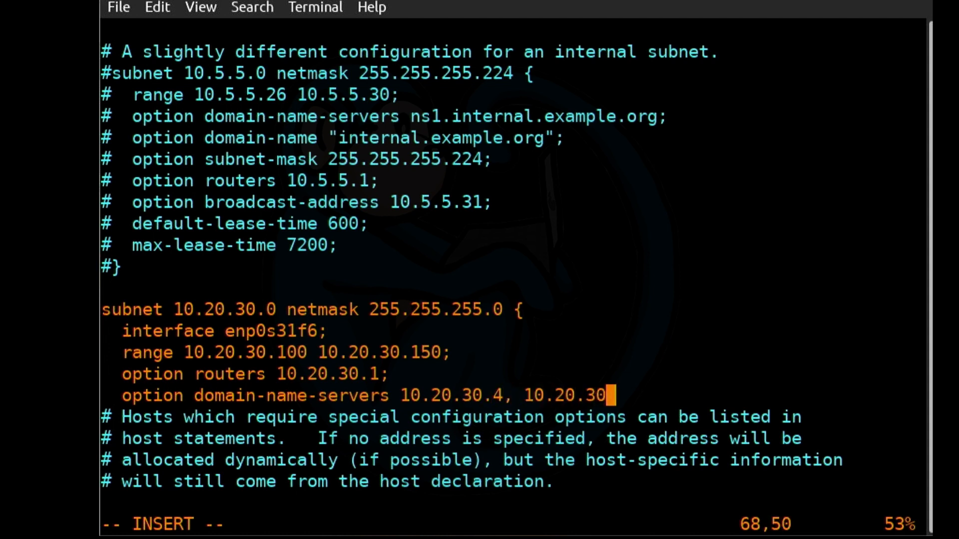
pyautogui.write('.8;')
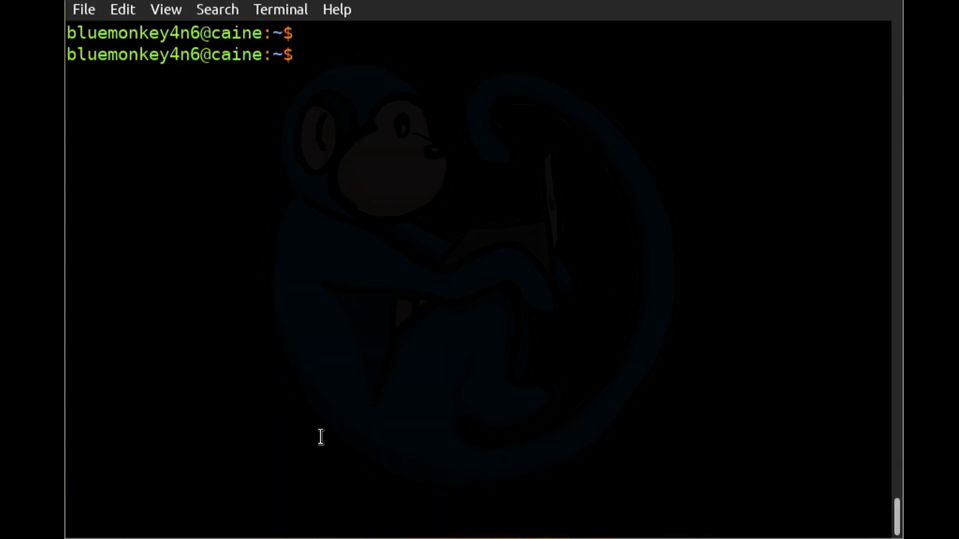
# Display /var/lib/dhcp/dhcpd.leases with more to check the 10.20.30.100 lease for HPstream.
pyautogui.write('more /var/lib')
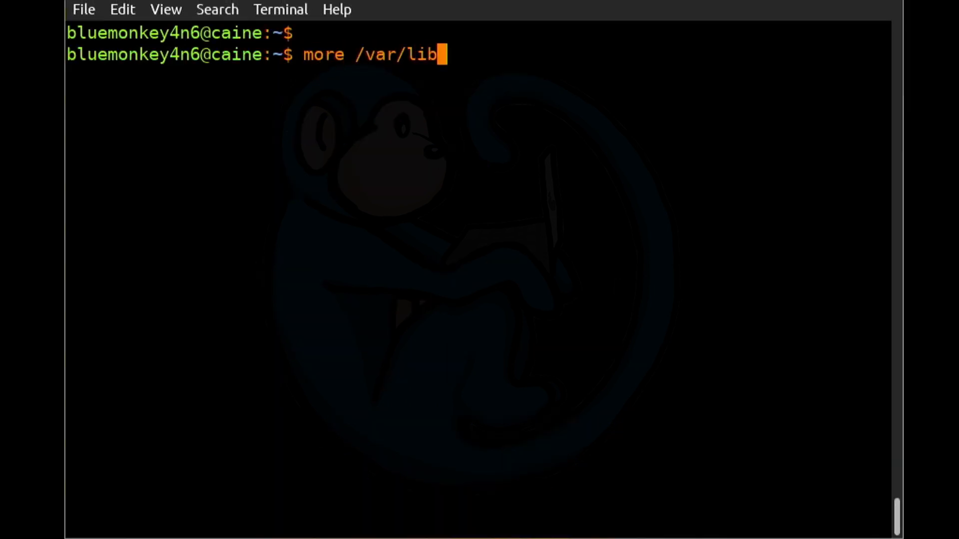
pyautogui.write('/dhcp/dhcpd.leases')
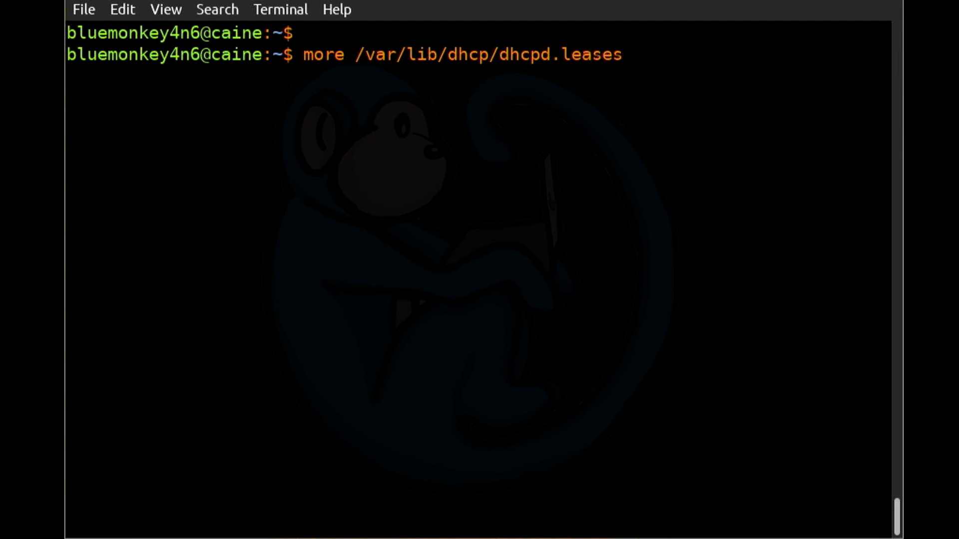
pyautogui.press('Return')
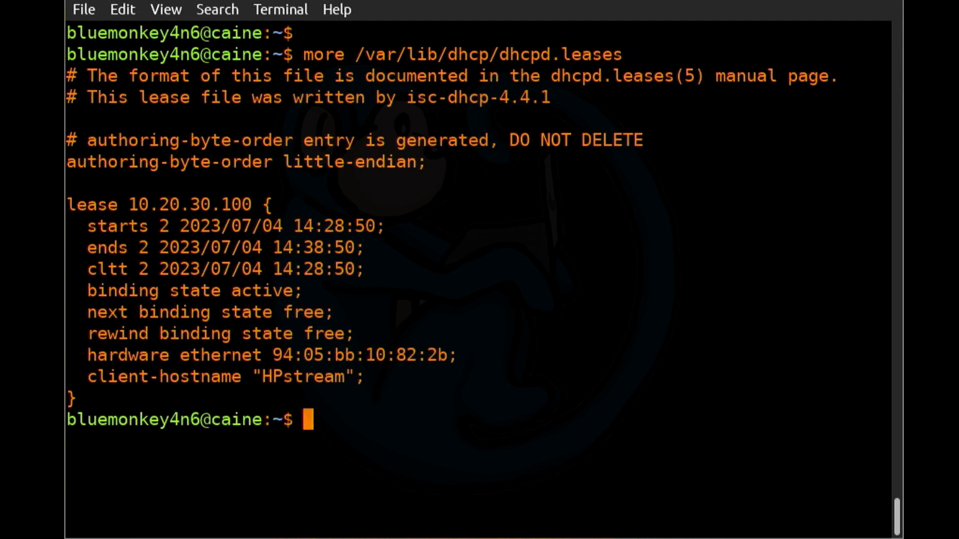